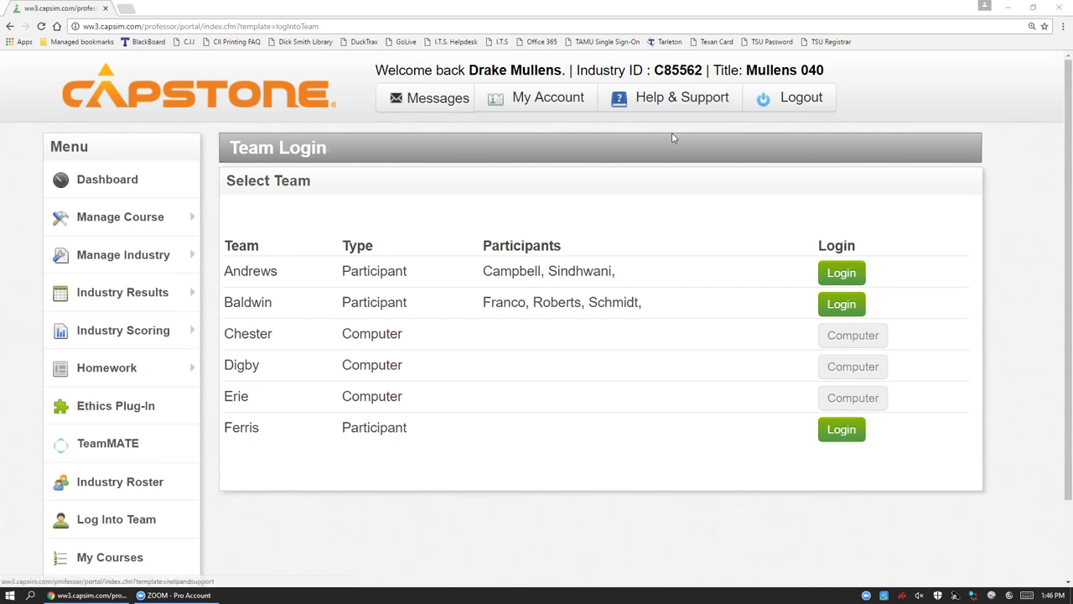
mouse_move(825, 378)
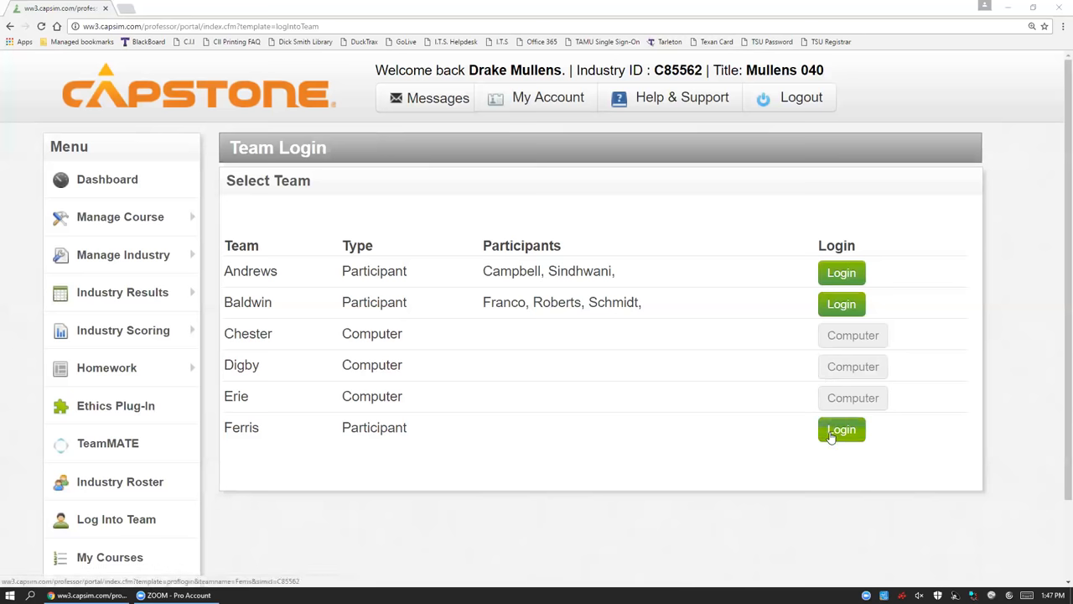
mouse_move(788, 445)
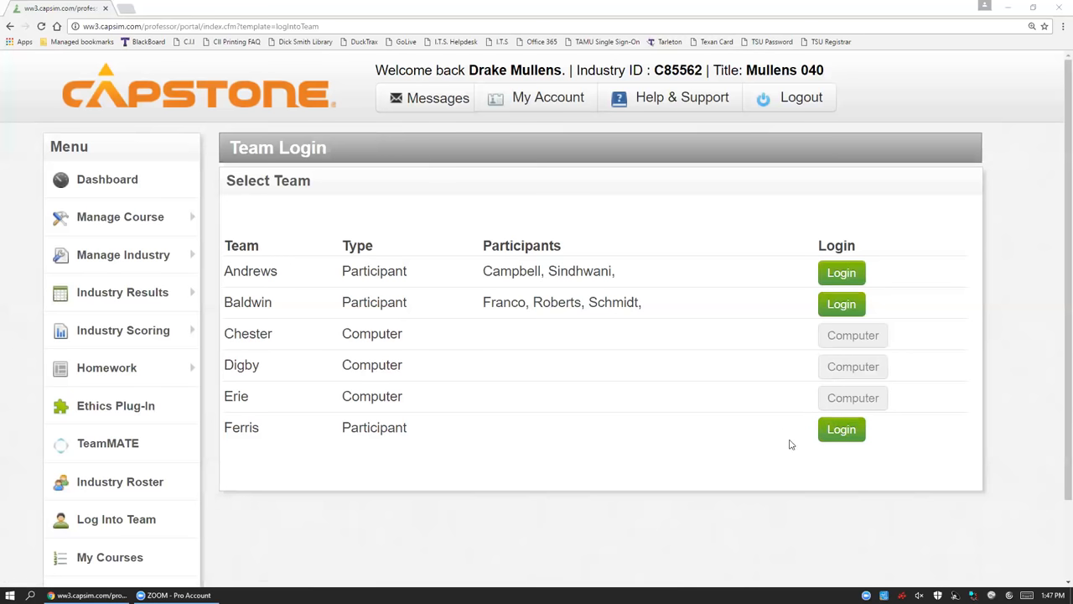
Log in as Ferris and continue from the dashboard to the Practice Round 2 decisions page.
click(841, 429)
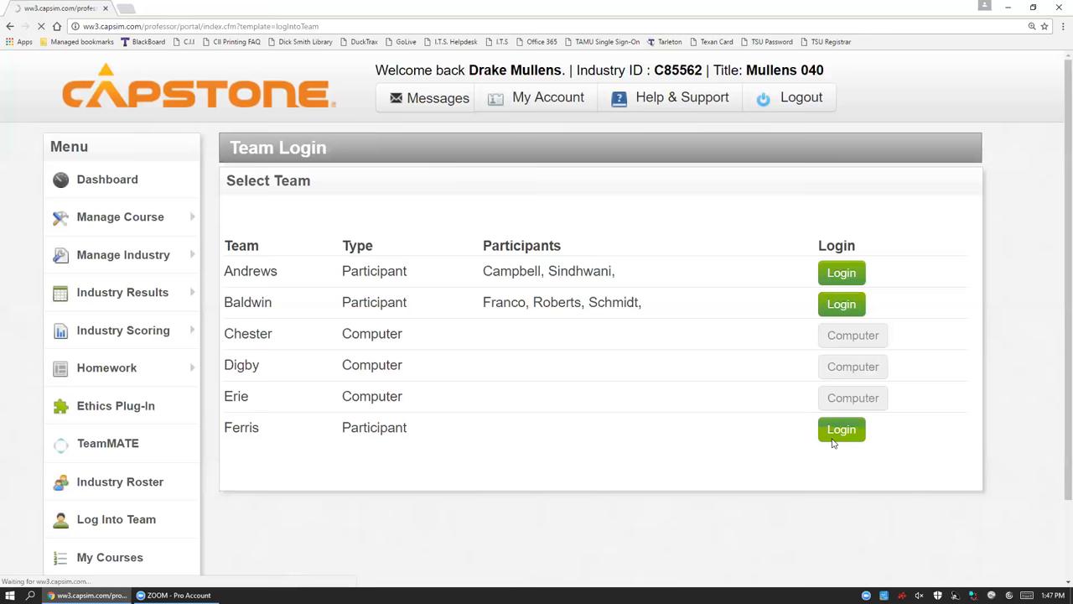
click(841, 429)
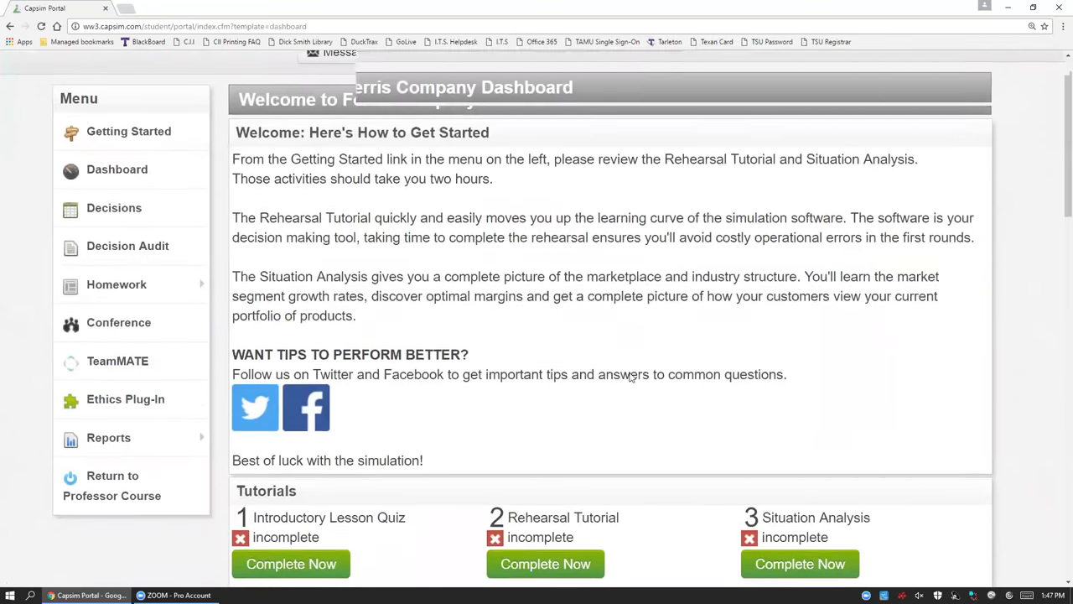
scroll(down, 3)
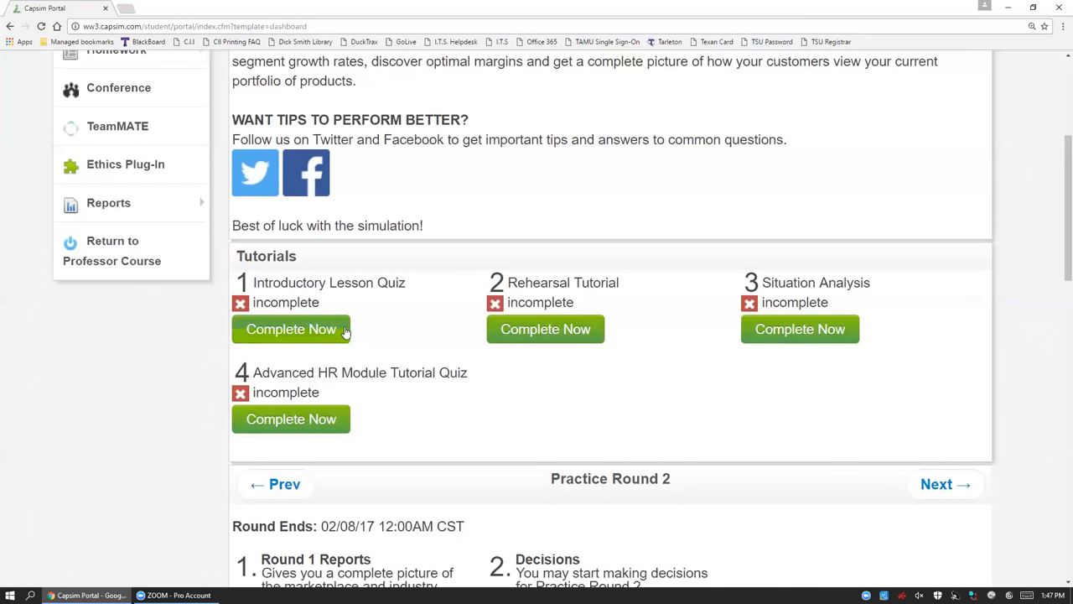
scroll(down, 3)
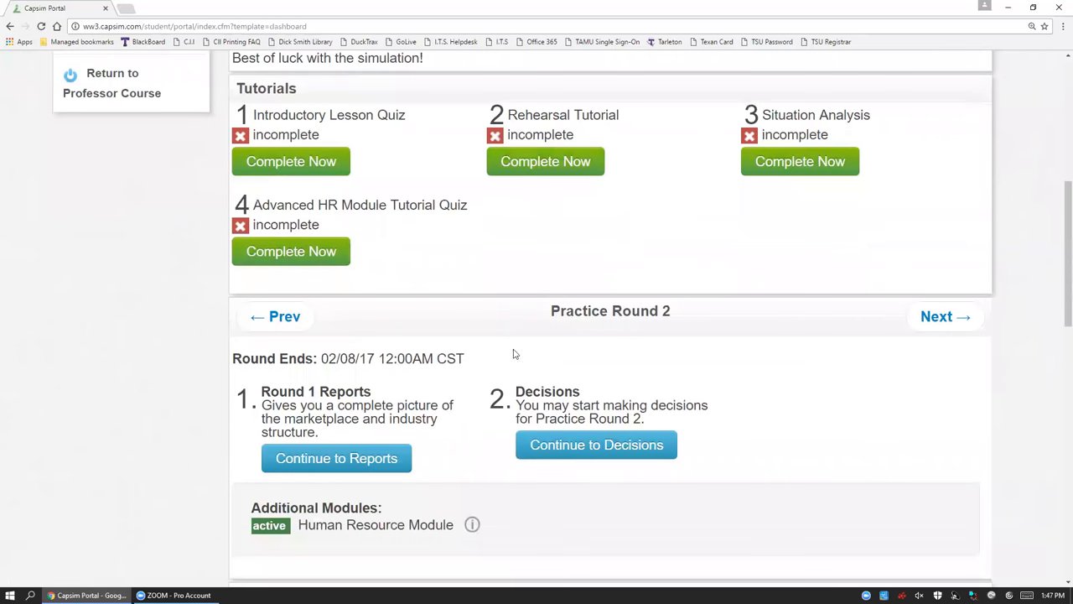
mouse_move(536, 367)
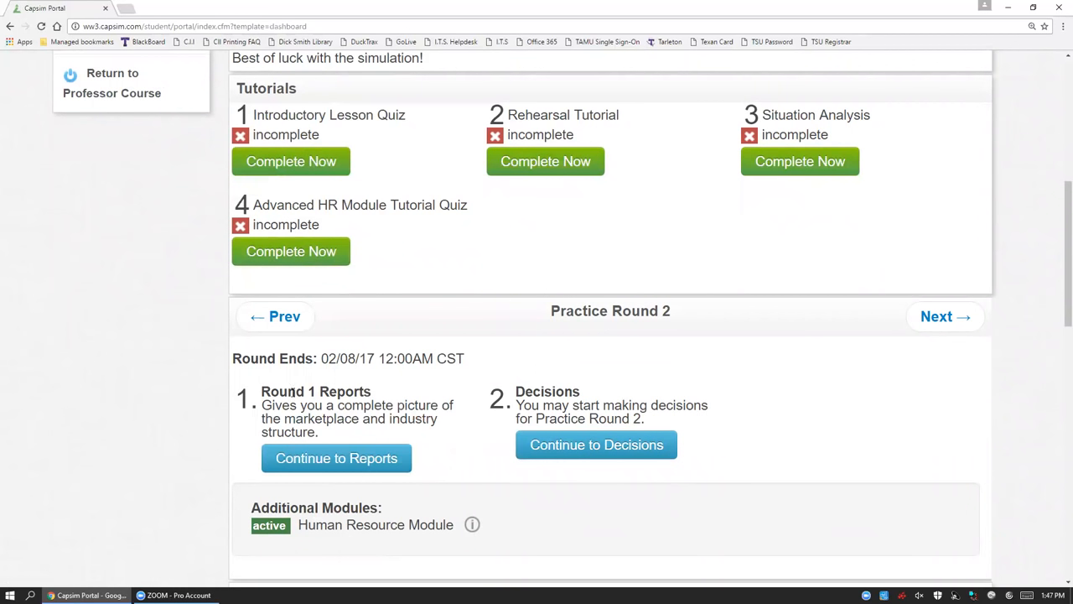
mouse_move(293, 392)
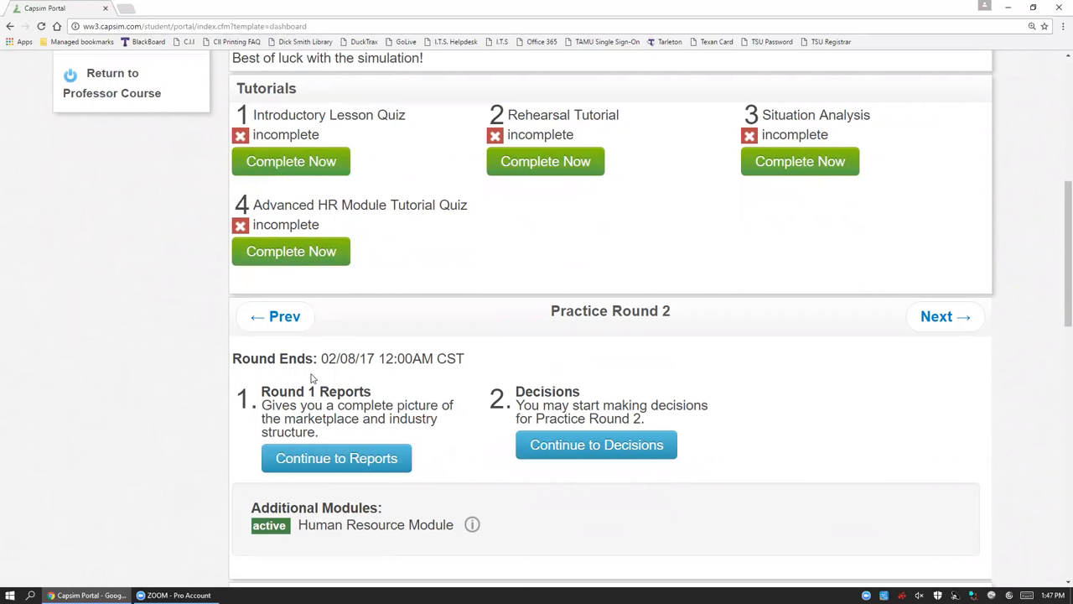
mouse_move(382, 352)
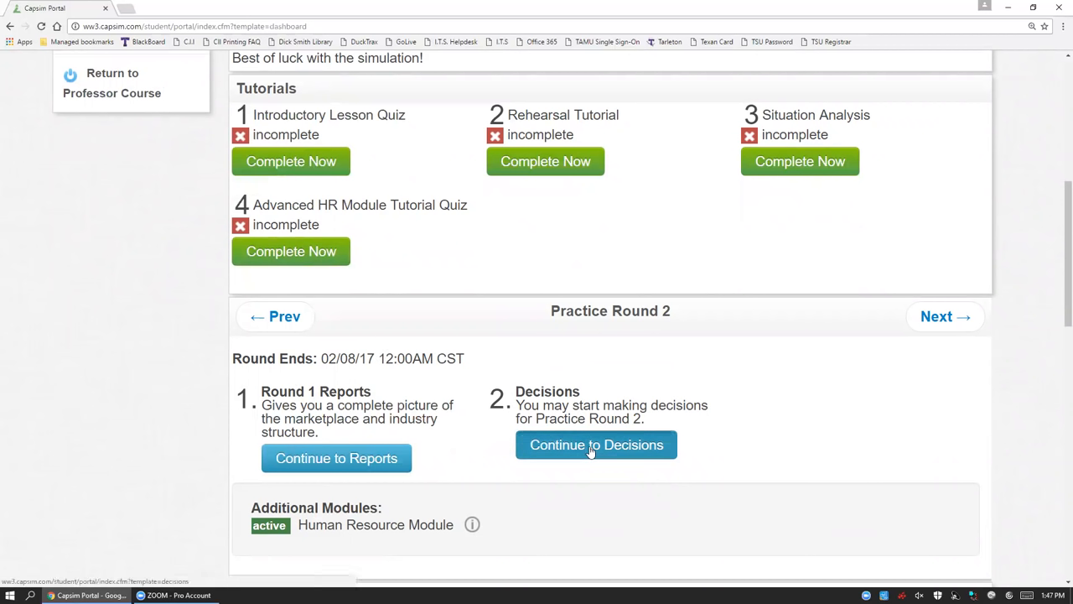
click(597, 444)
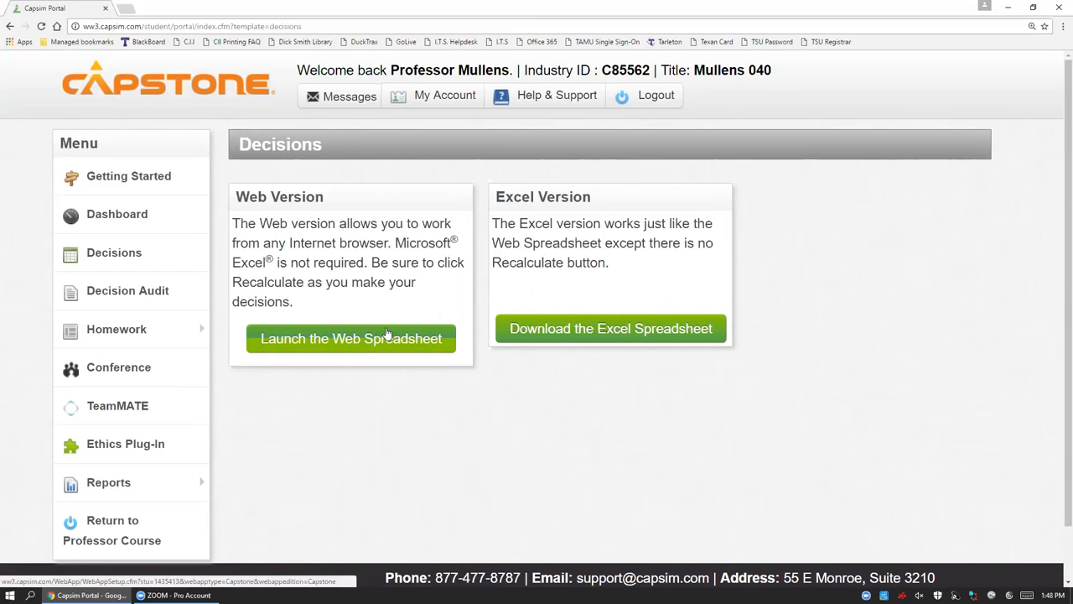
Launch the web spreadsheet and choose R & D from the Decisions menu.
click(350, 339)
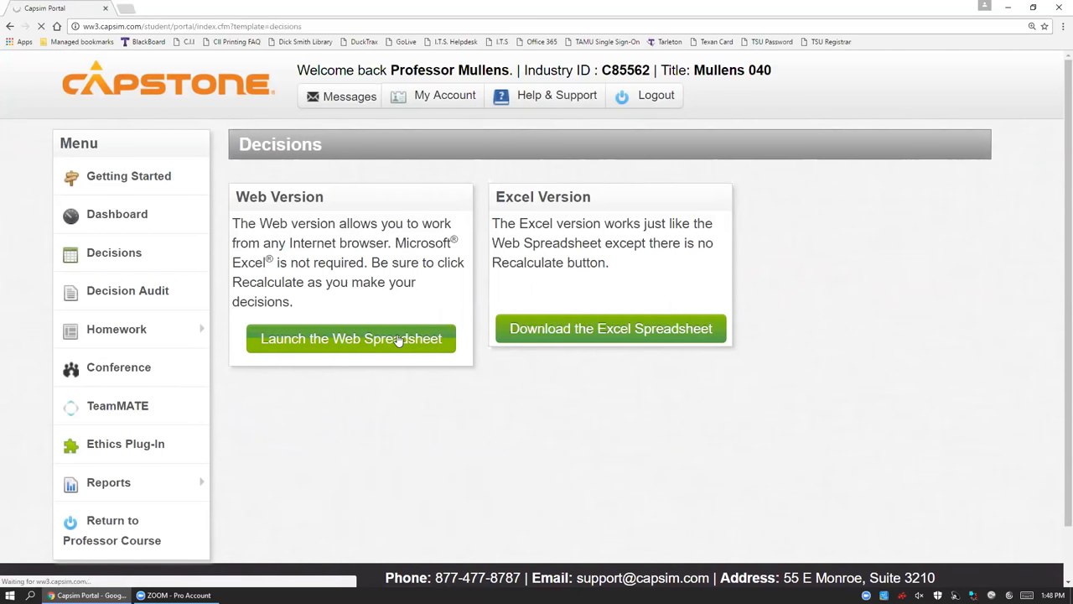
click(348, 339)
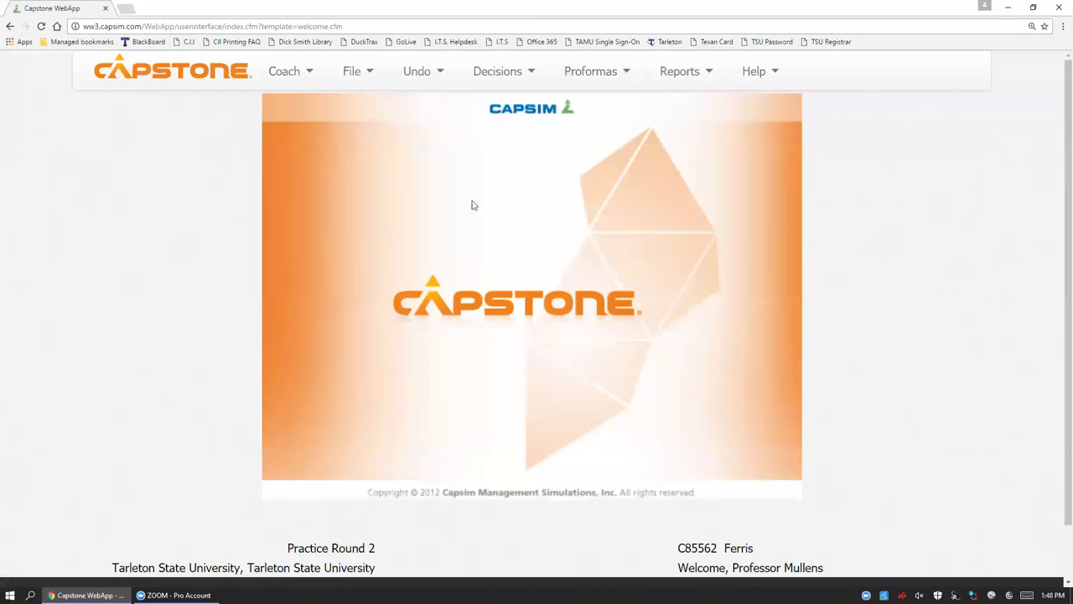
click(496, 70)
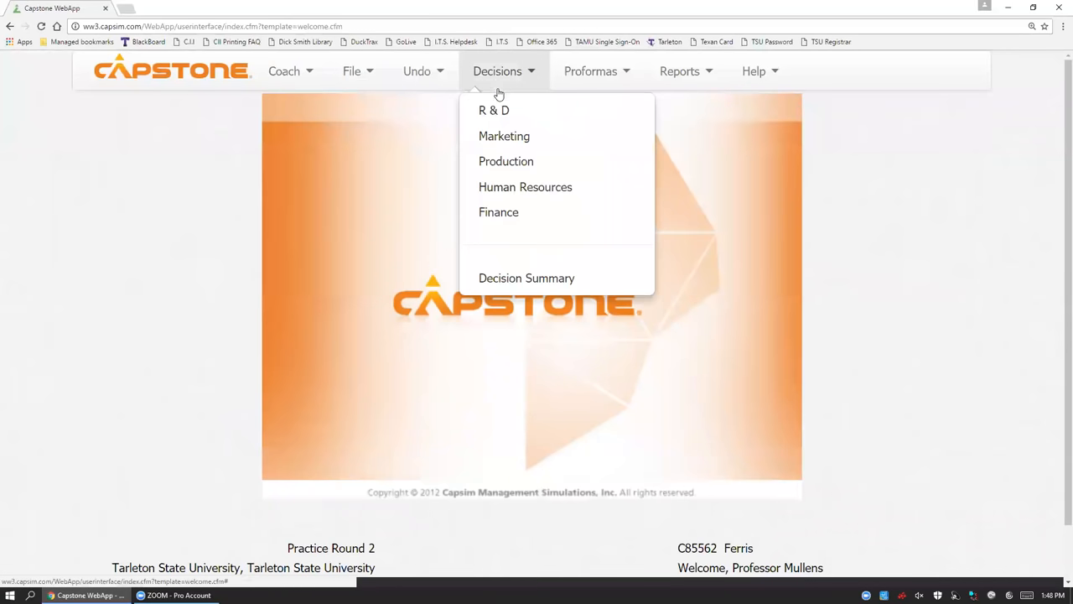
mouse_move(493, 111)
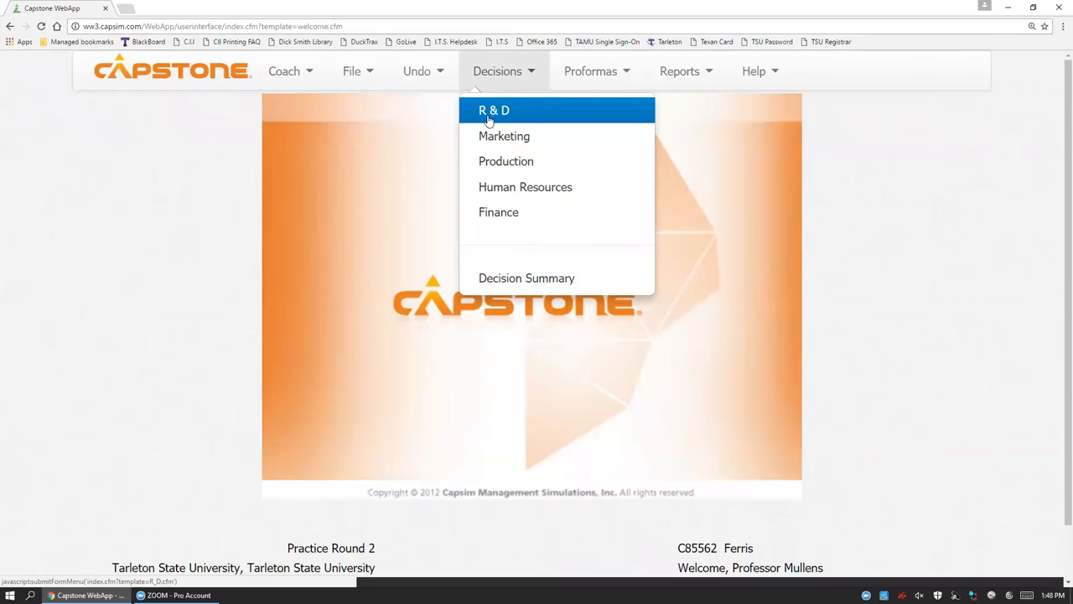
click(493, 111)
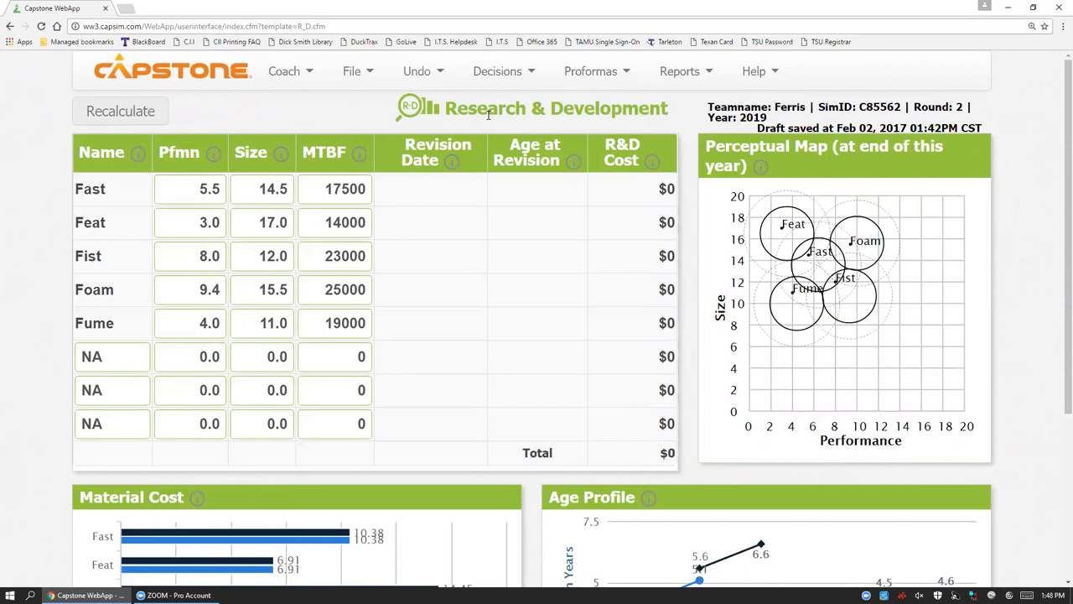
mouse_move(177, 147)
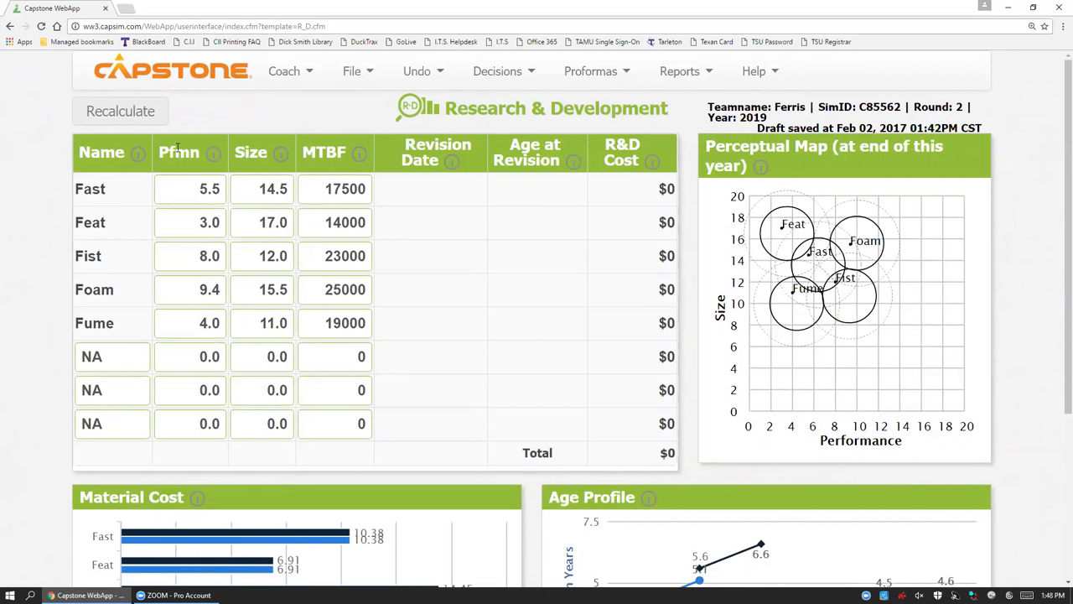
mouse_move(176, 168)
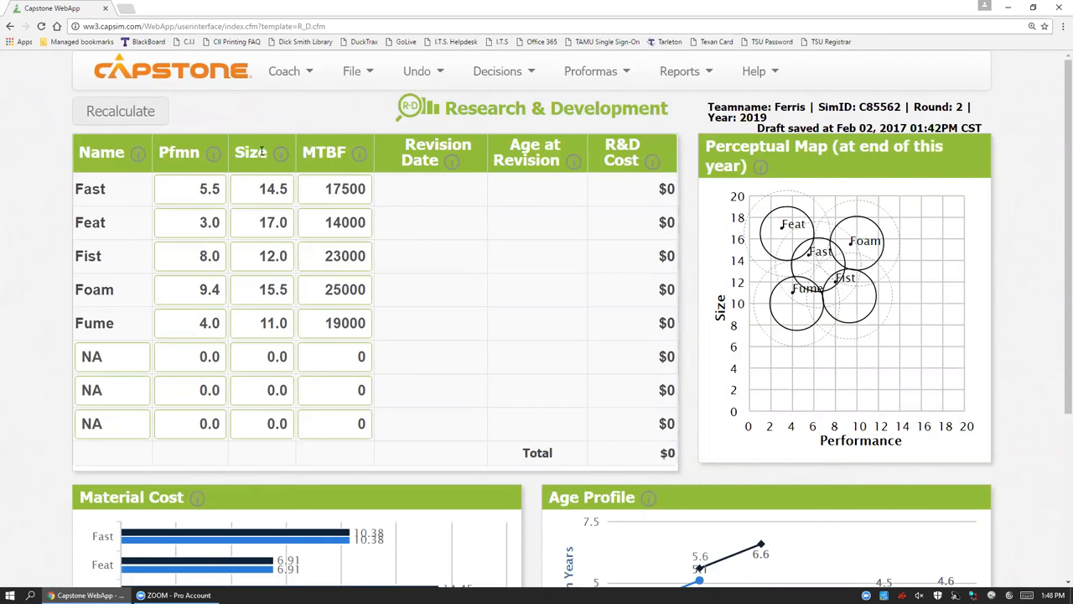
mouse_move(356, 151)
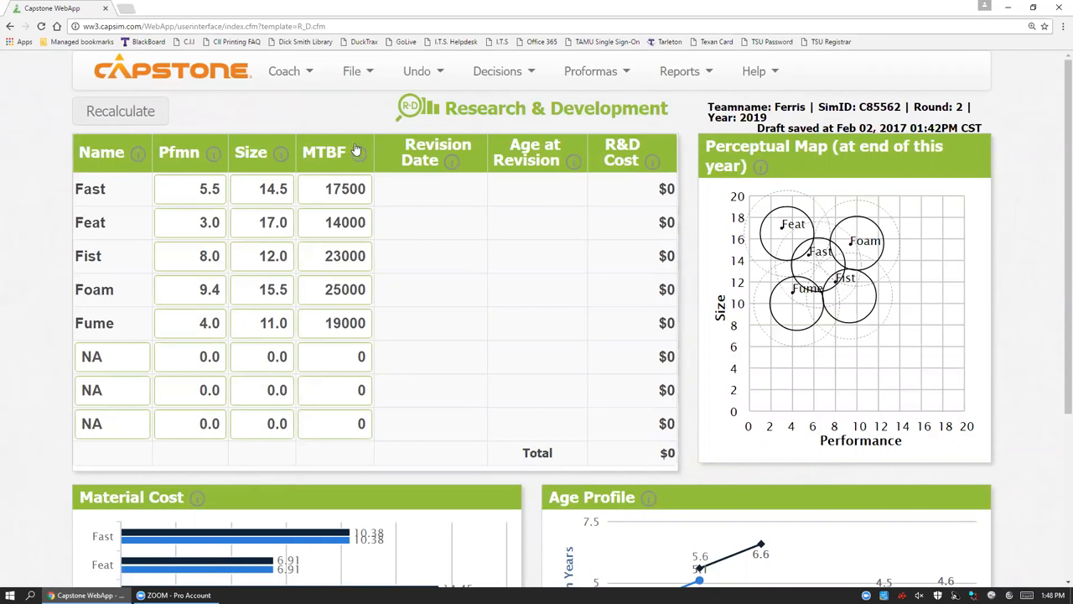
mouse_move(322, 149)
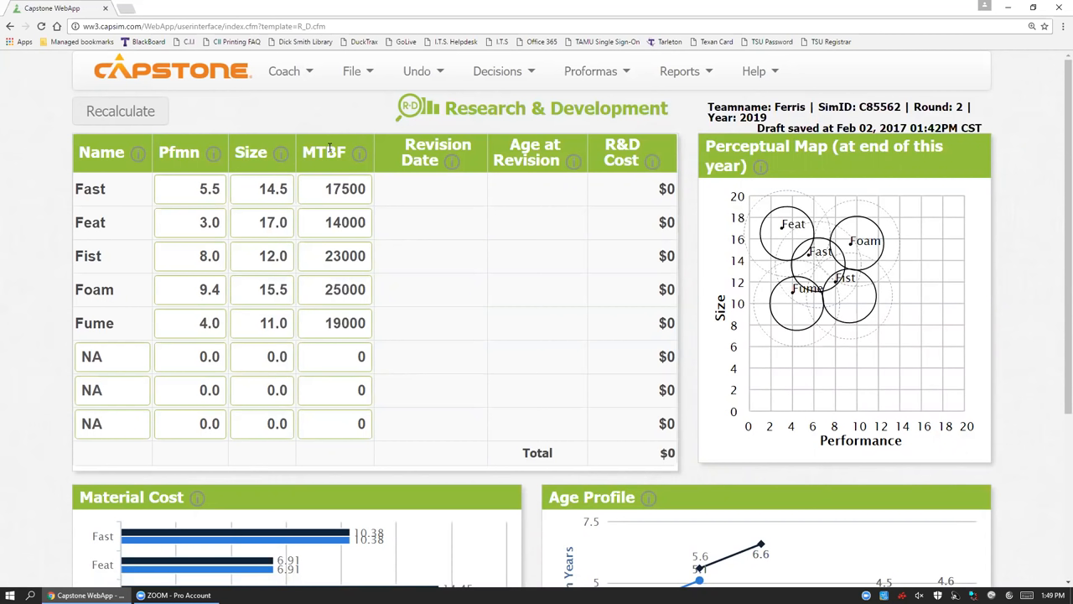
mouse_move(753, 238)
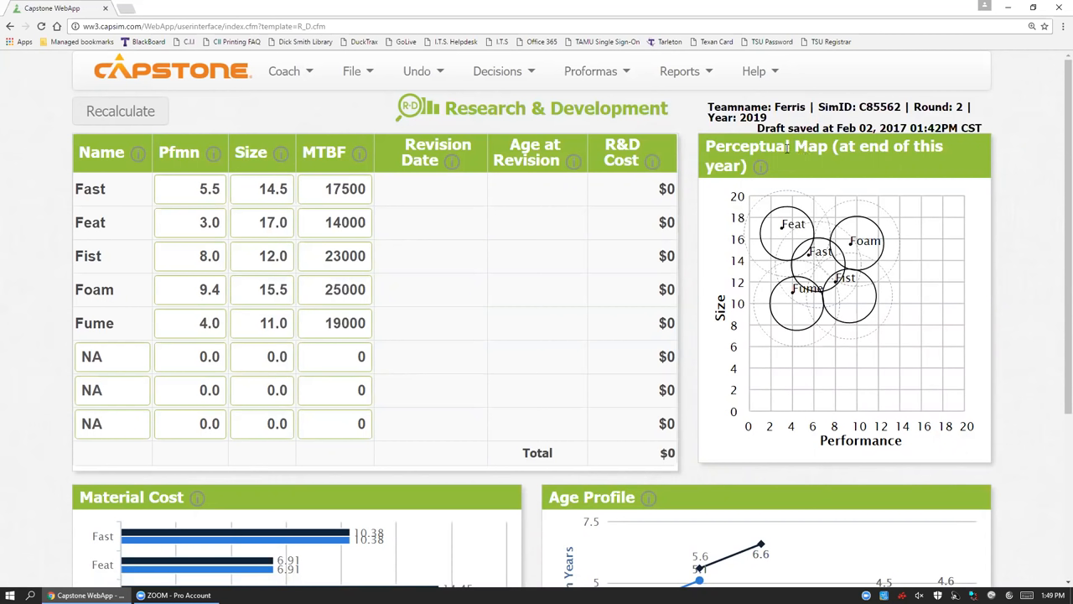
mouse_move(798, 204)
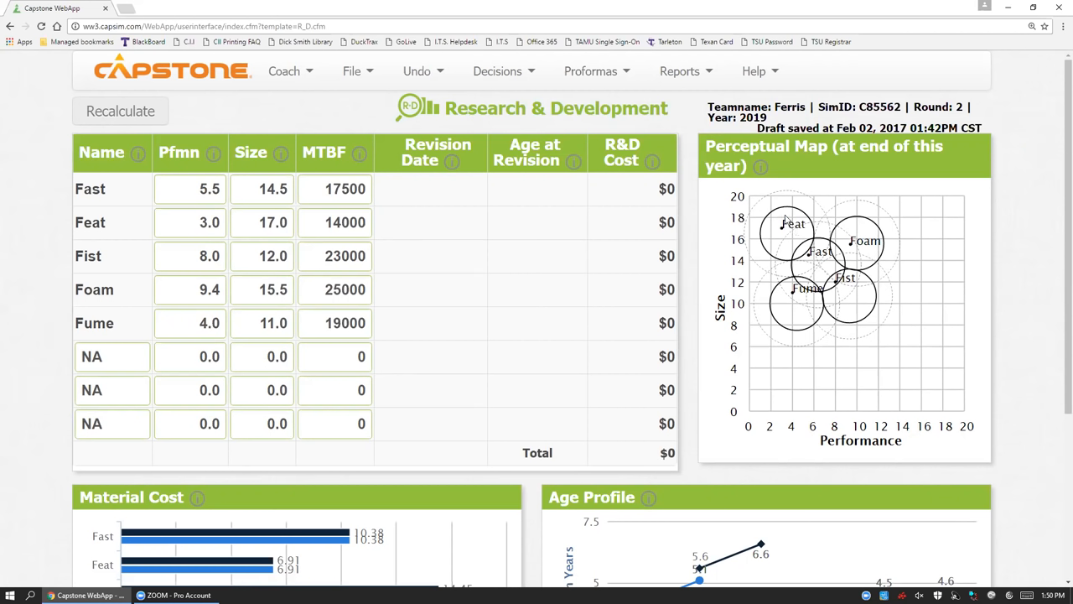
mouse_move(818, 191)
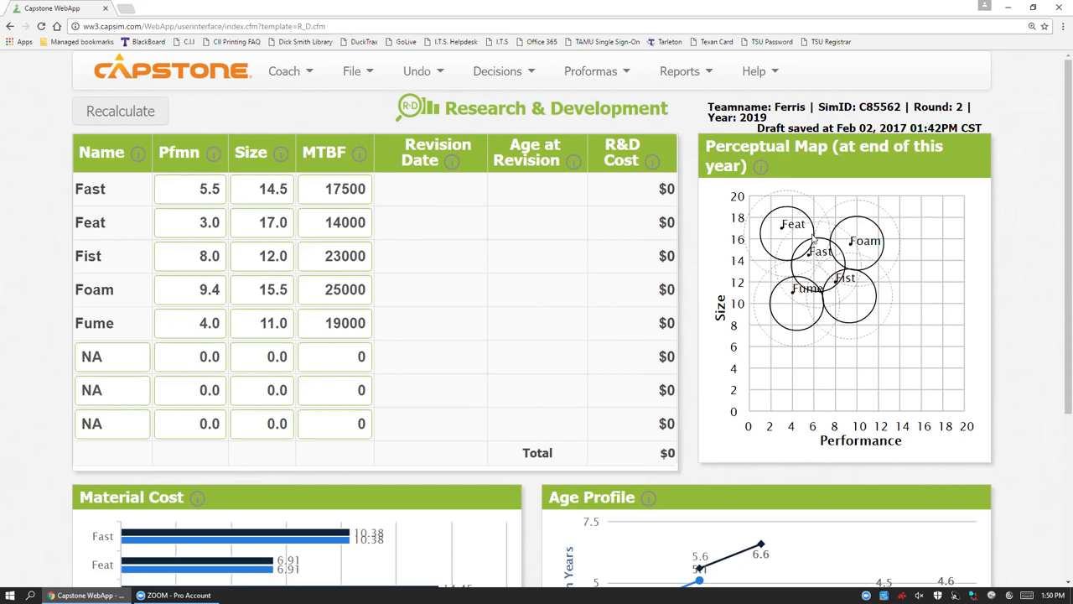
mouse_move(813, 238)
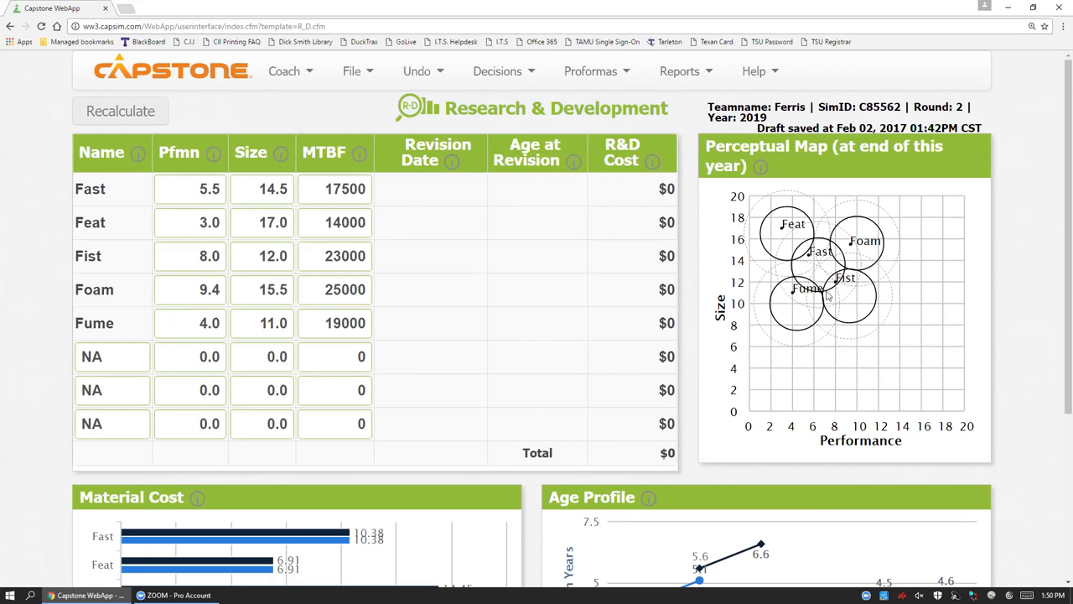
mouse_move(835, 305)
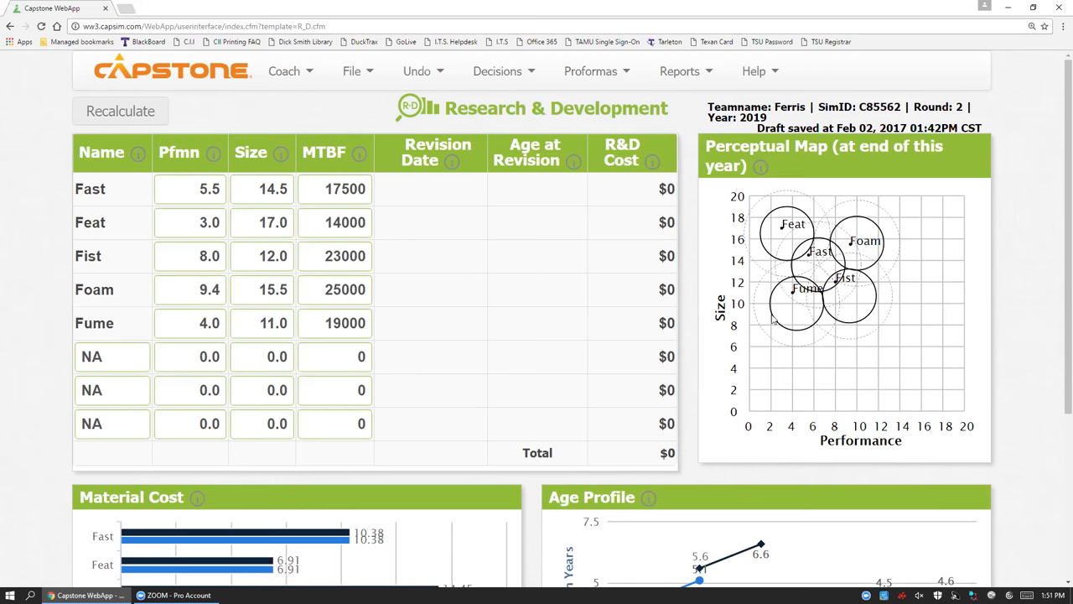
mouse_move(788, 292)
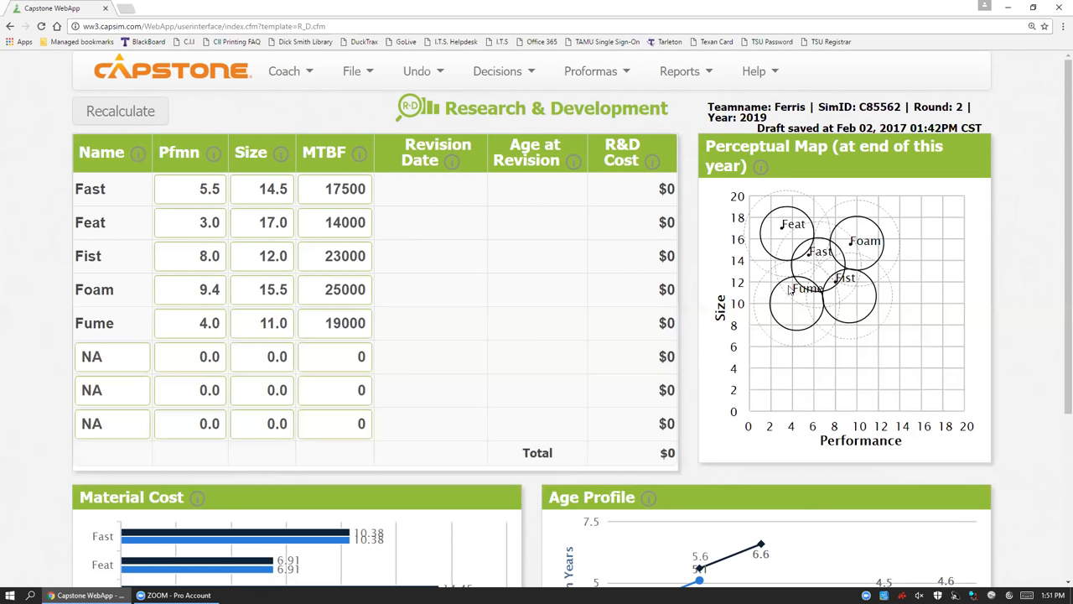
mouse_move(771, 309)
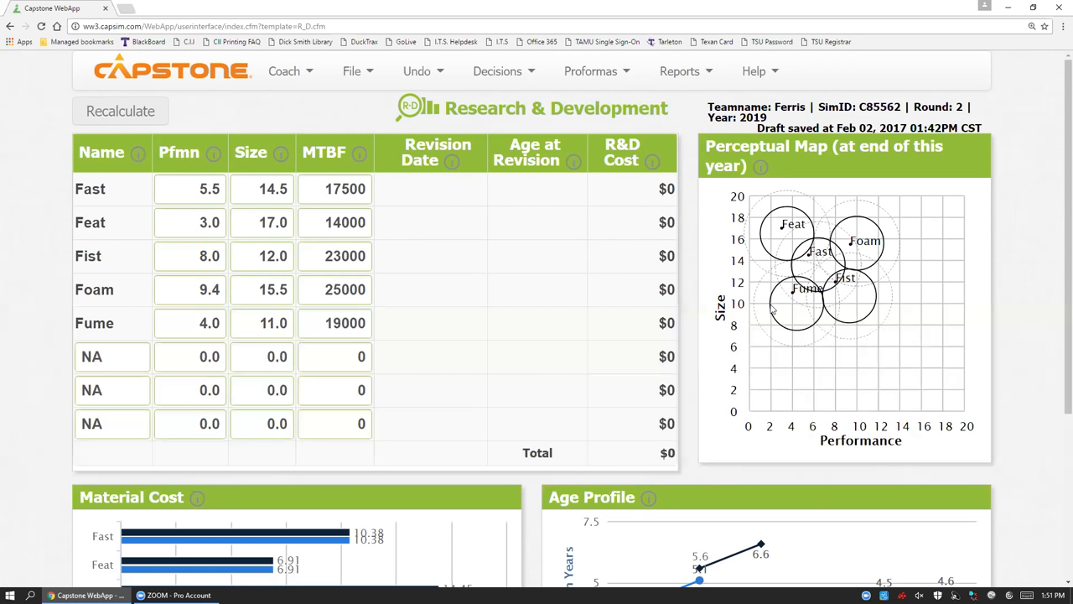
mouse_move(798, 315)
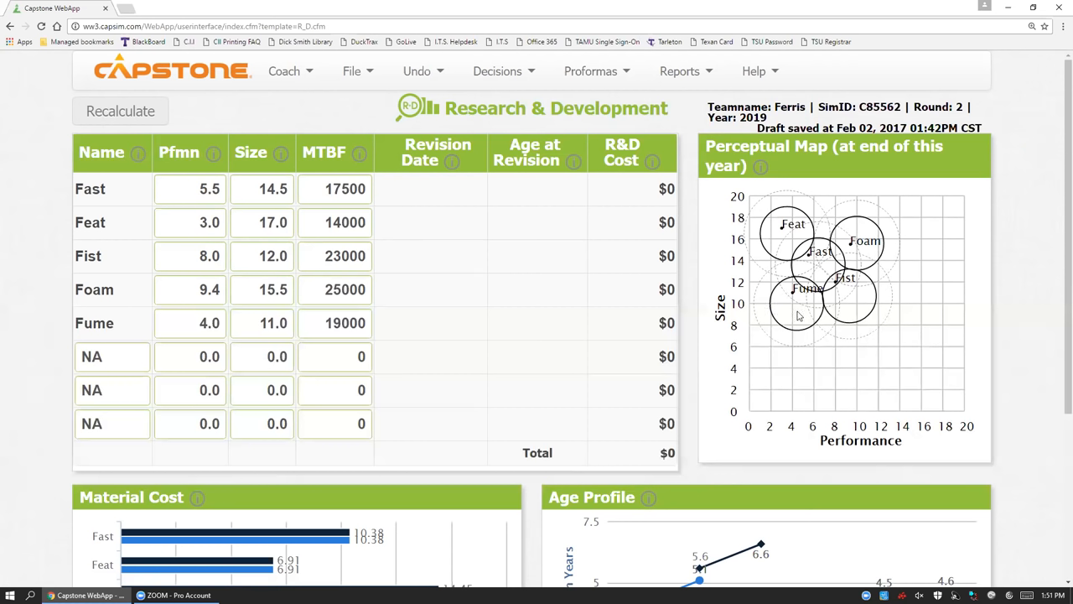
mouse_move(828, 375)
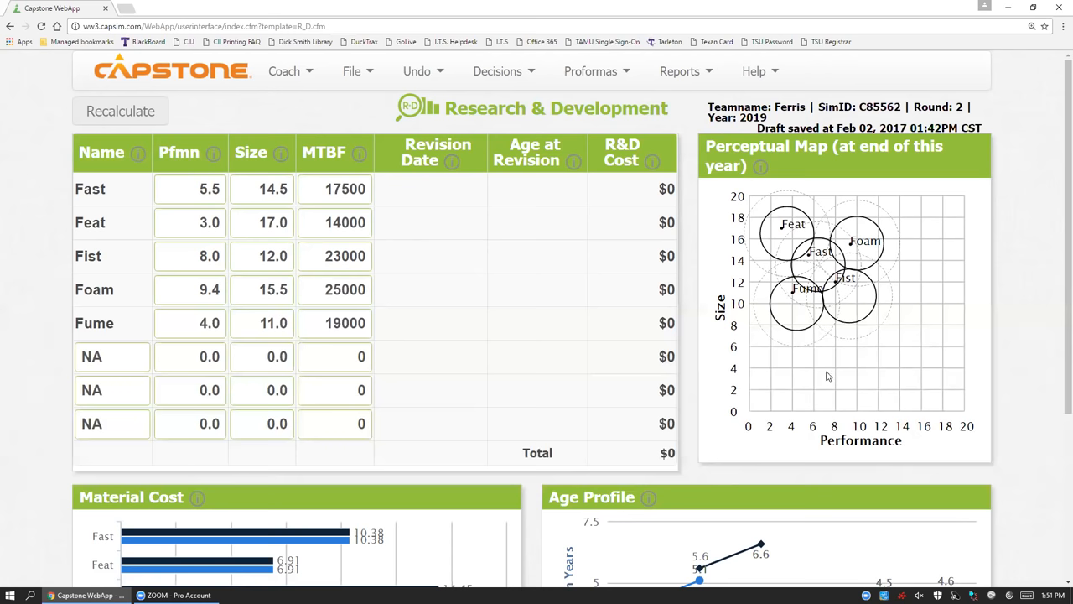
mouse_move(928, 306)
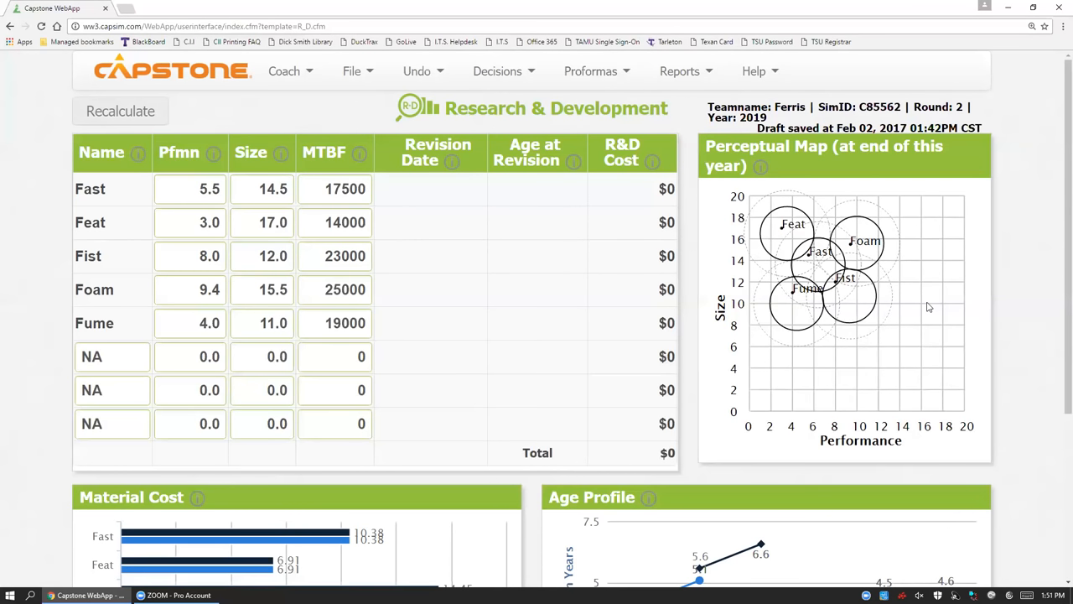
mouse_move(848, 310)
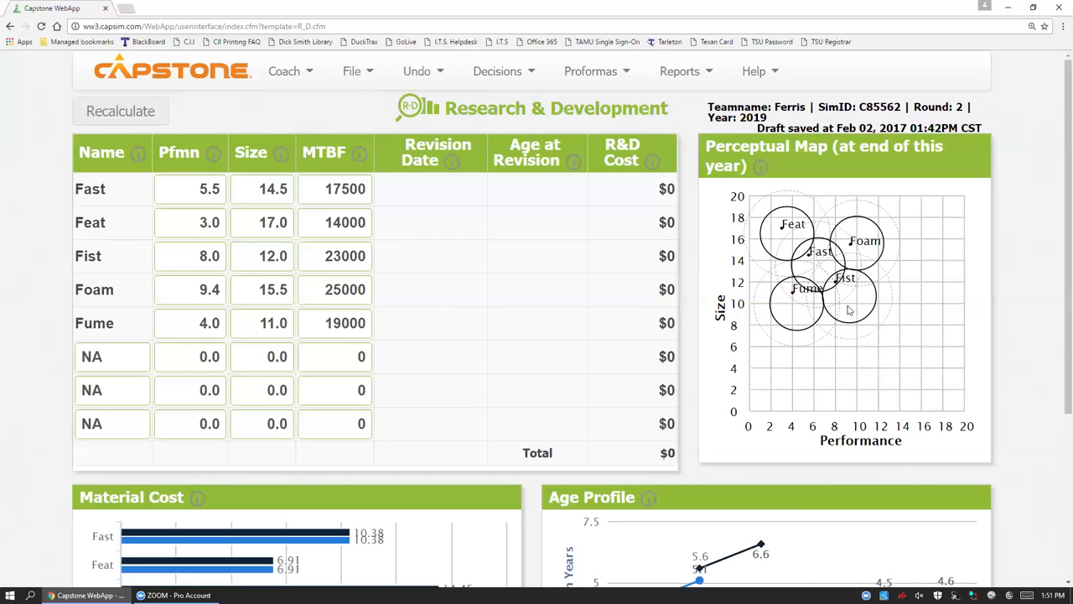
mouse_move(962, 408)
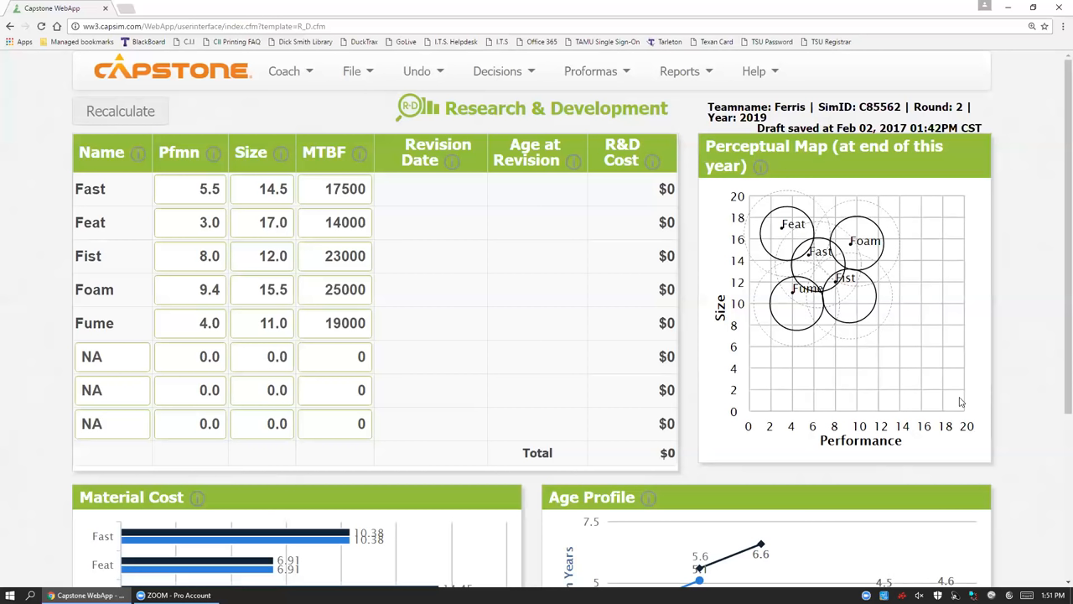
mouse_move(859, 339)
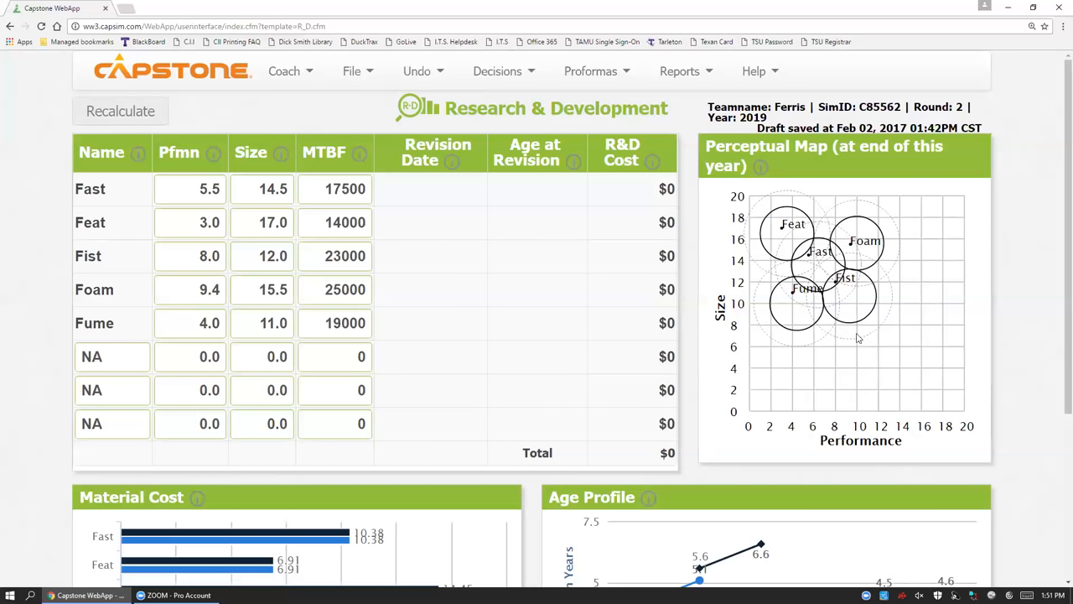
mouse_move(790, 253)
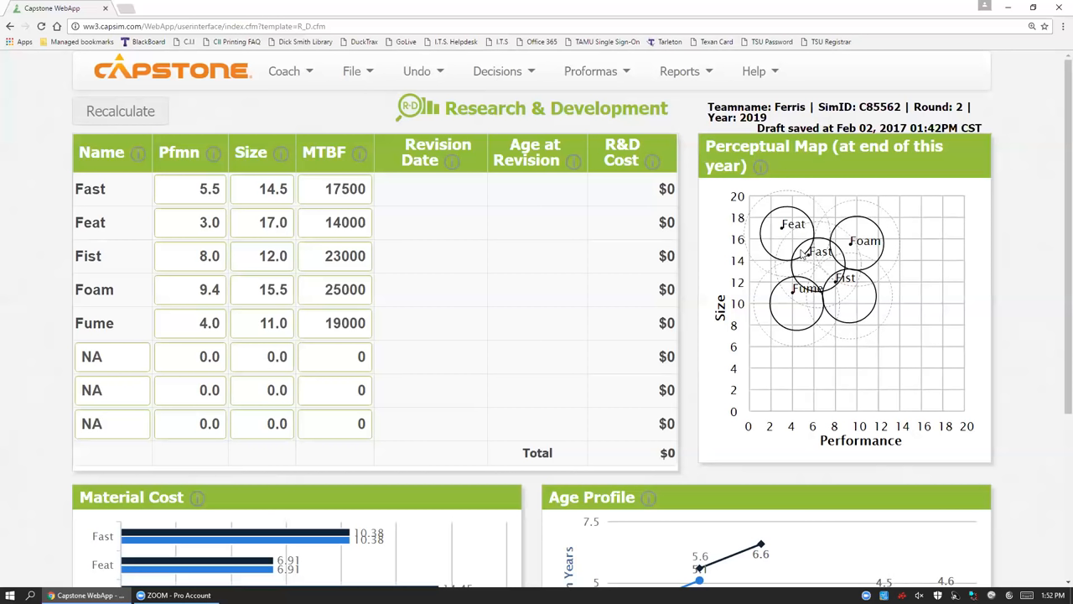
mouse_move(808, 267)
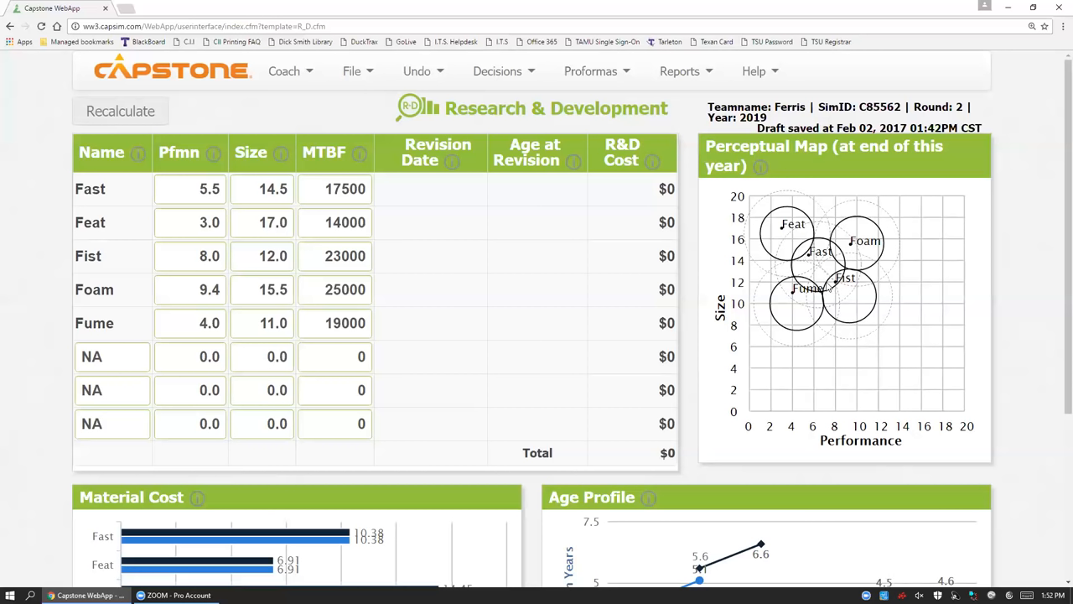
mouse_move(830, 291)
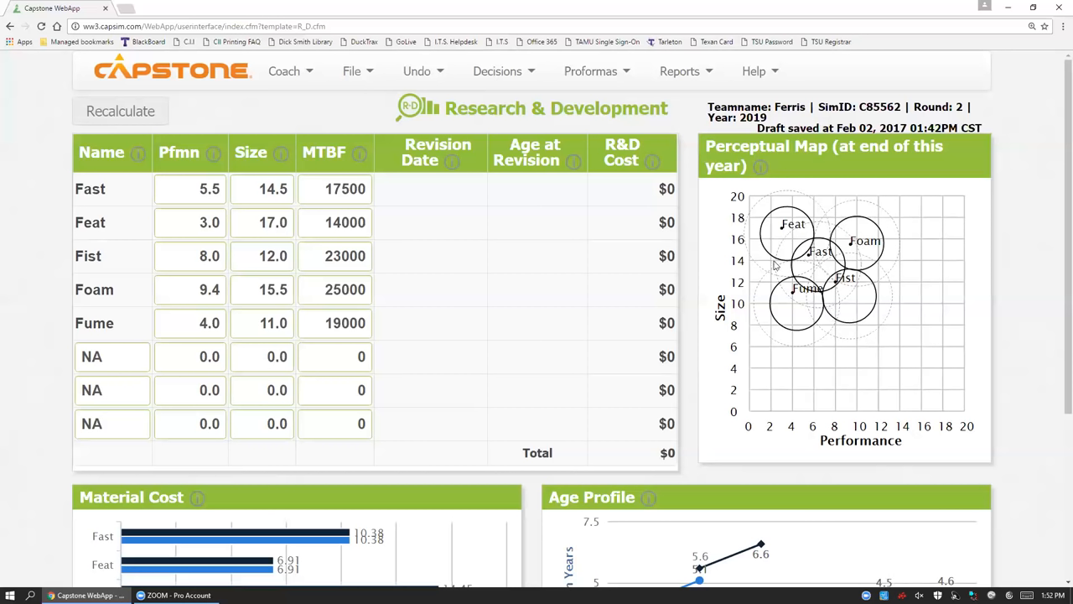
mouse_move(147, 366)
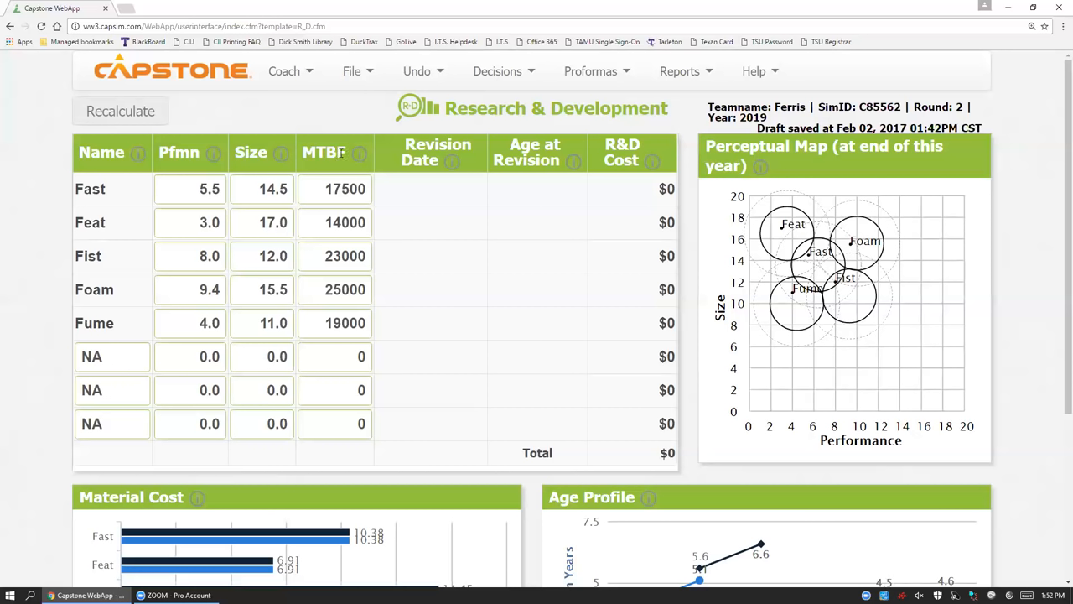
Replace the NA placeholder in the first empty row with the product name Fun.
click(111, 356)
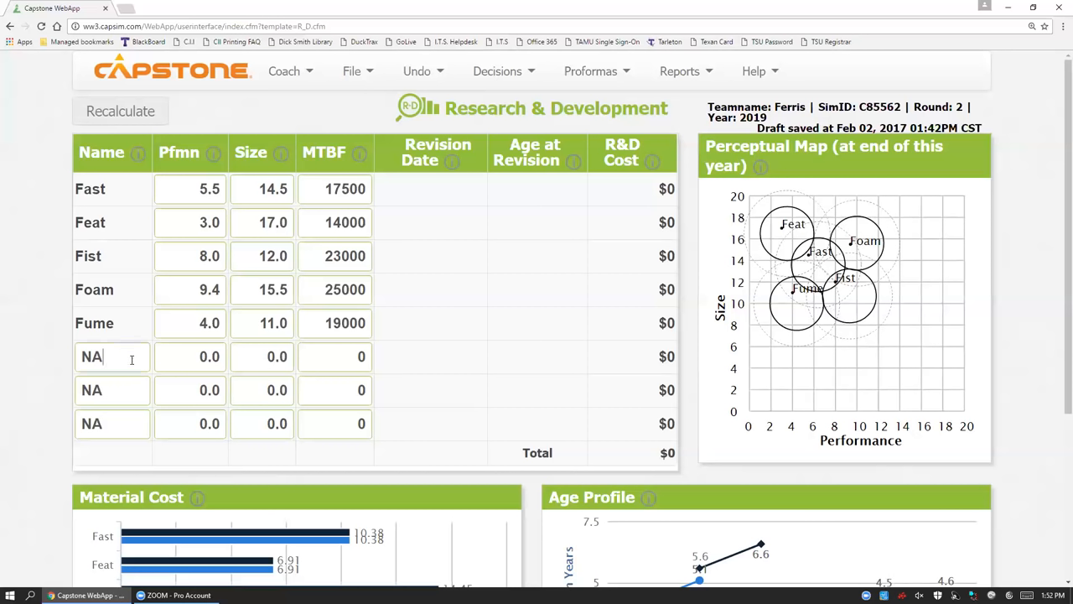
key(Backspace)
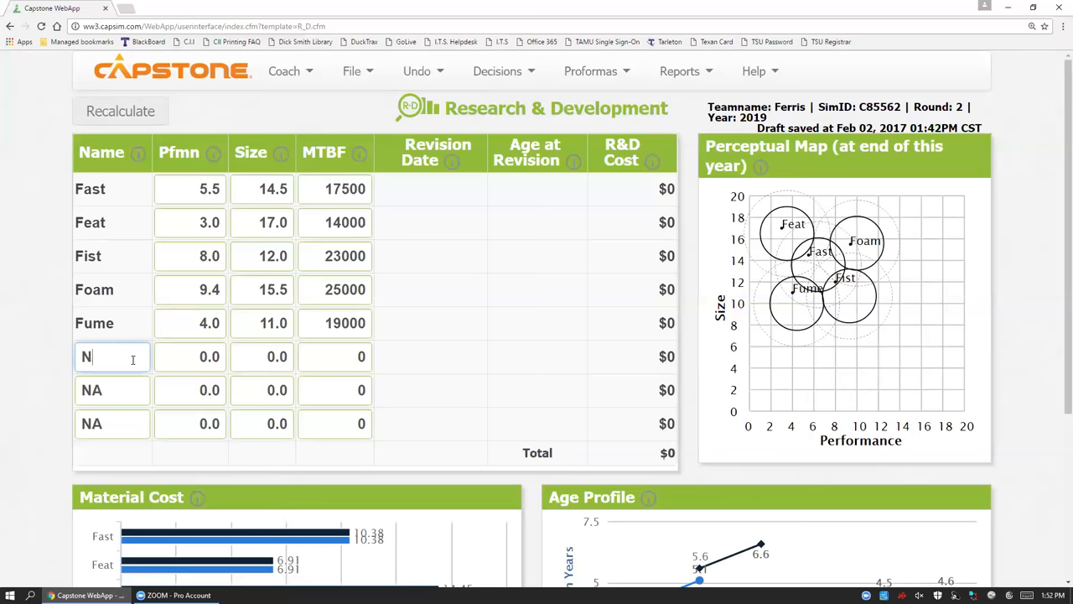
key(Backspace)
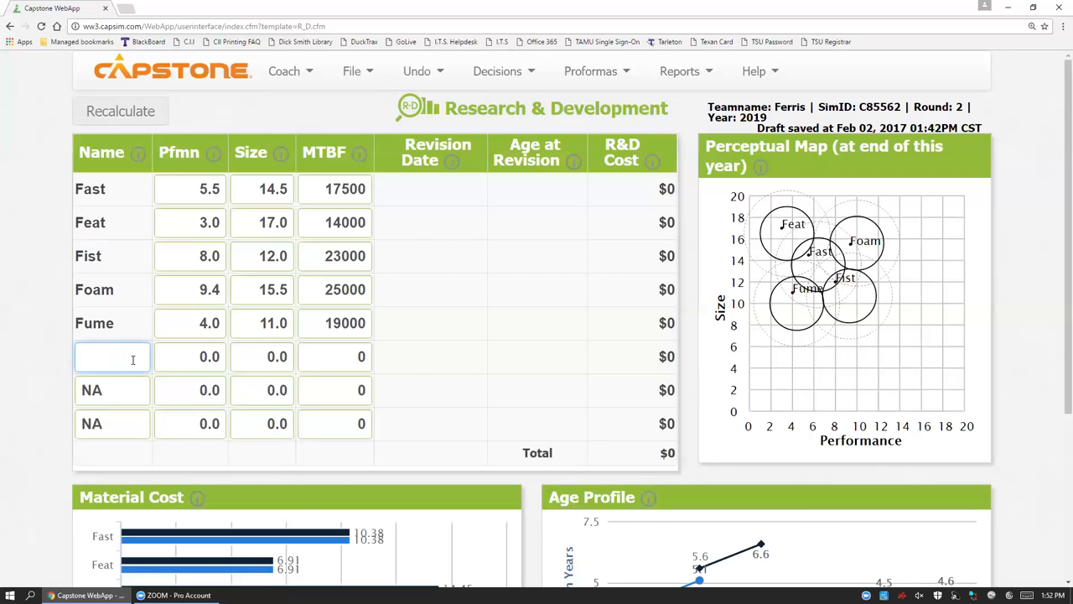
text(Fun)
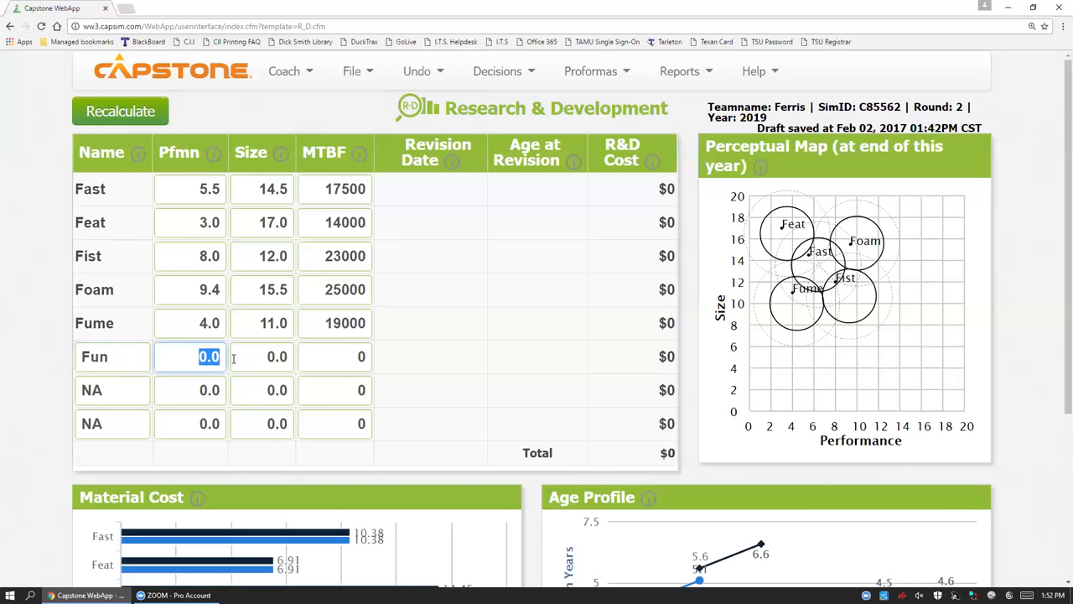
Enter Fun's specs: performance 7.0, size 13 and MTBF 12000.
text(7.0)
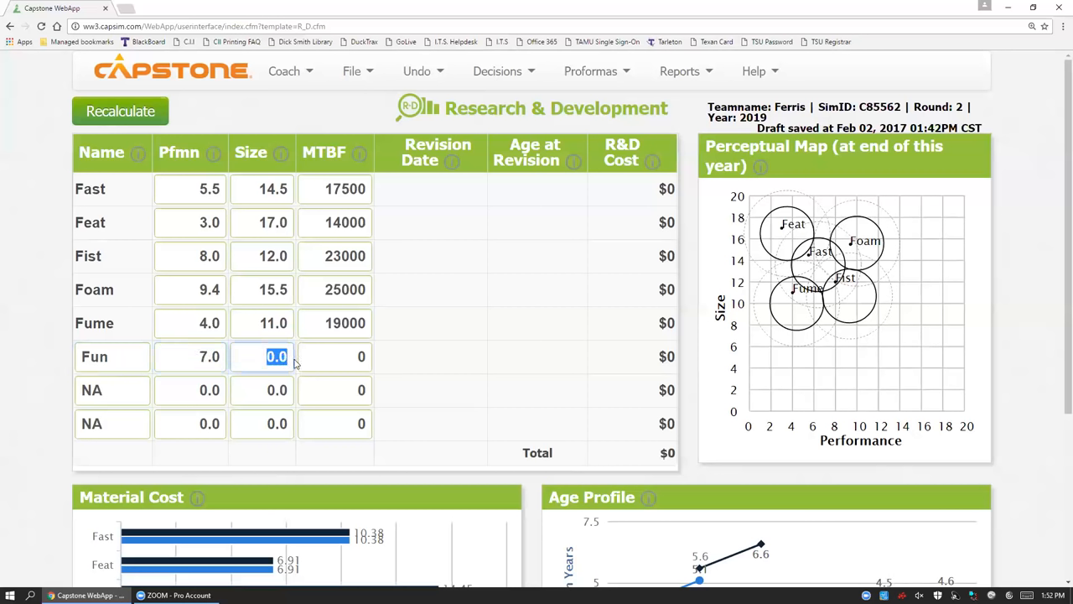
text(13)
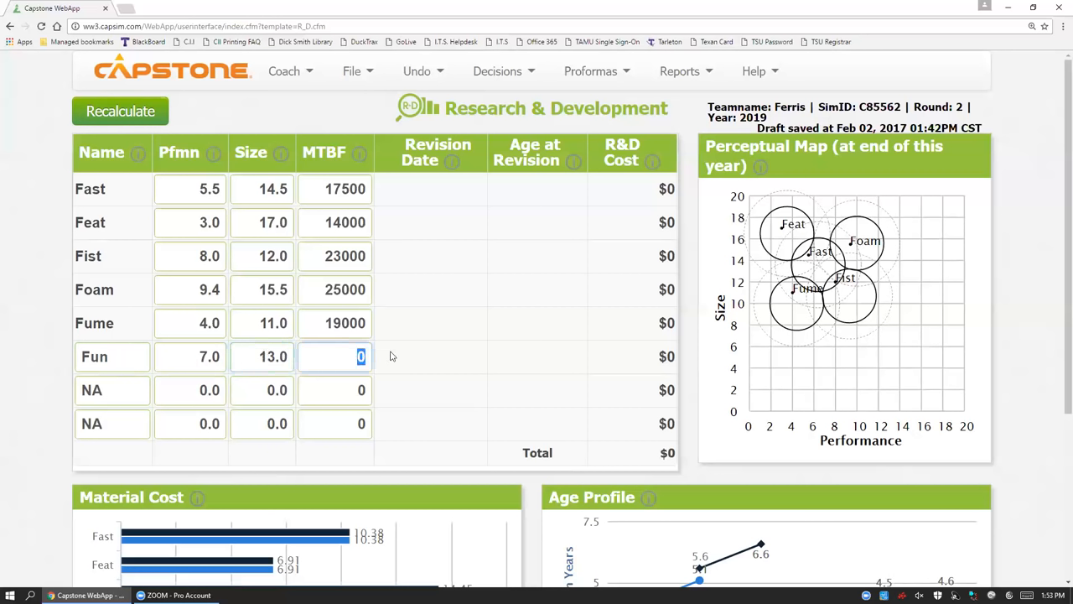
text(1200)
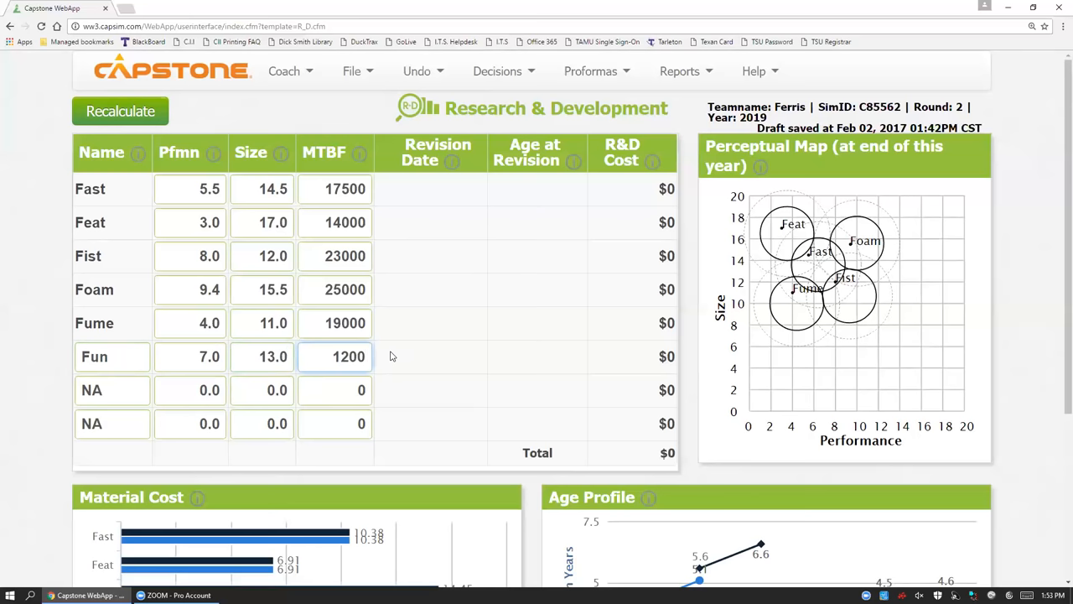
text(12000)
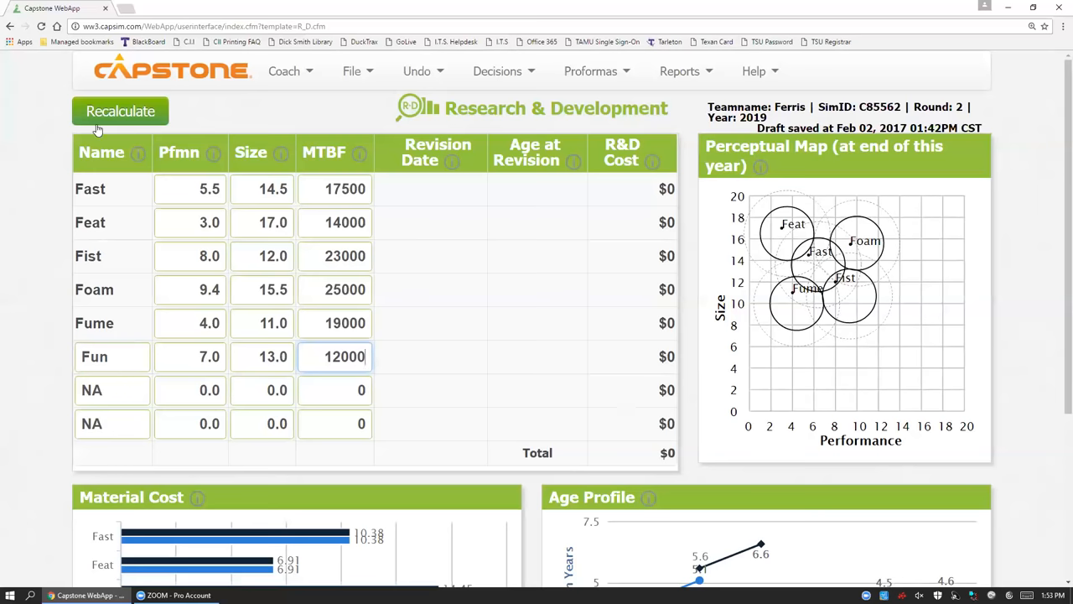
Recalculate so Fun shows revision date 30-Jan-20 and R&D cost $1083, noting simulation year 2019.
click(121, 110)
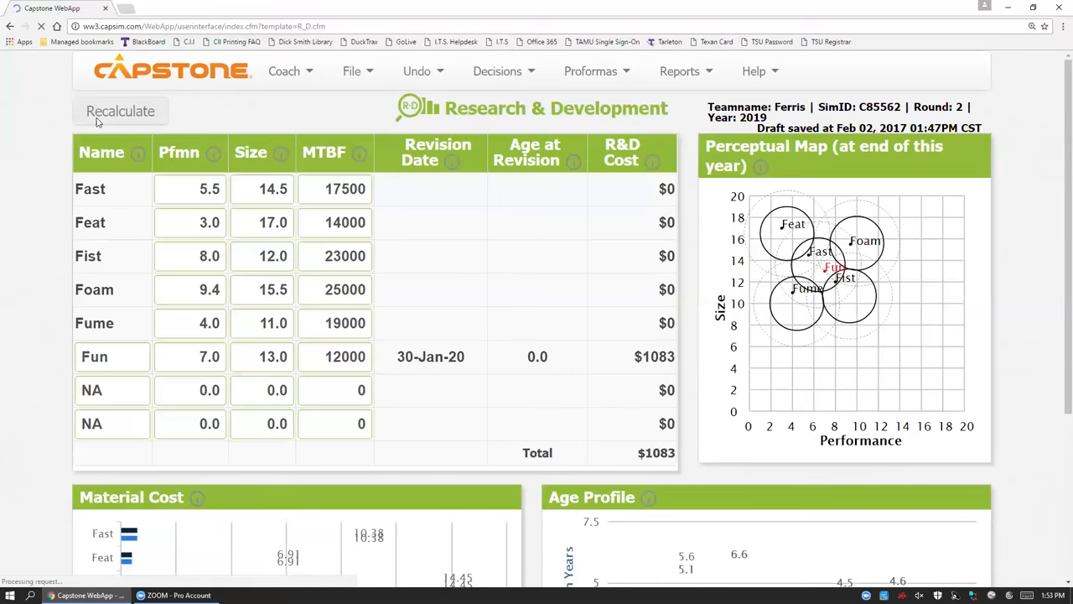
click(121, 111)
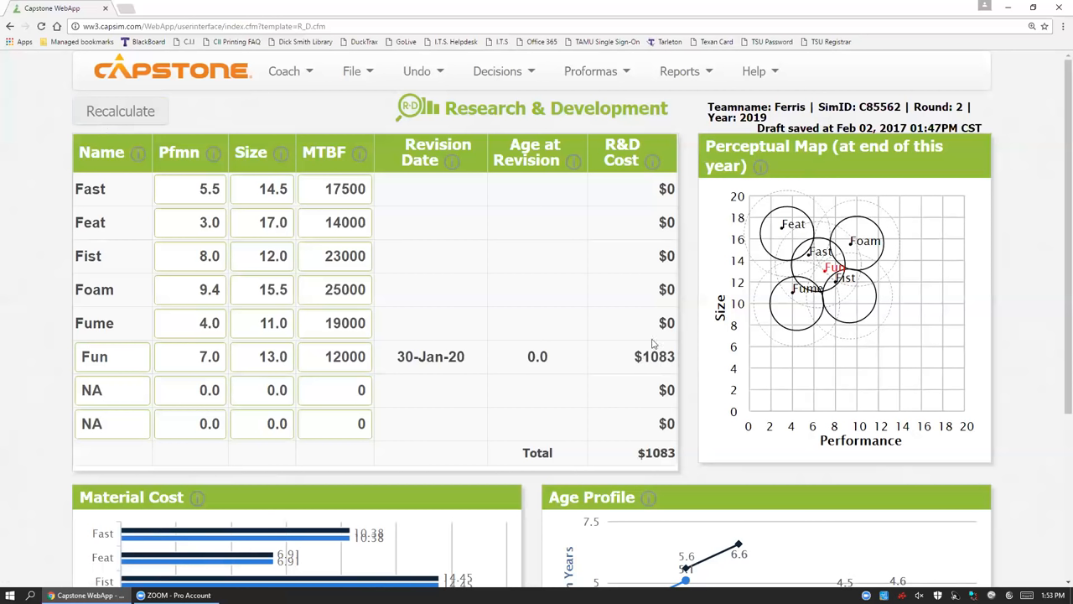
mouse_move(763, 345)
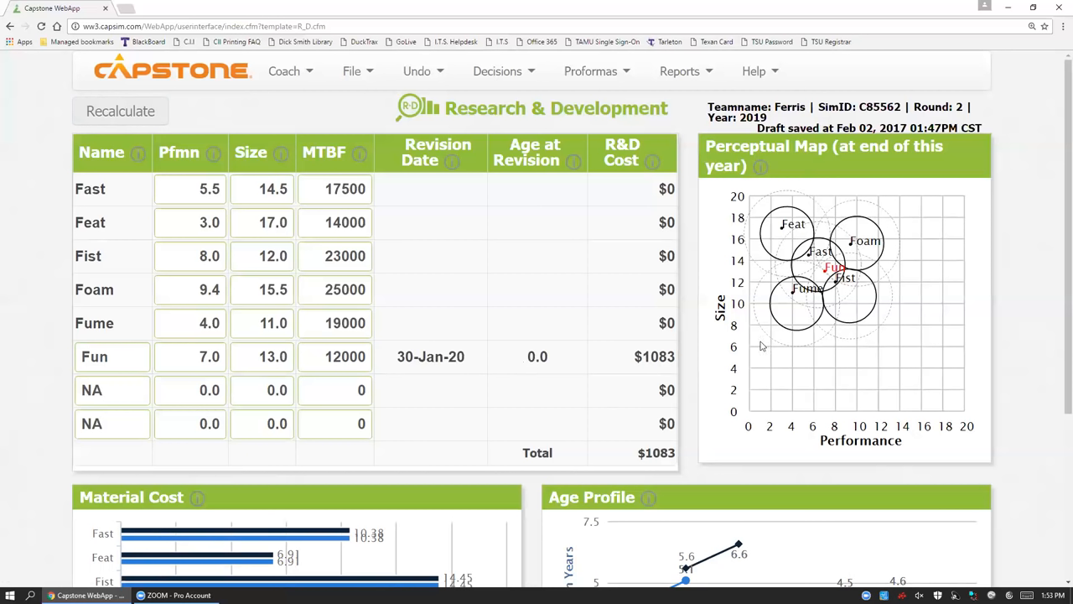
mouse_move(833, 287)
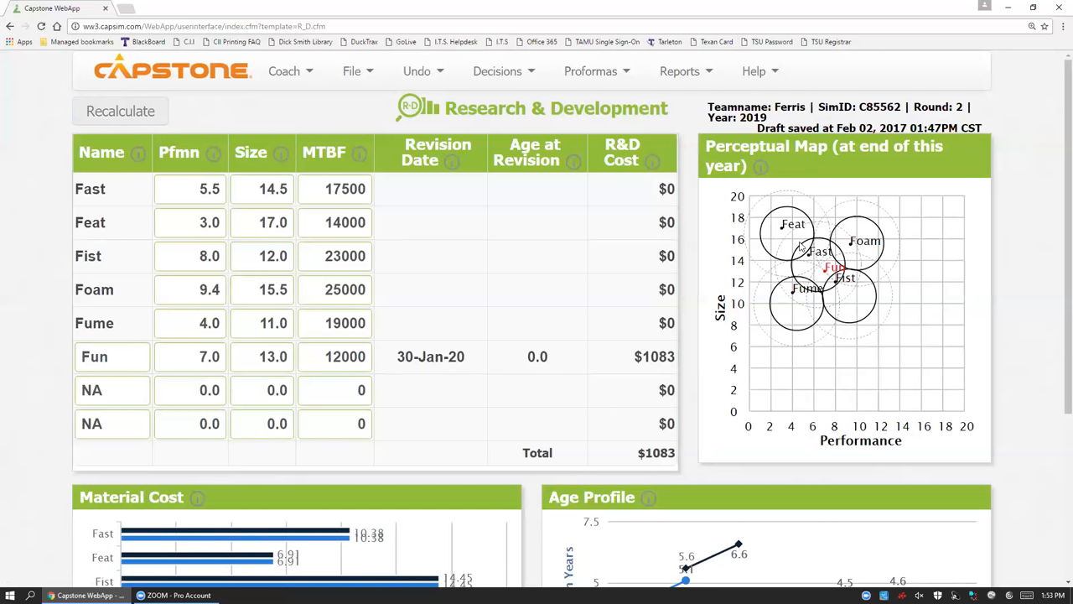
mouse_move(526, 360)
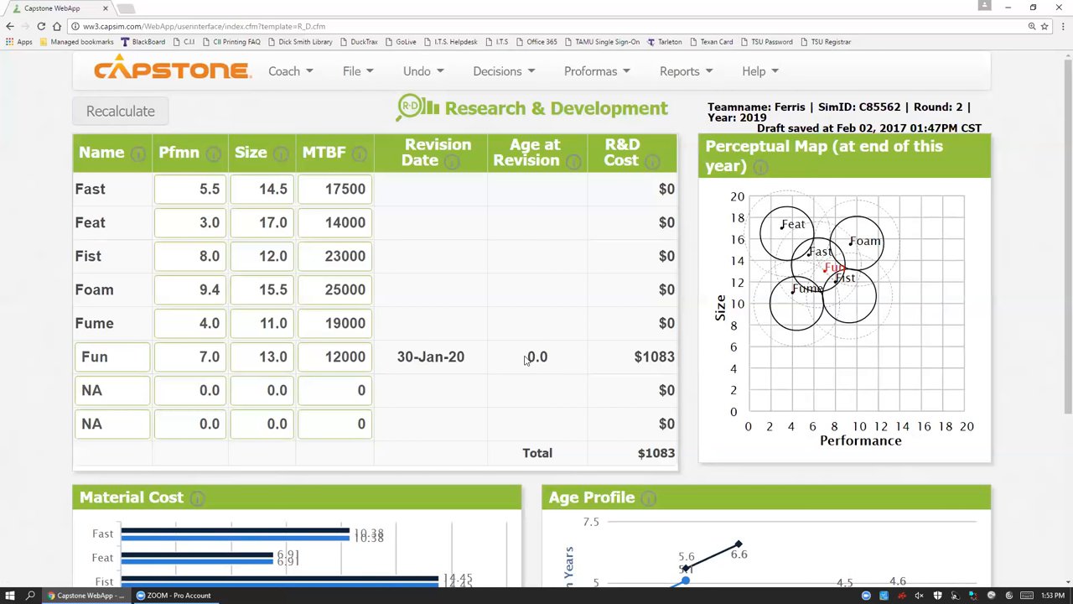
mouse_move(490, 359)
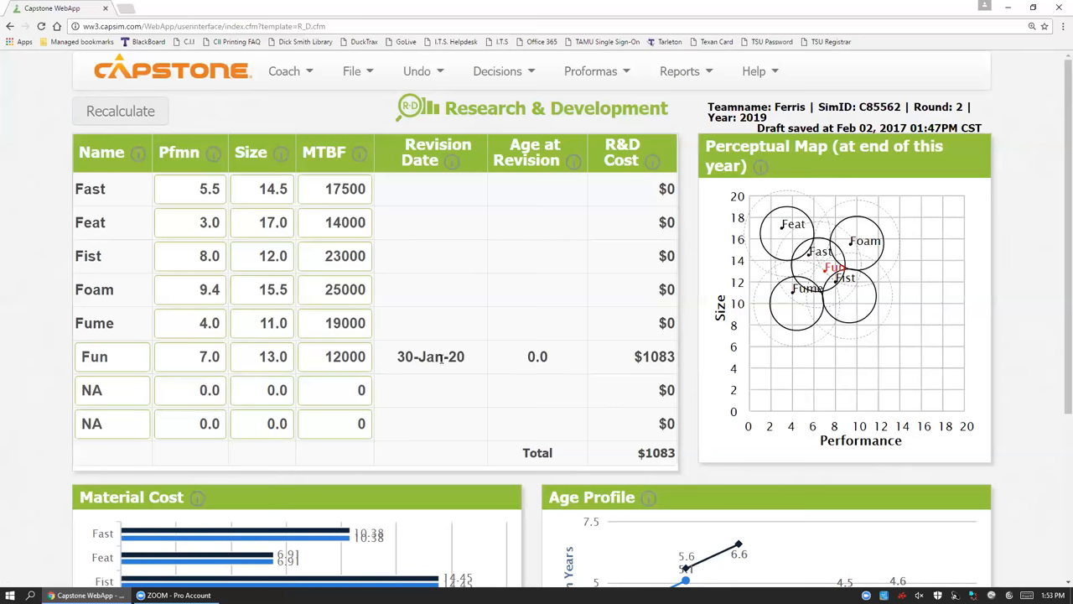
double_click(423, 355)
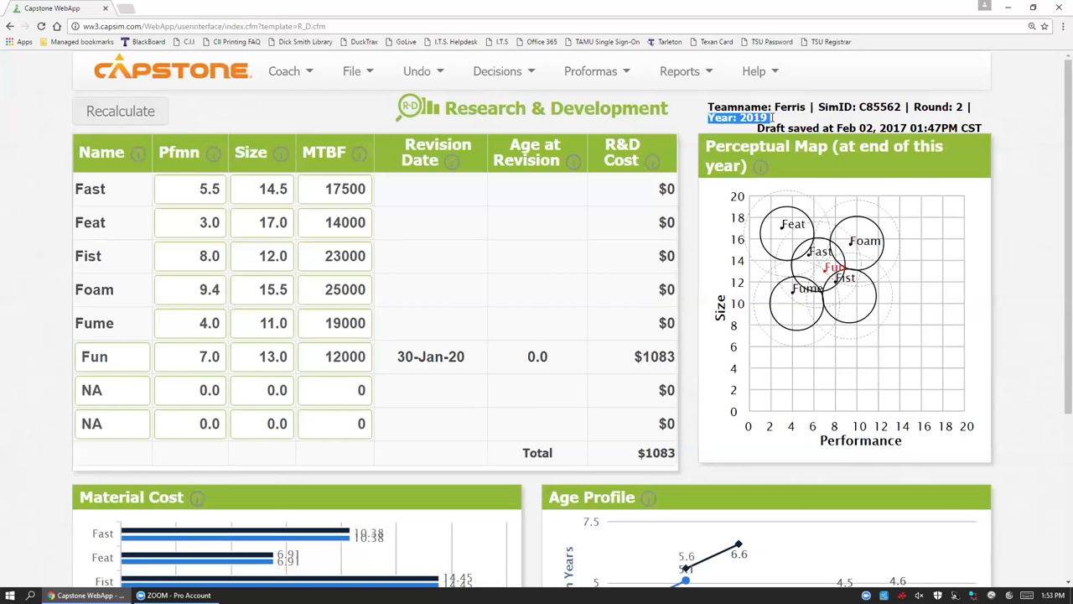
mouse_move(501, 352)
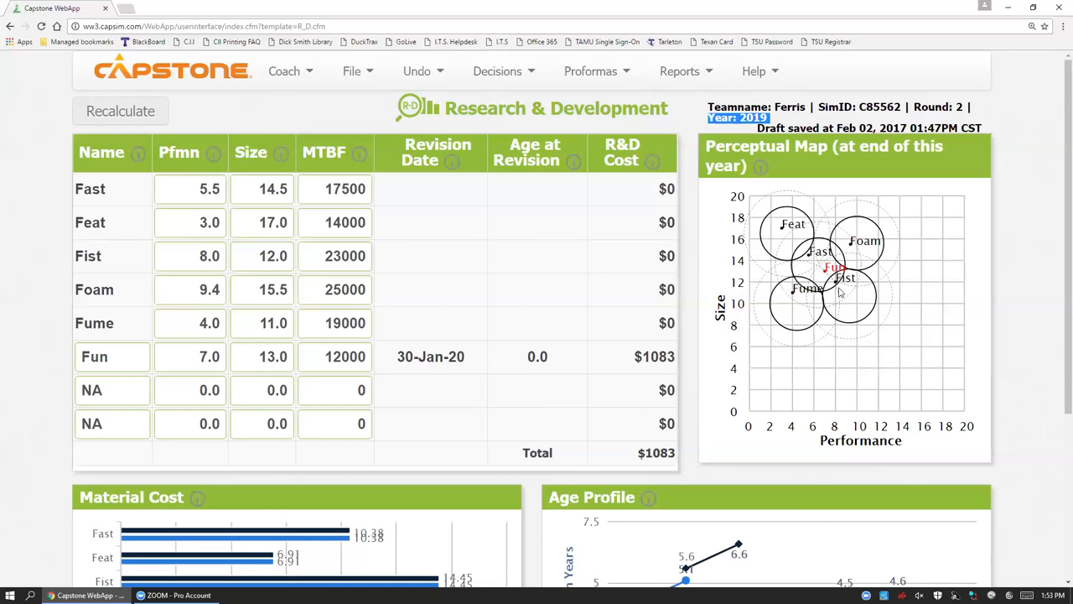
mouse_move(890, 354)
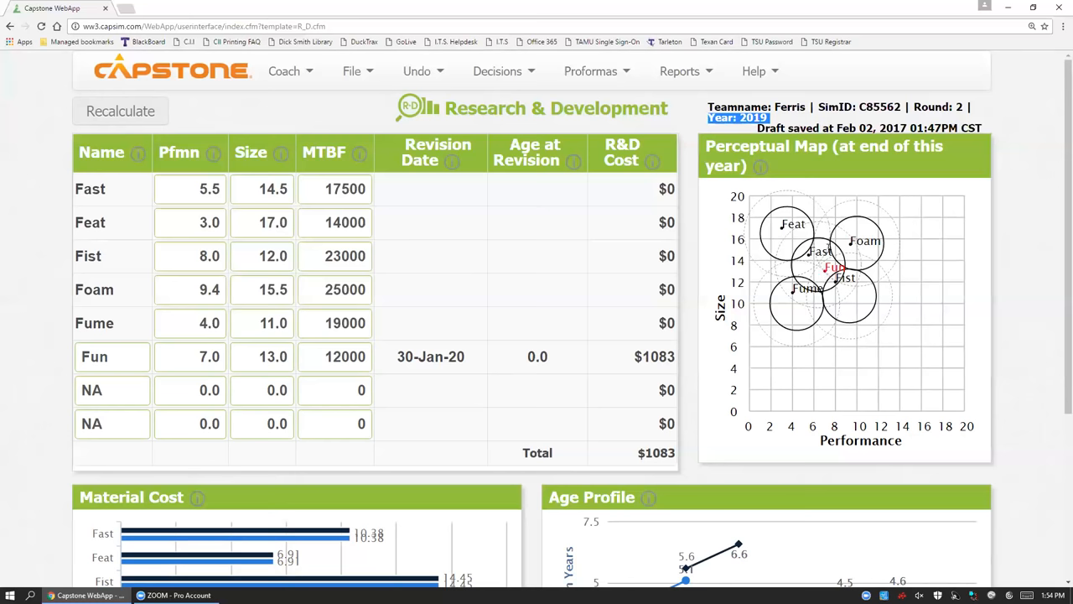
mouse_move(805, 258)
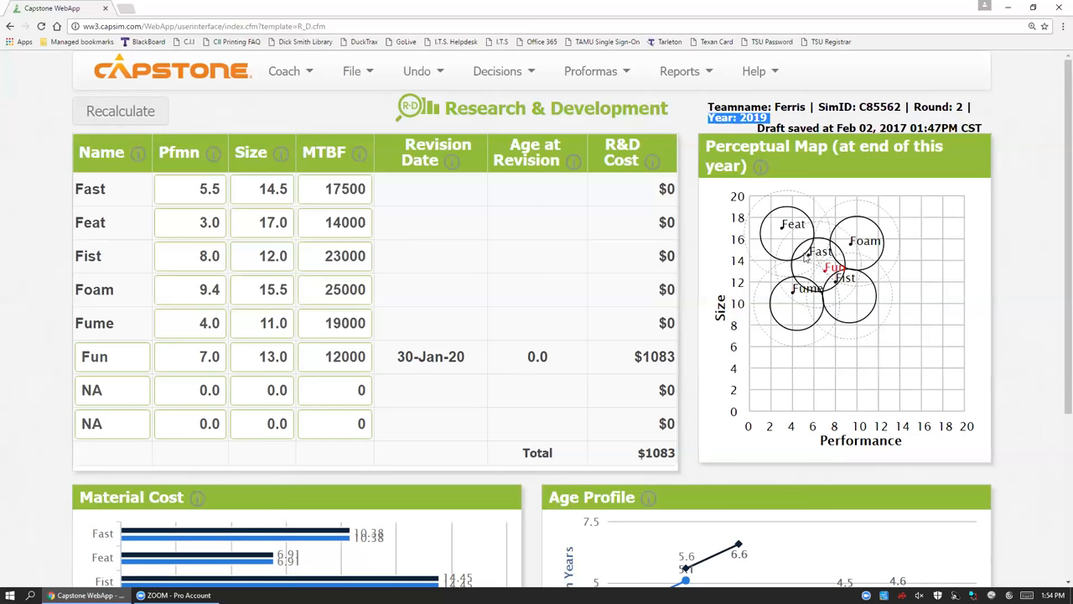
mouse_move(842, 298)
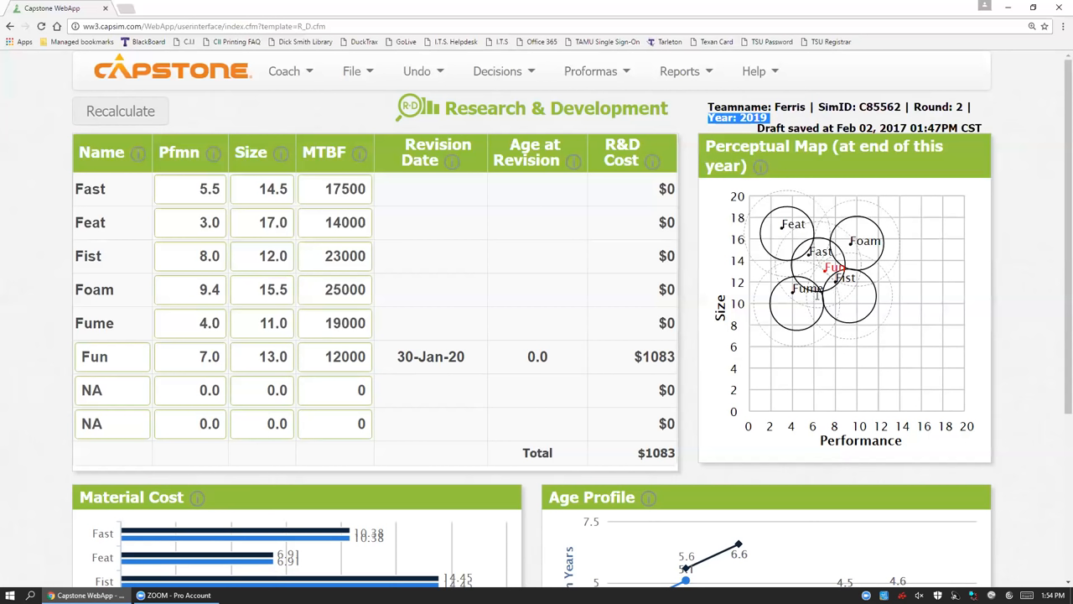
mouse_move(758, 325)
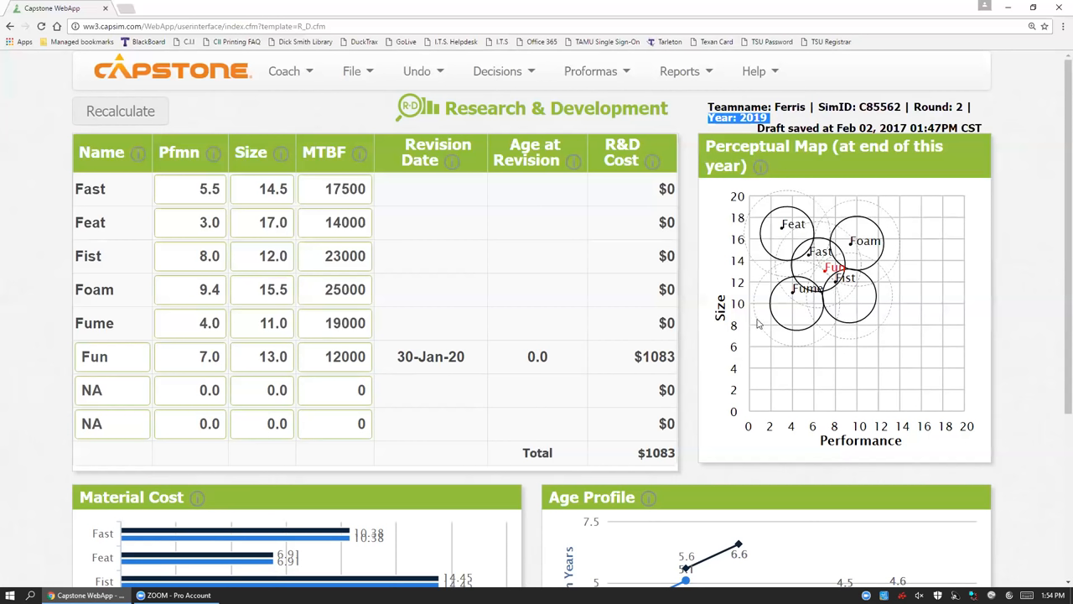
mouse_move(674, 295)
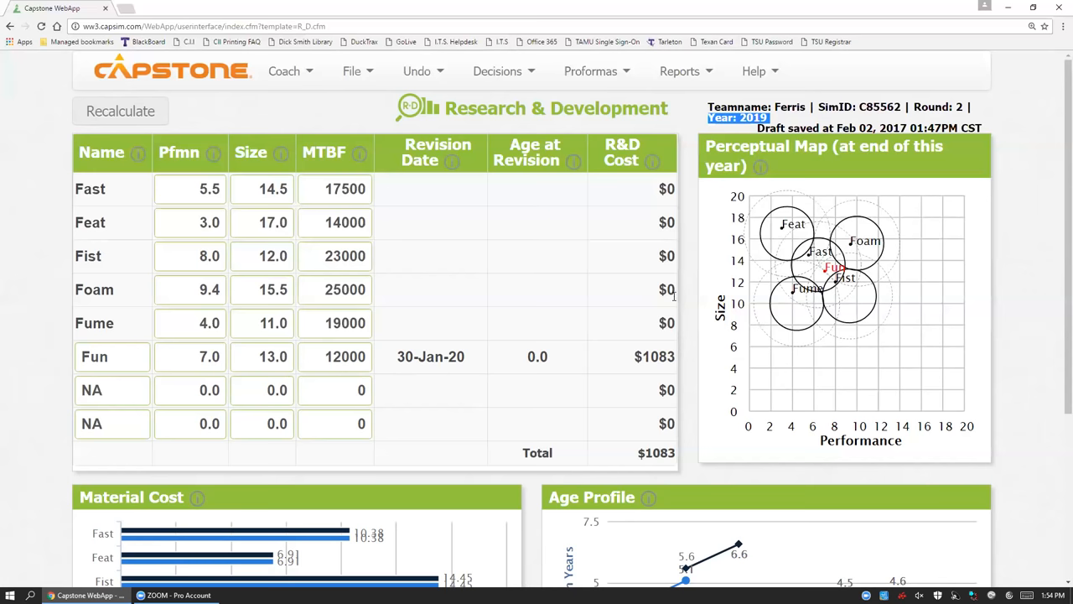
mouse_move(597, 377)
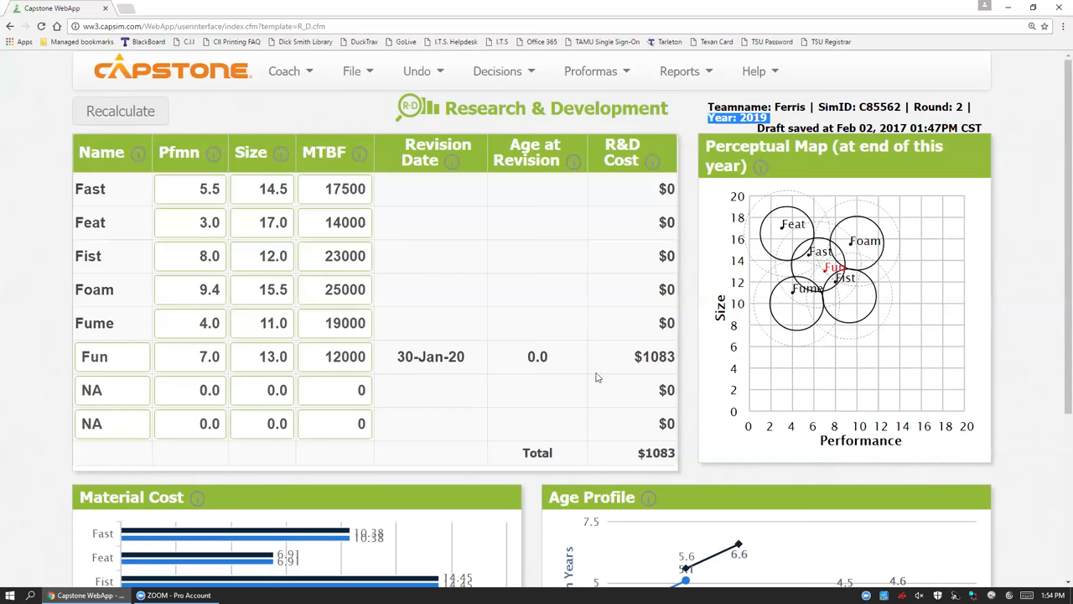
scroll(down, 3)
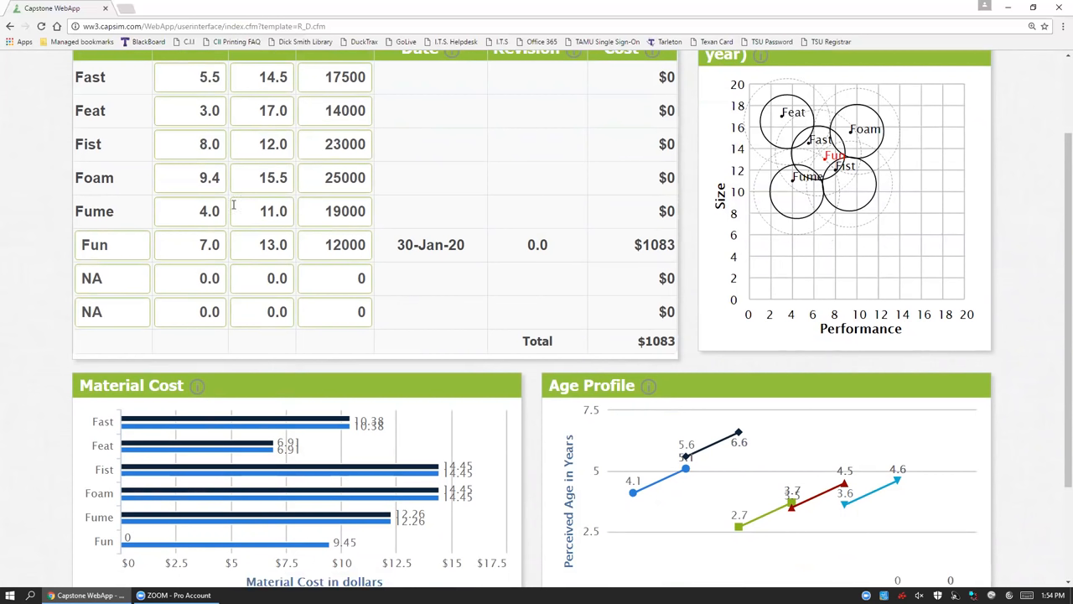
mouse_move(650, 459)
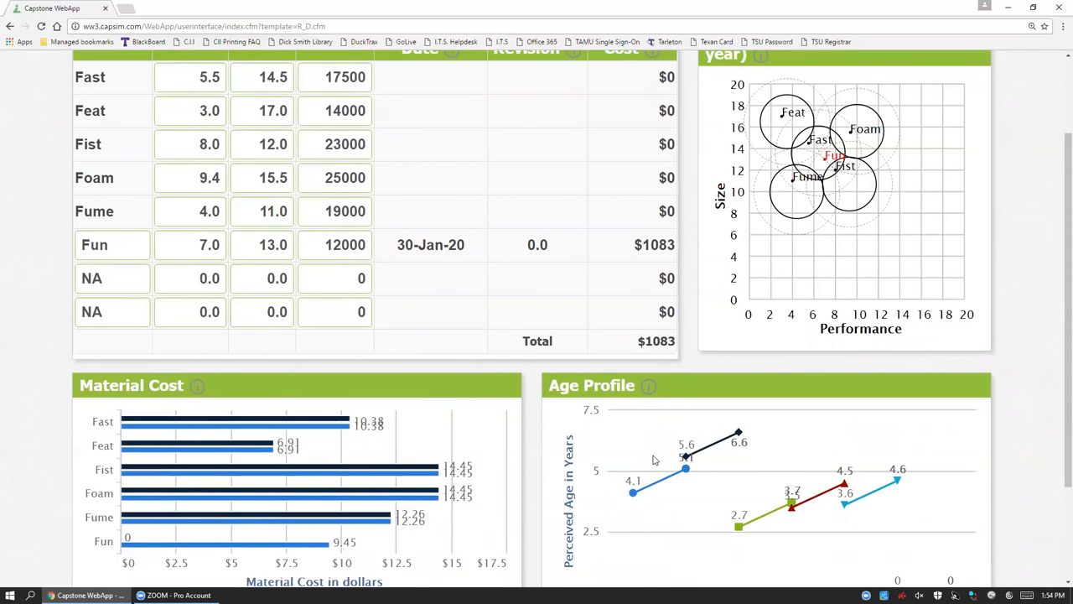
mouse_move(779, 450)
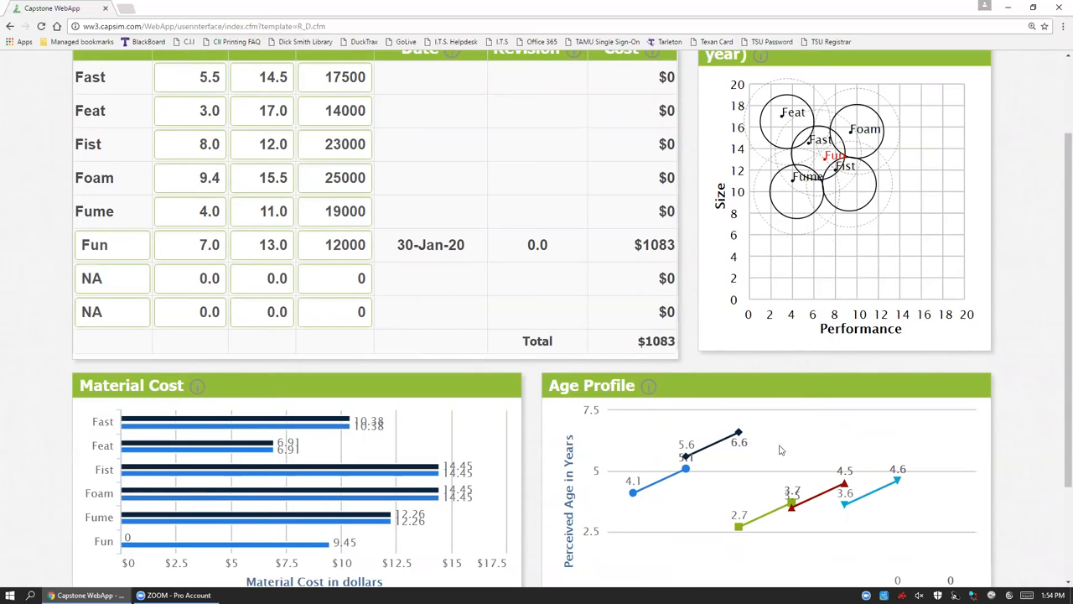
scroll(up, 3)
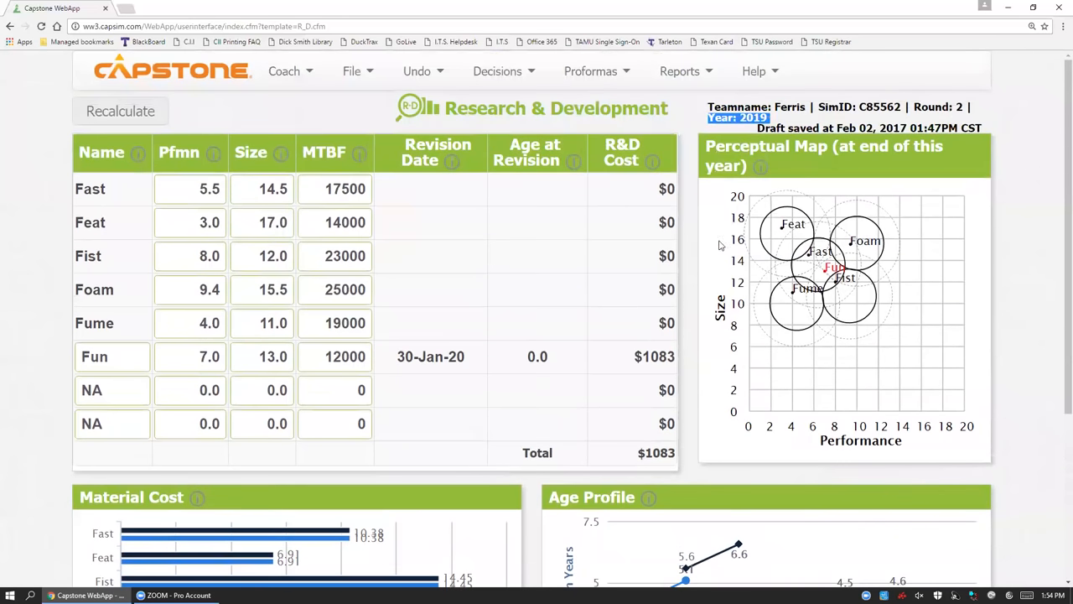
mouse_move(423, 245)
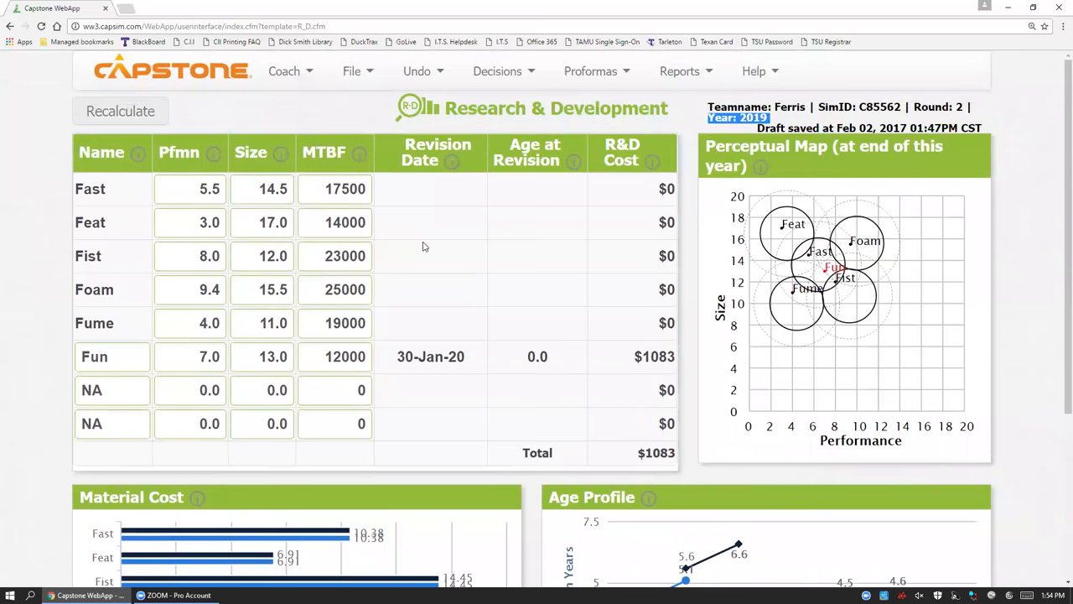
mouse_move(443, 315)
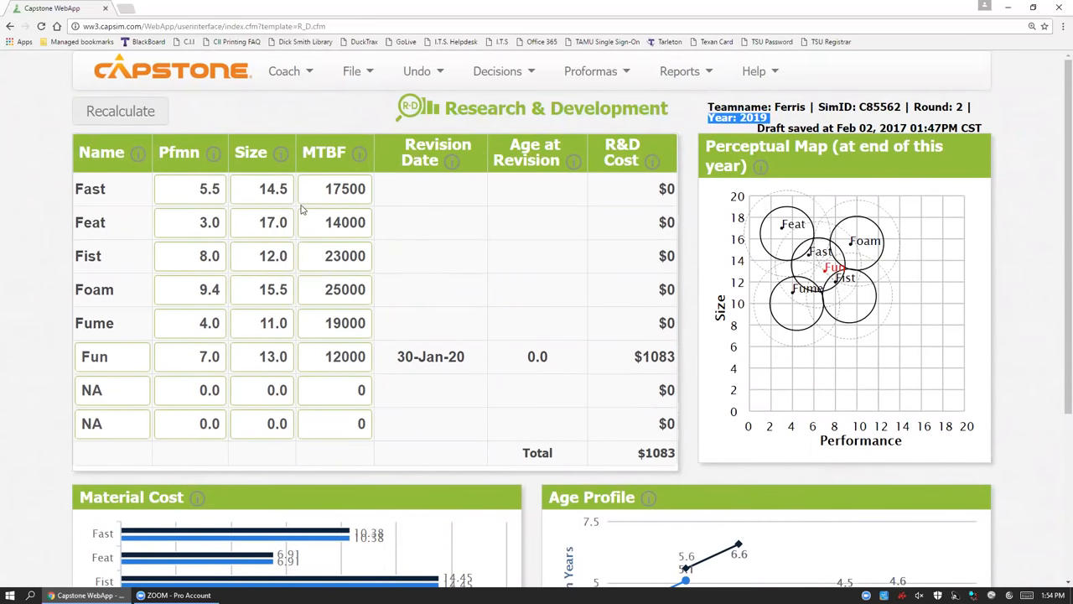
mouse_move(753, 235)
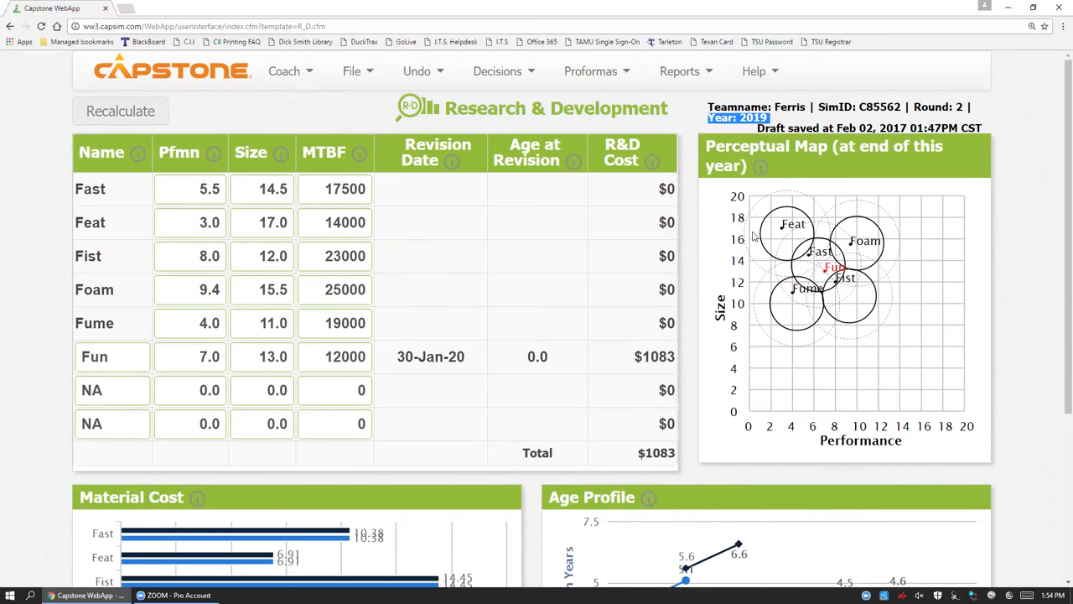
Bring the Courier Low End analysis forward and note the segment share line and ideal age 7.0.
click(679, 71)
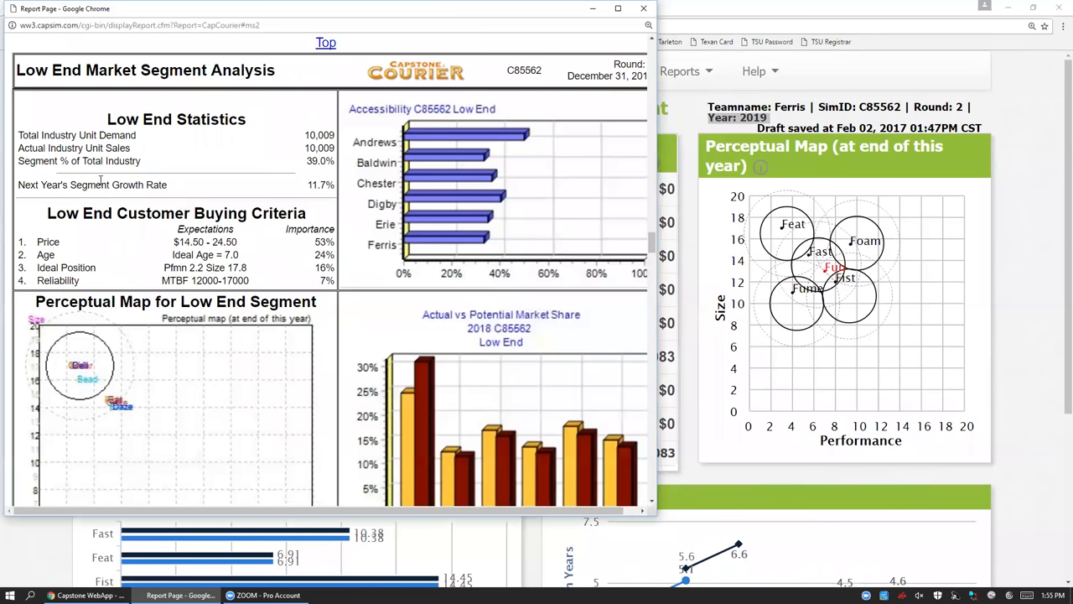
mouse_move(69, 160)
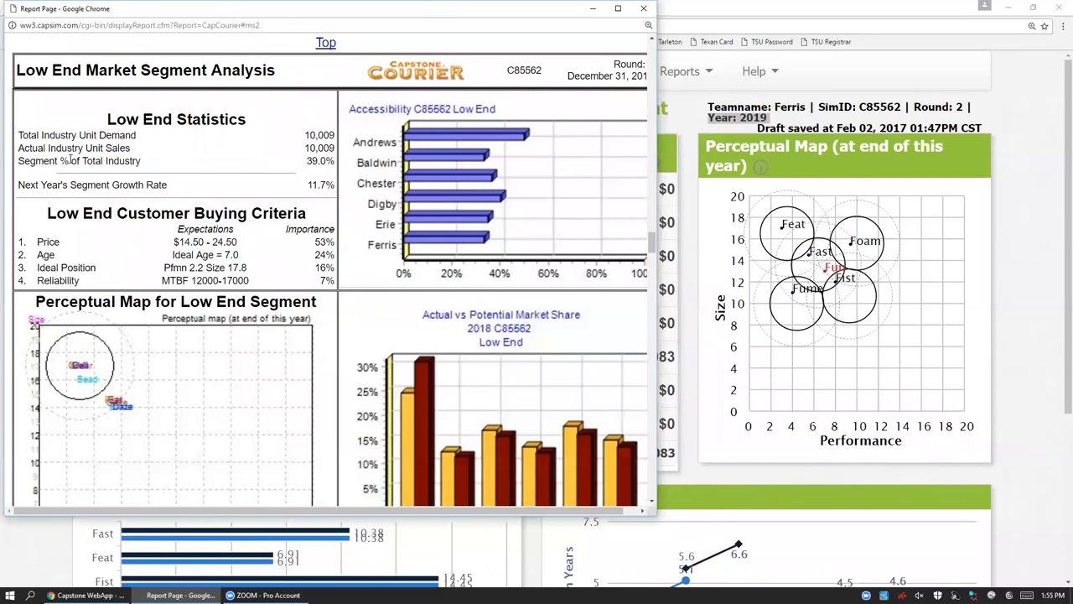
double_click(101, 161)
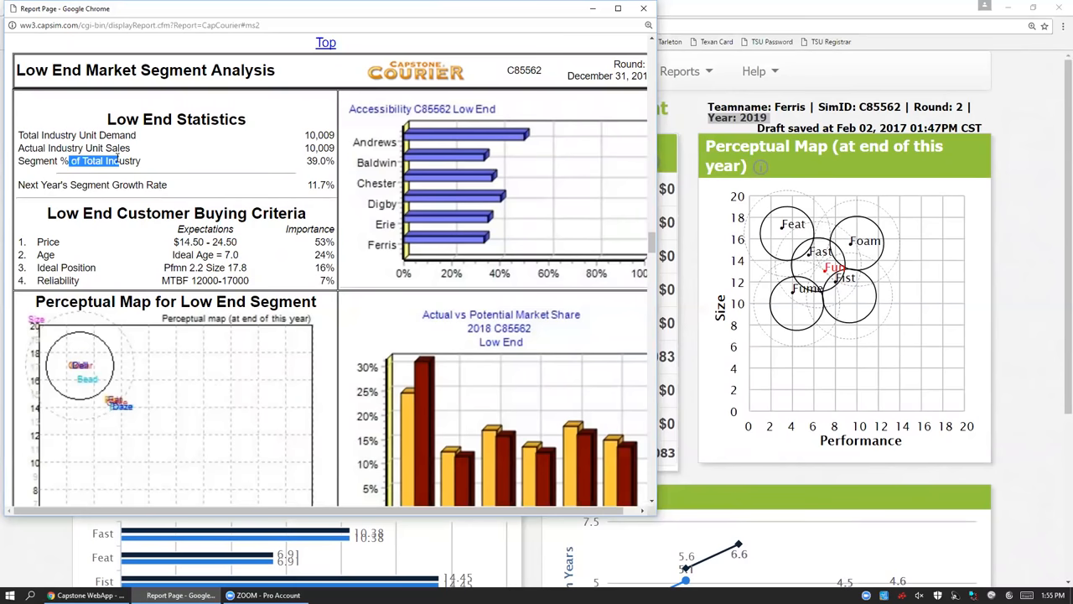
mouse_move(137, 138)
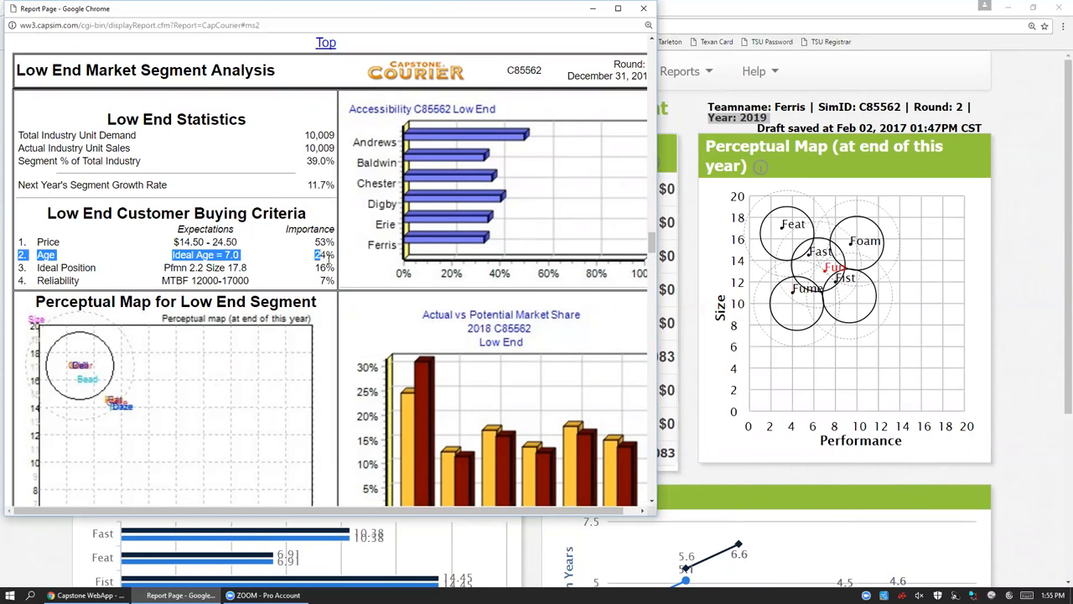
double_click(325, 255)
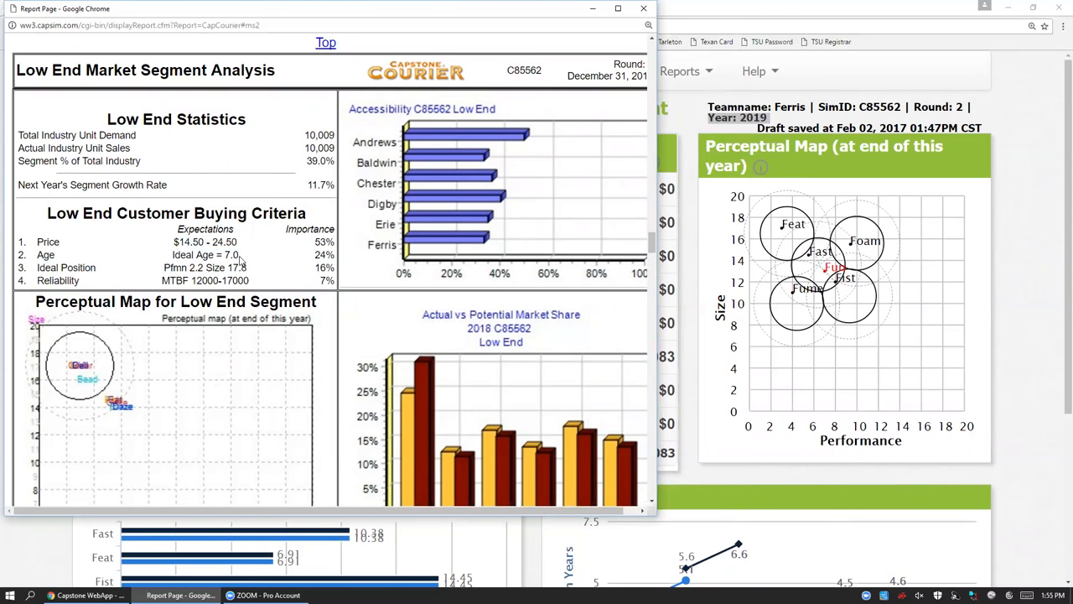
mouse_move(835, 312)
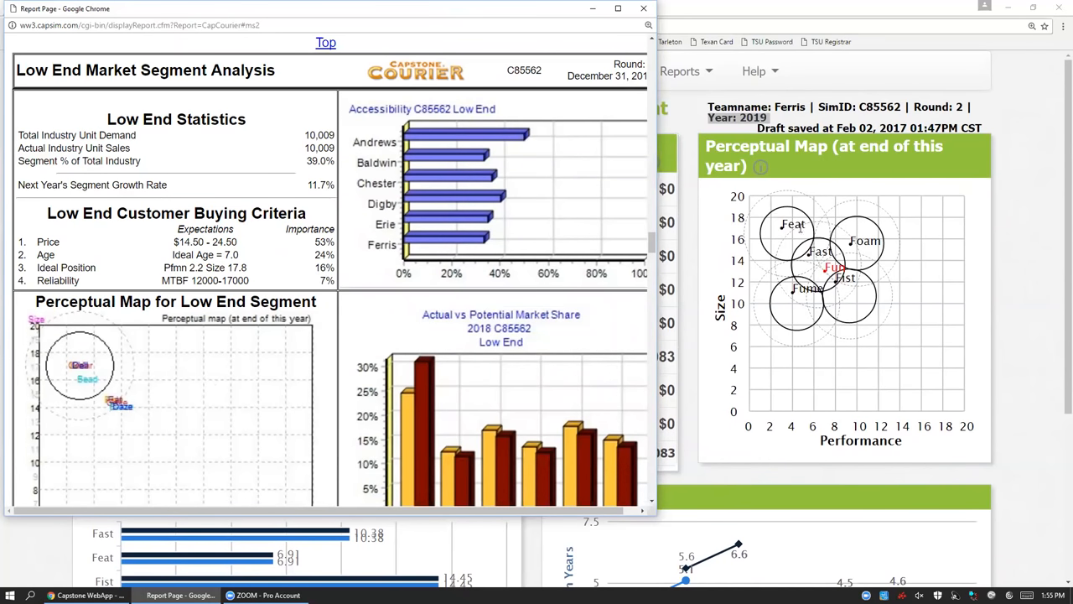
mouse_move(773, 219)
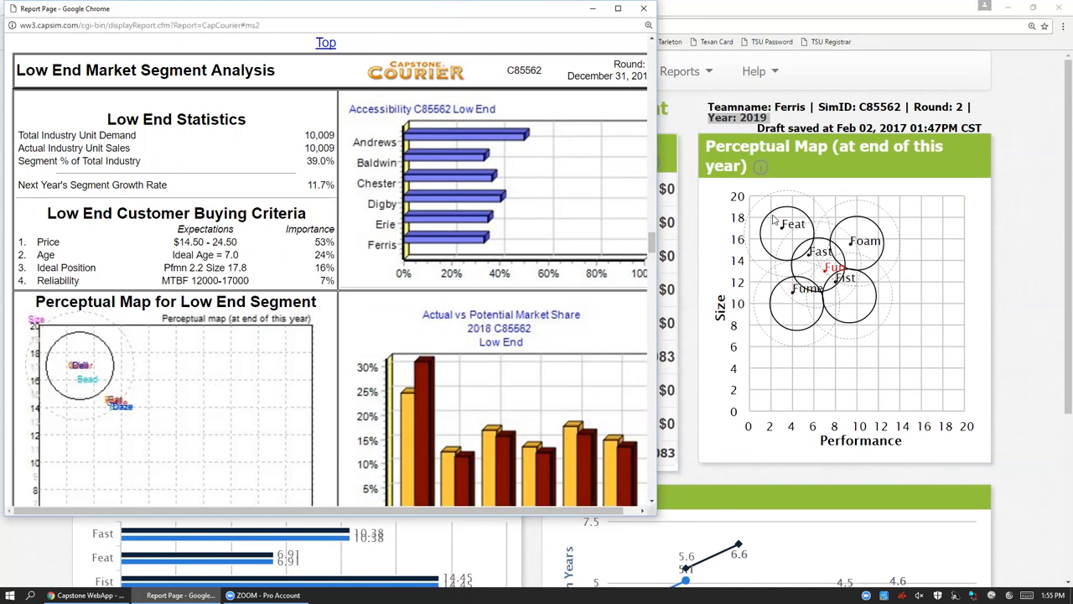
mouse_move(830, 285)
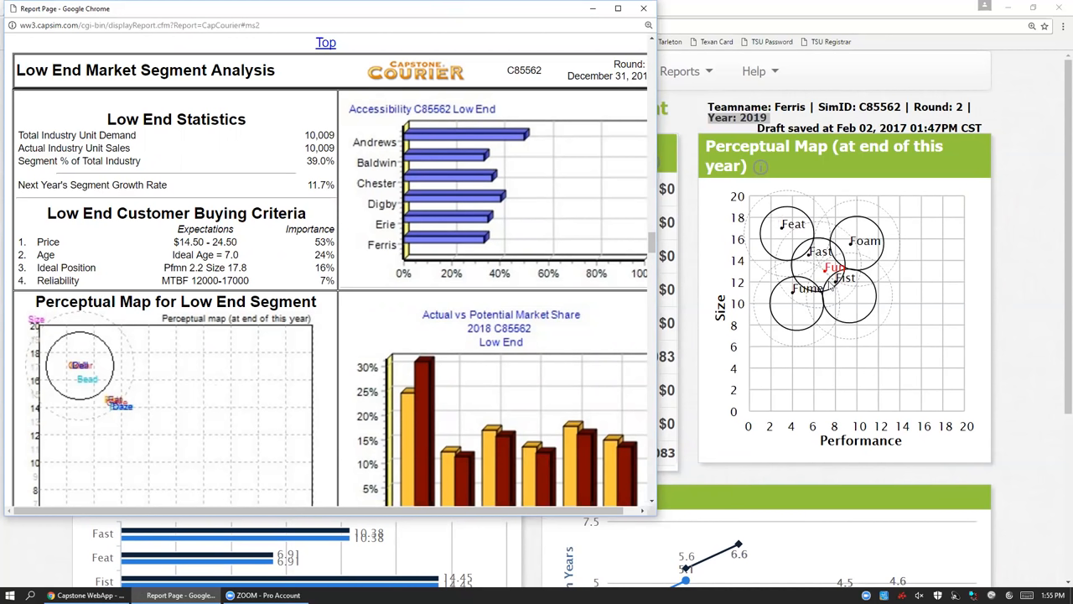
mouse_move(794, 261)
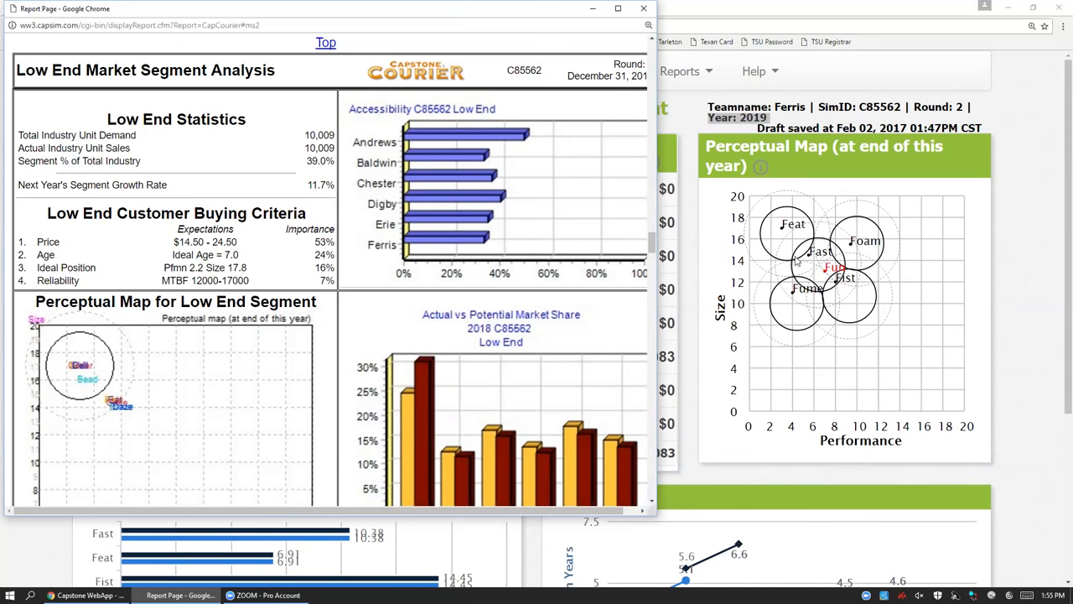
mouse_move(780, 241)
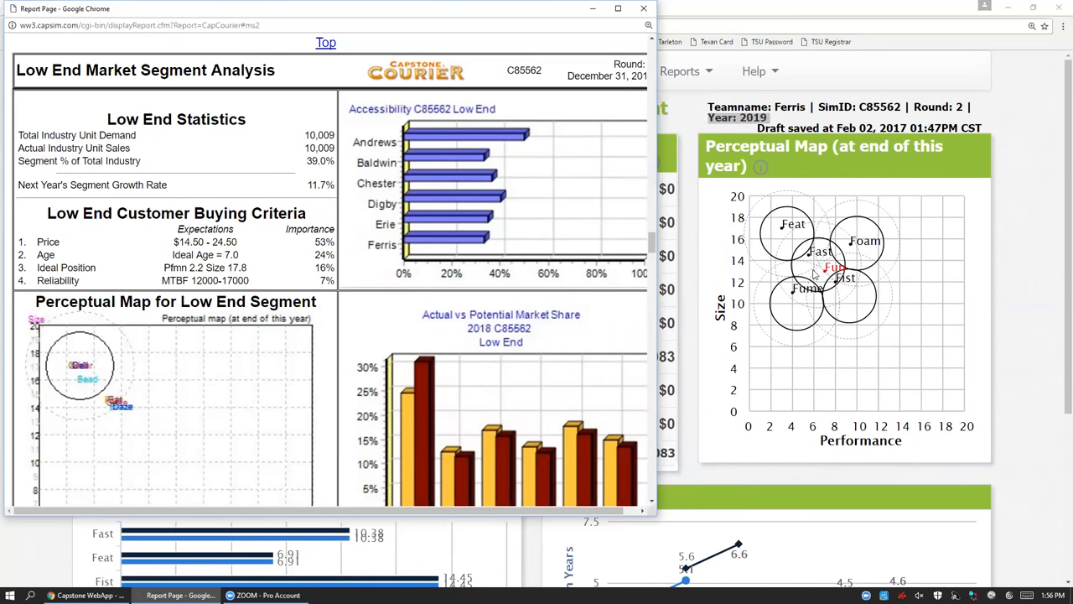
mouse_move(812, 265)
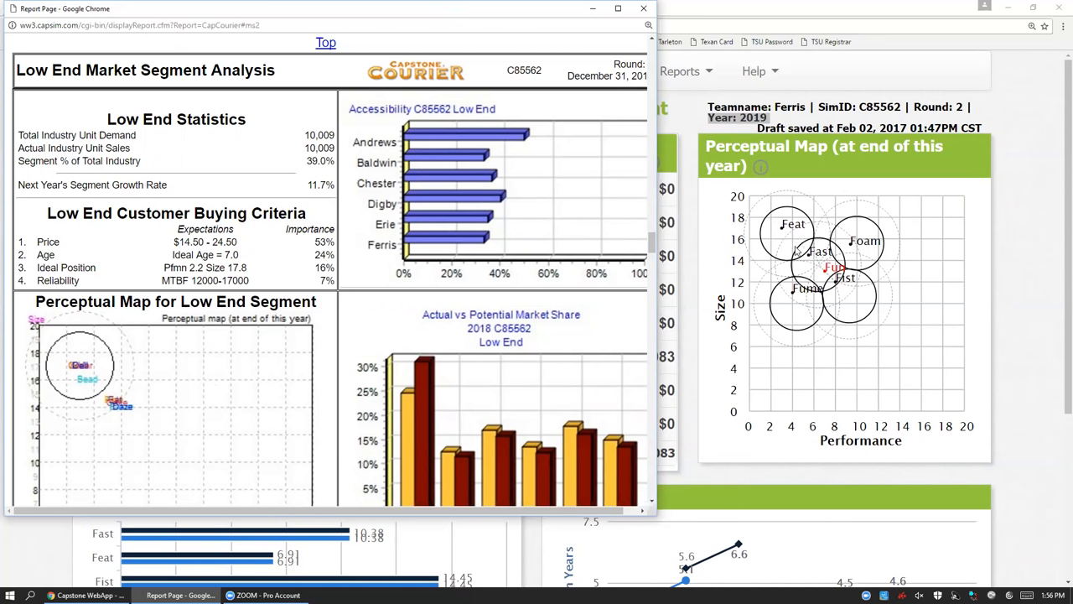
mouse_move(835, 314)
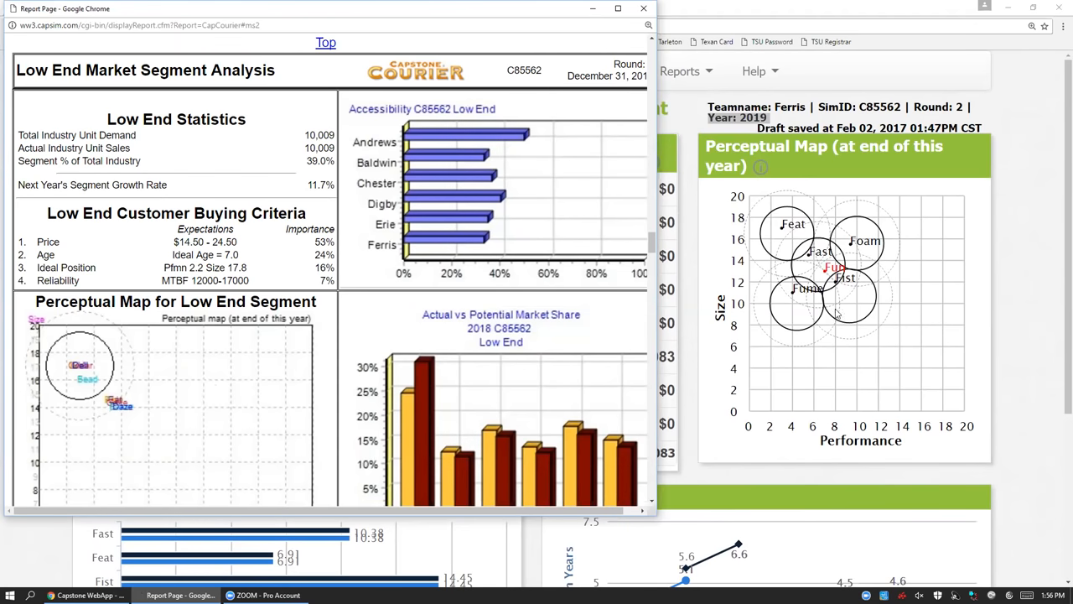
mouse_move(654, 243)
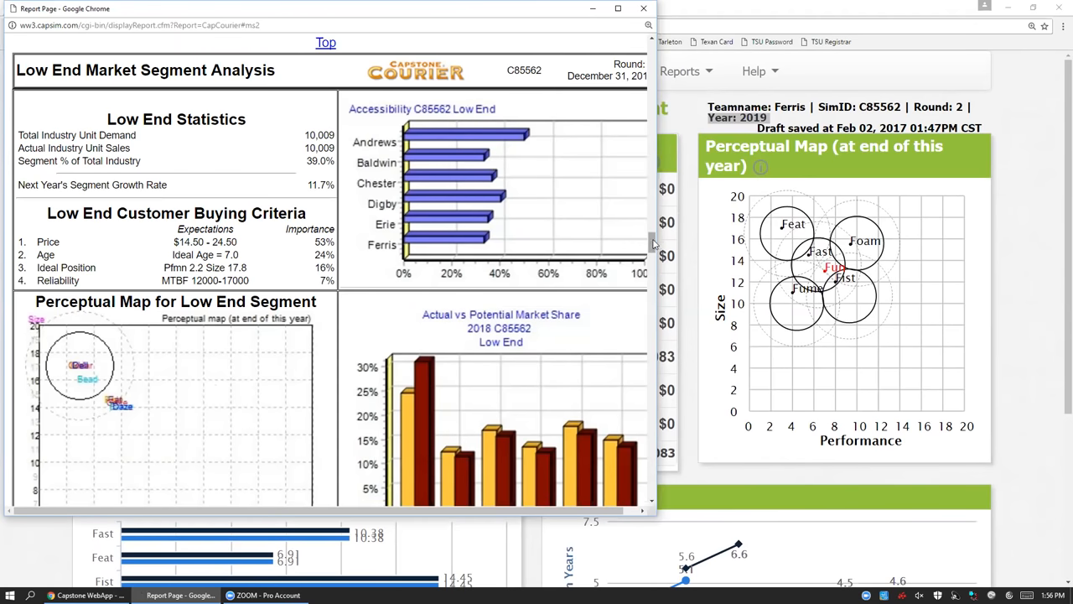
Scroll to the High End Market Segment Analysis and highlight its ideal age of 0.0.
scroll(down, 3)
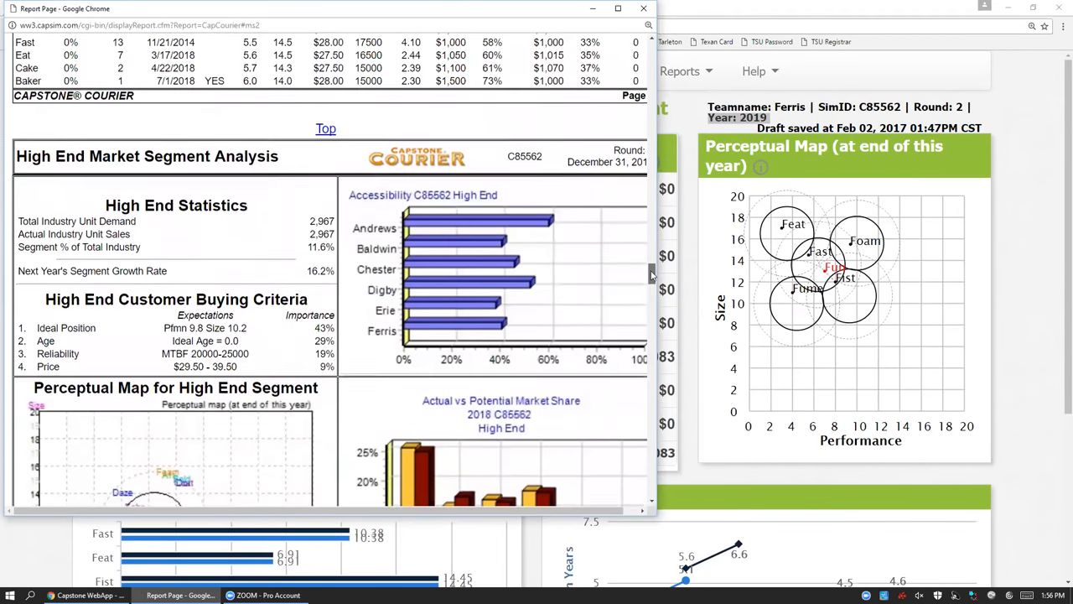
scroll(up, 3)
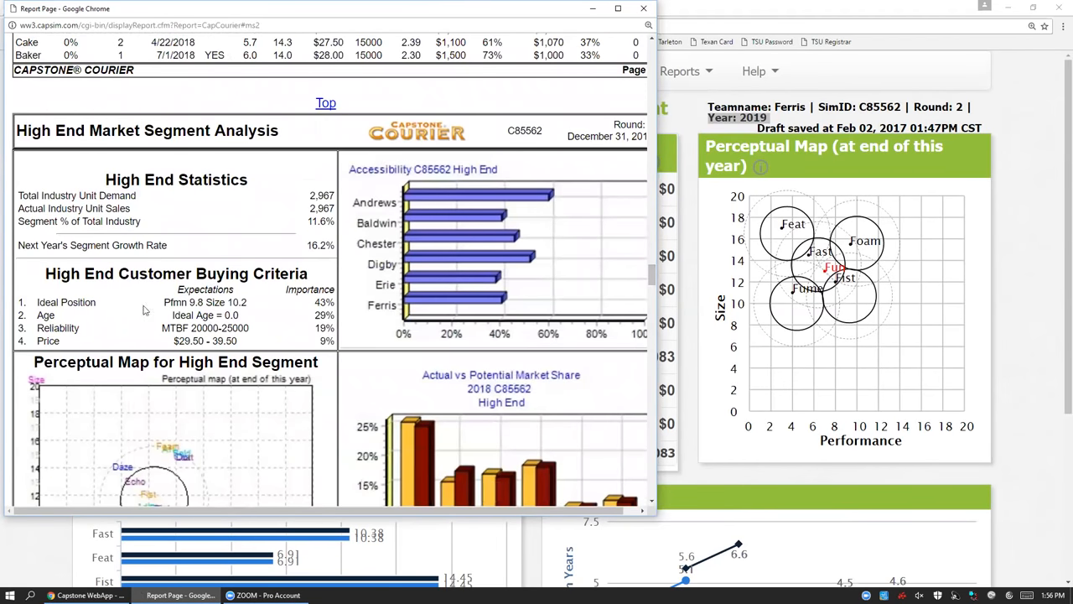
mouse_move(19, 316)
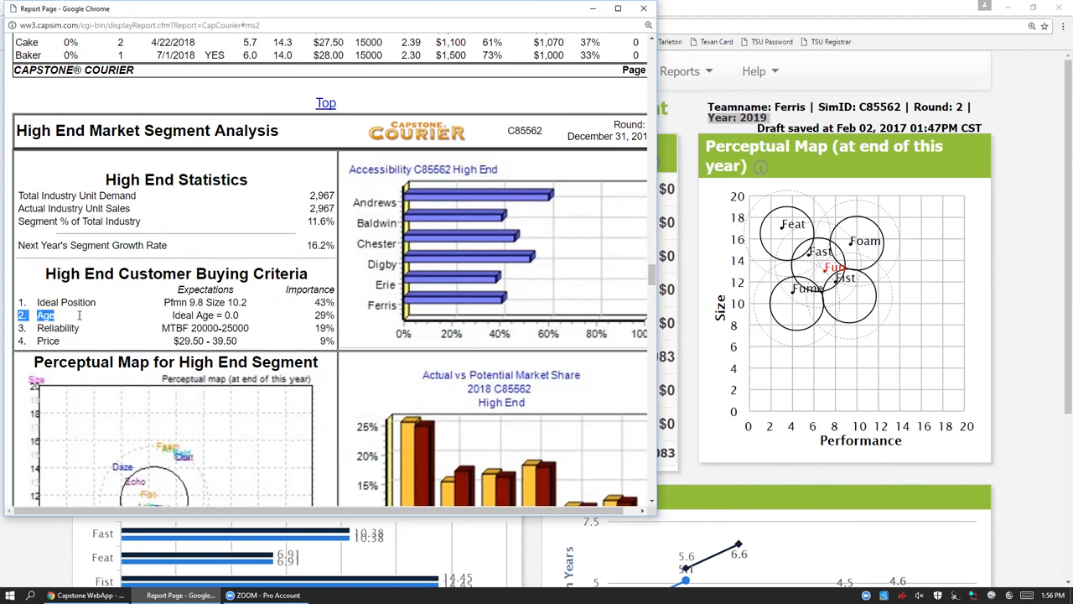
double_click(205, 315)
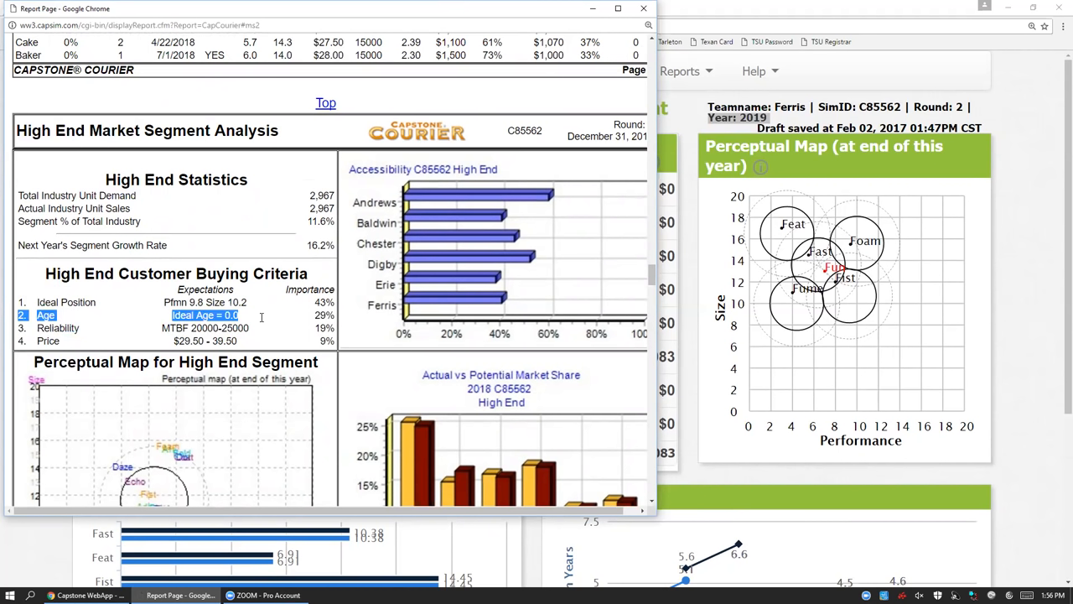
mouse_move(365, 367)
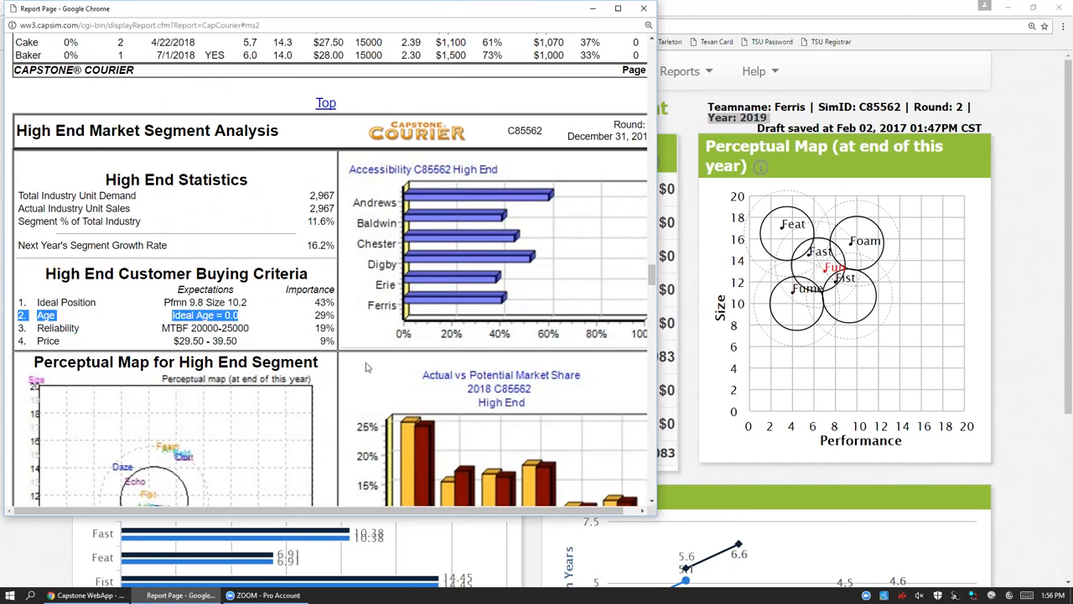
mouse_move(835, 310)
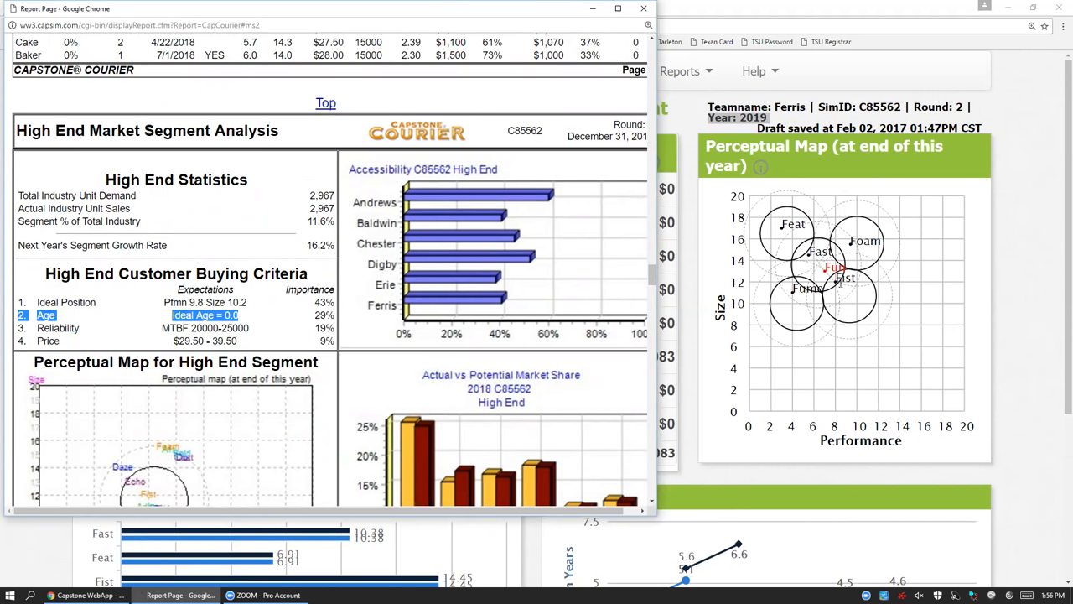
mouse_move(852, 327)
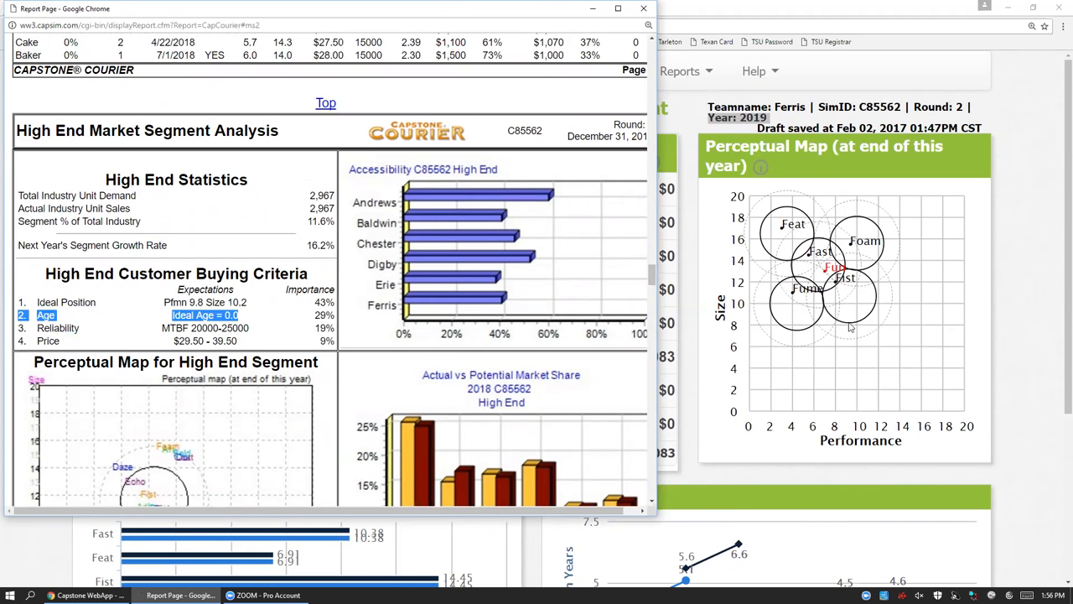
mouse_move(828, 332)
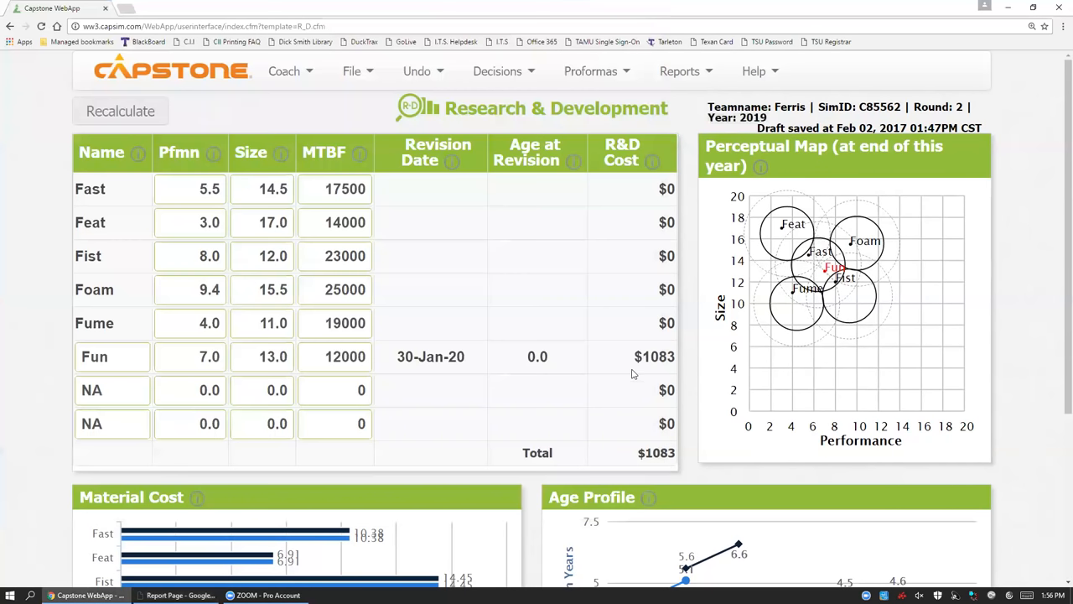
Scroll through the R&D table reviewing Fun's $1083 cost, material bars and age profile.
scroll(down, 3)
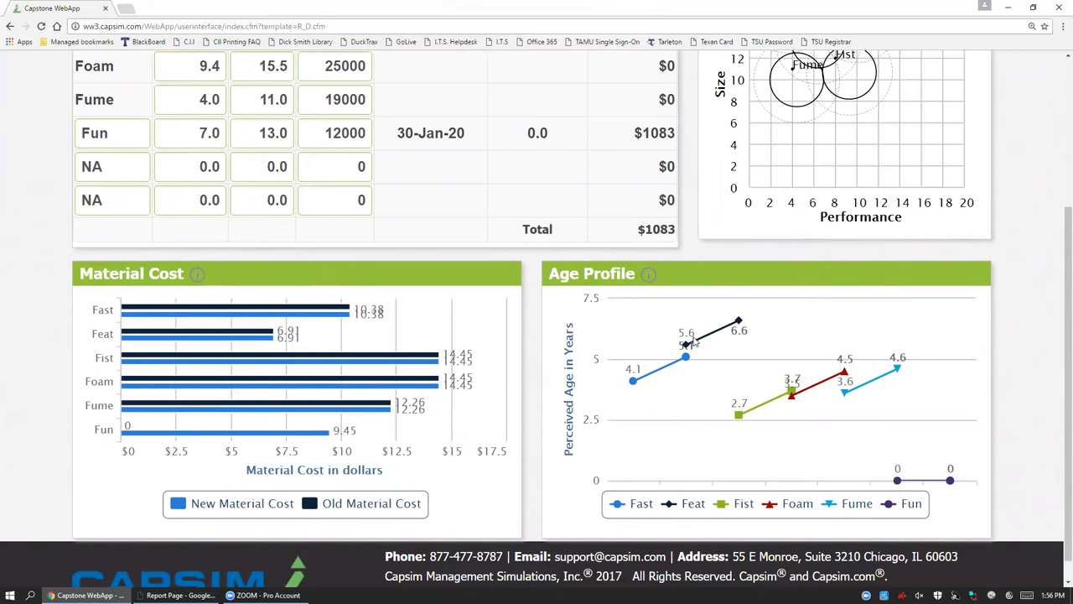
mouse_move(751, 377)
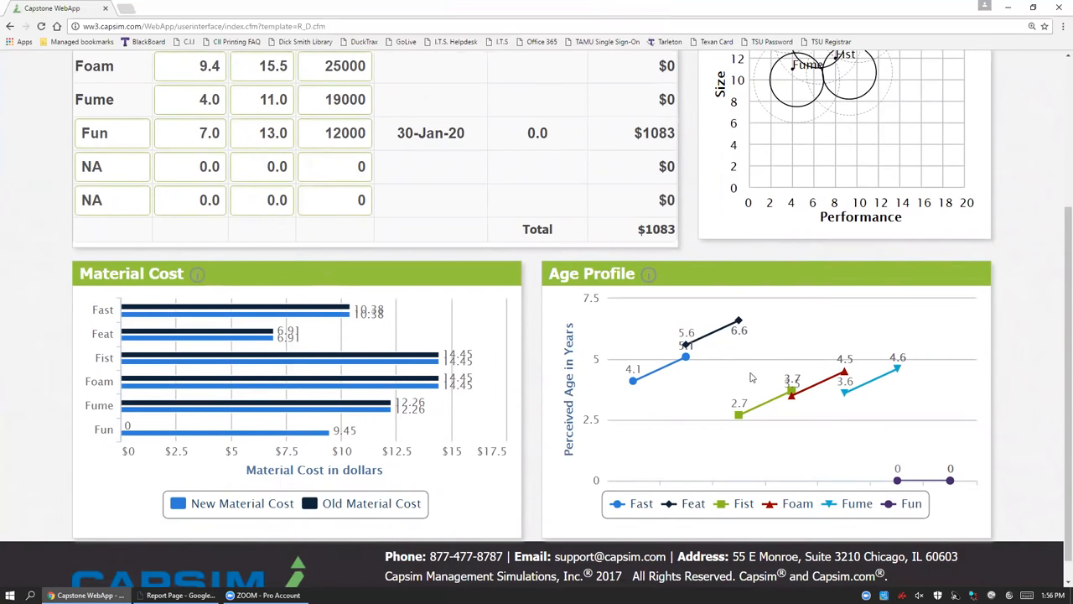
scroll(up, 3)
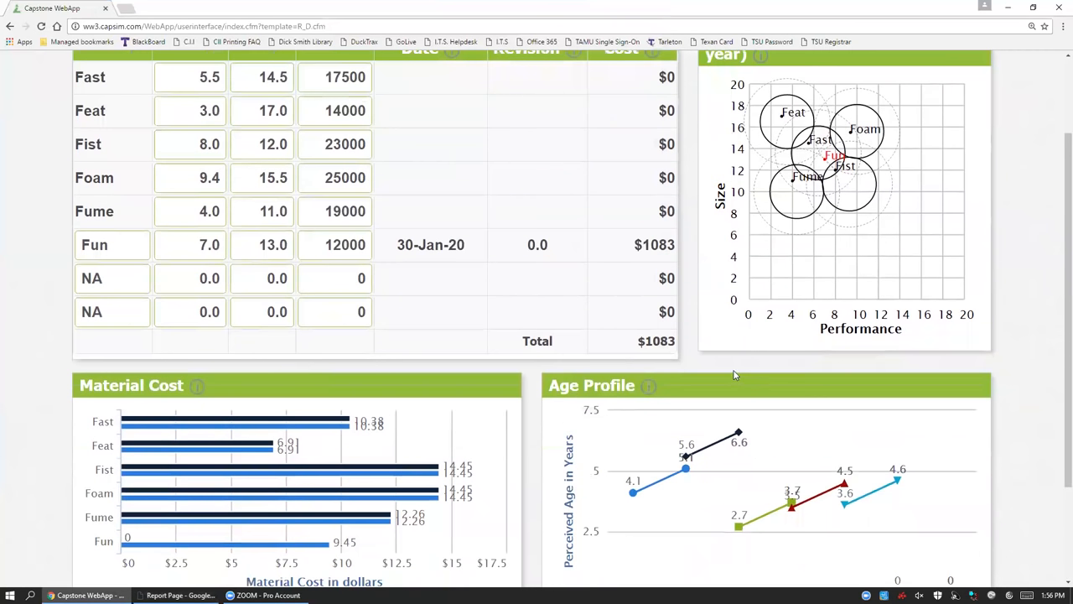
mouse_move(780, 154)
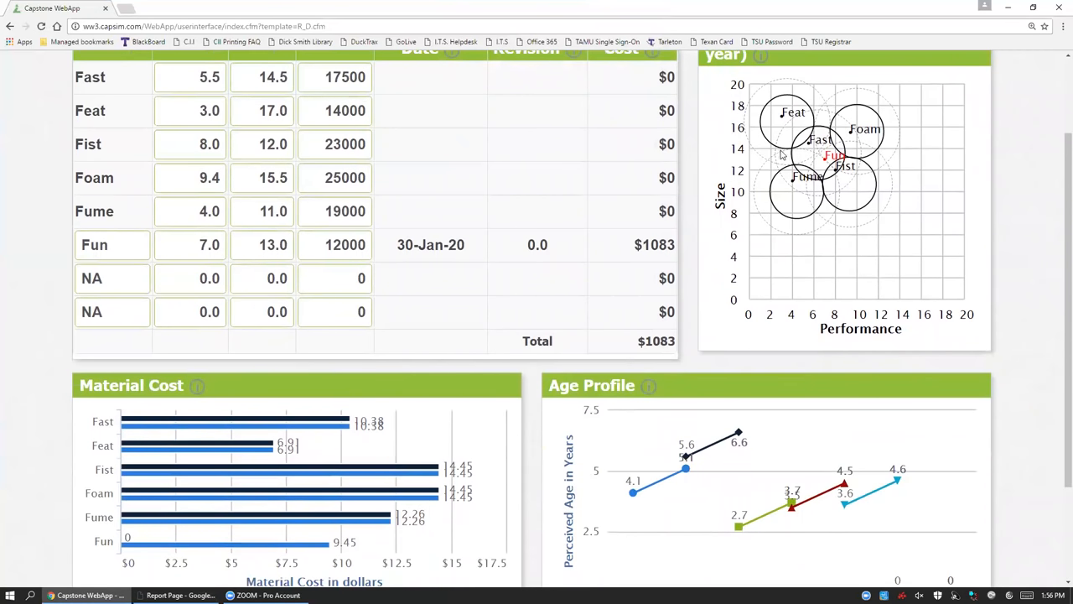
mouse_move(748, 104)
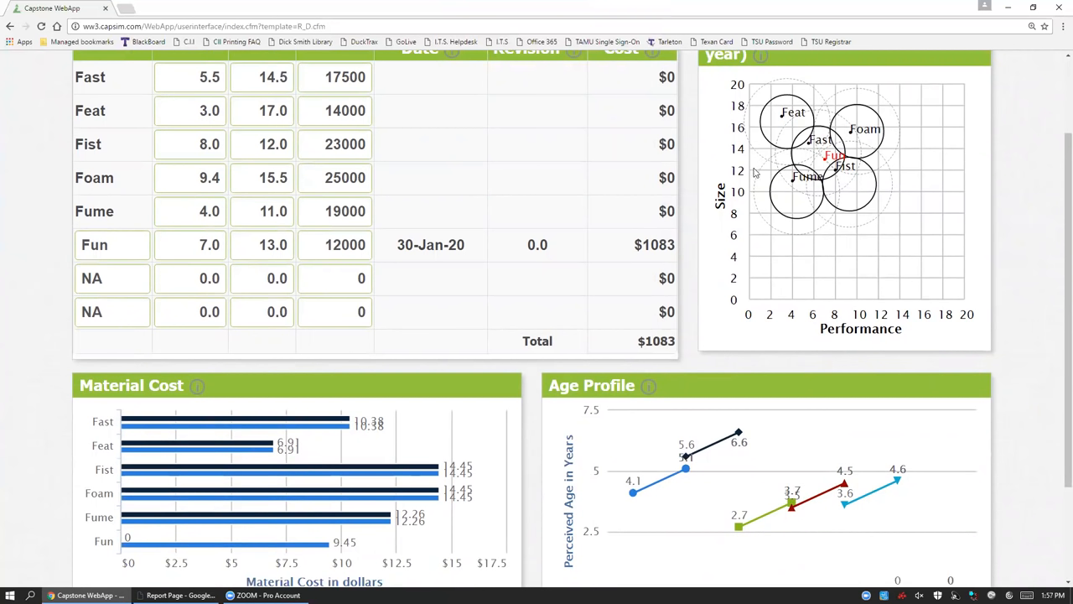
mouse_move(748, 191)
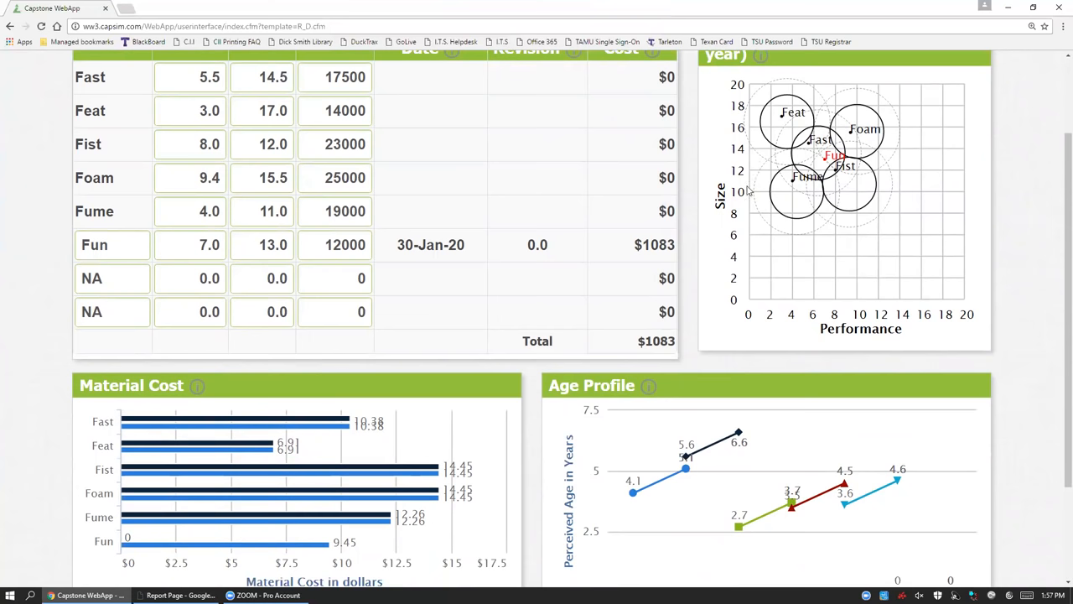
scroll(up, 3)
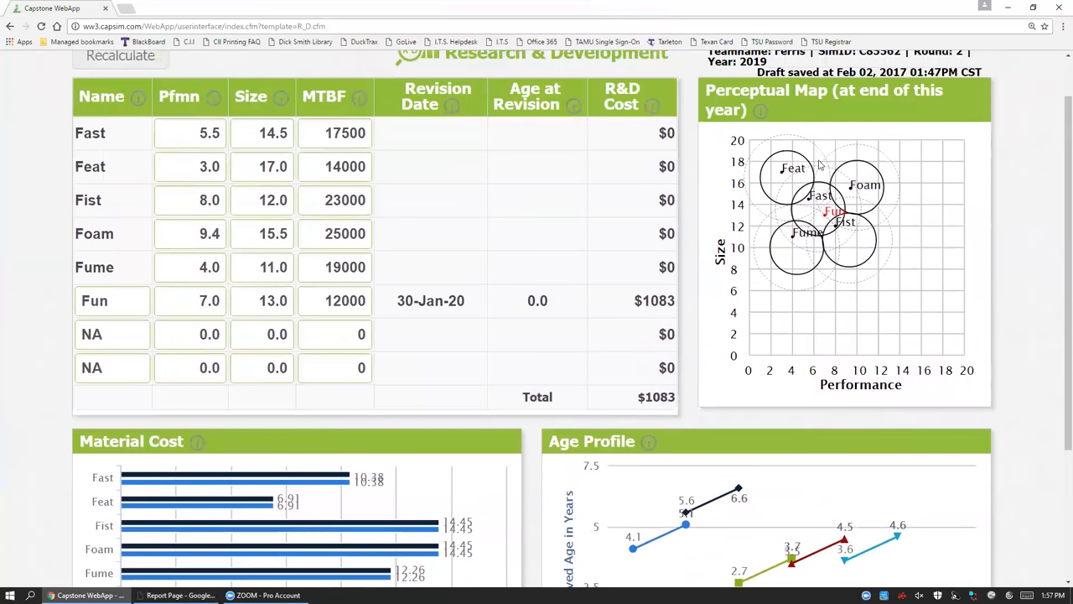
mouse_move(772, 161)
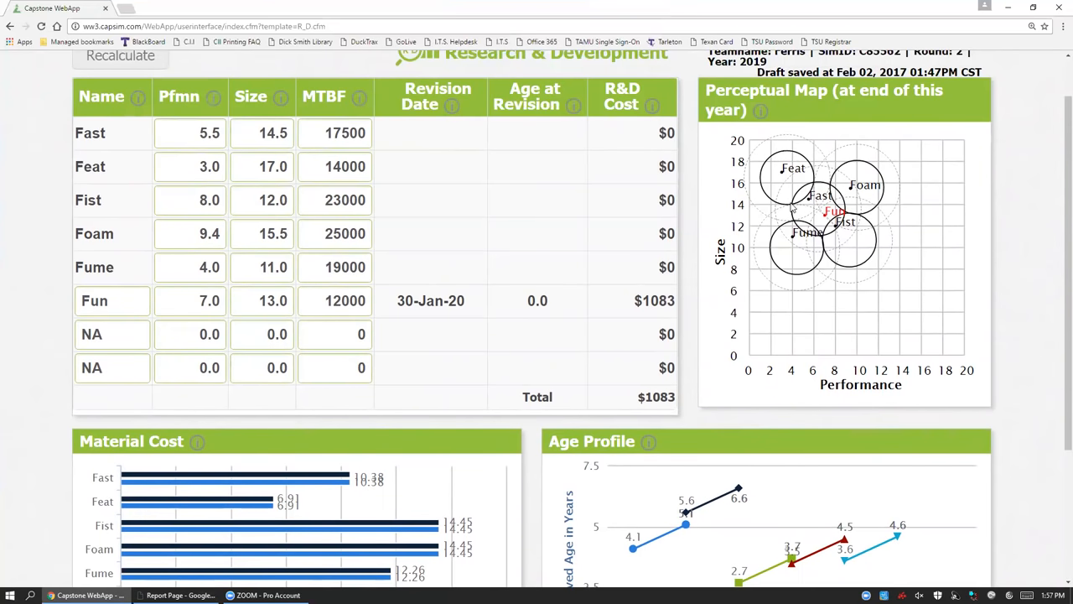
mouse_move(753, 205)
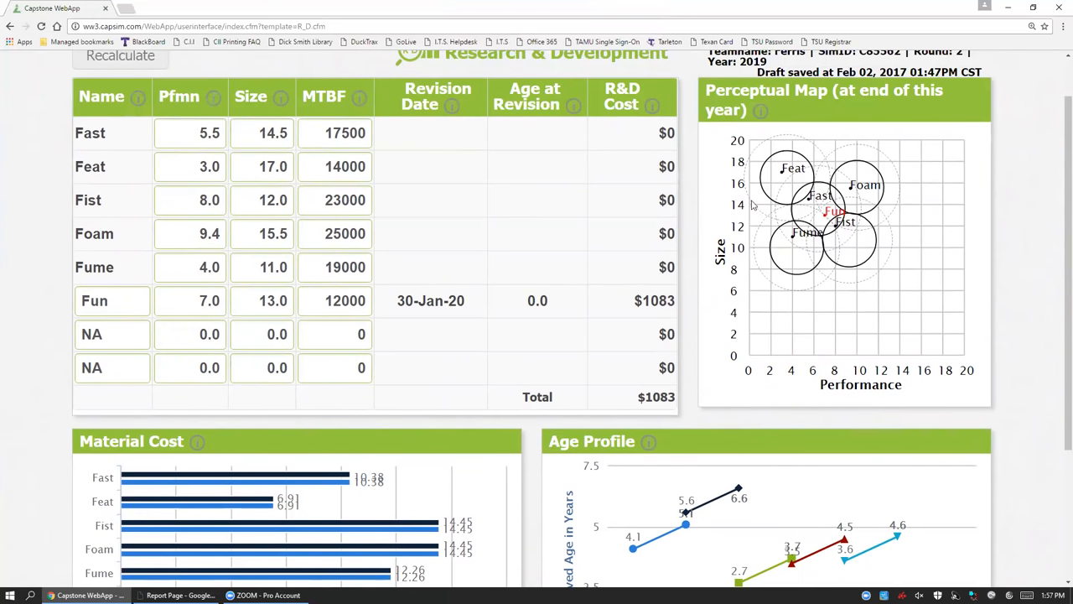
mouse_move(818, 161)
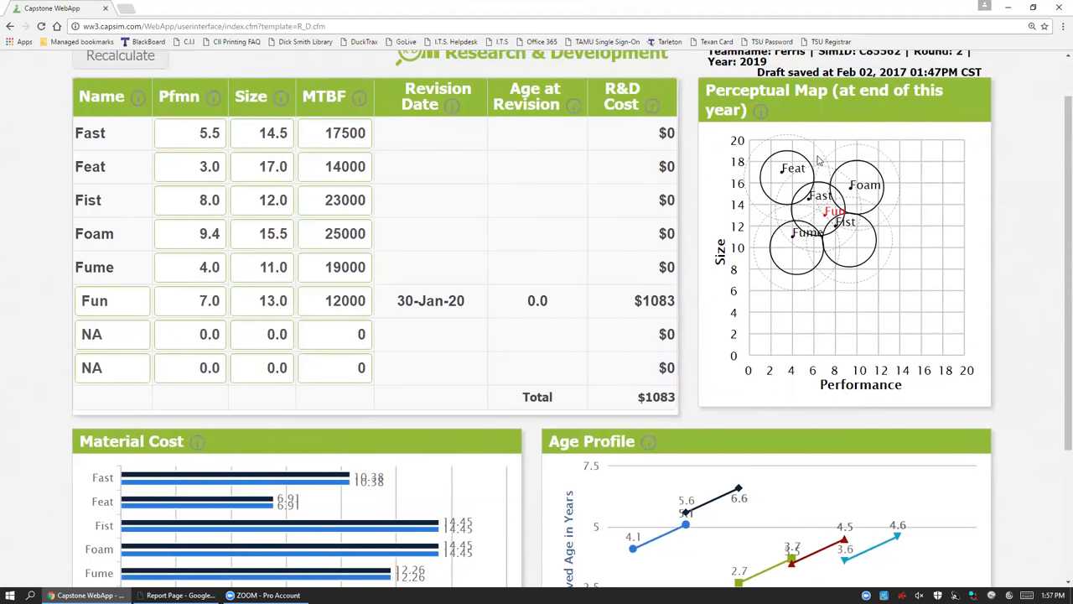
mouse_move(808, 161)
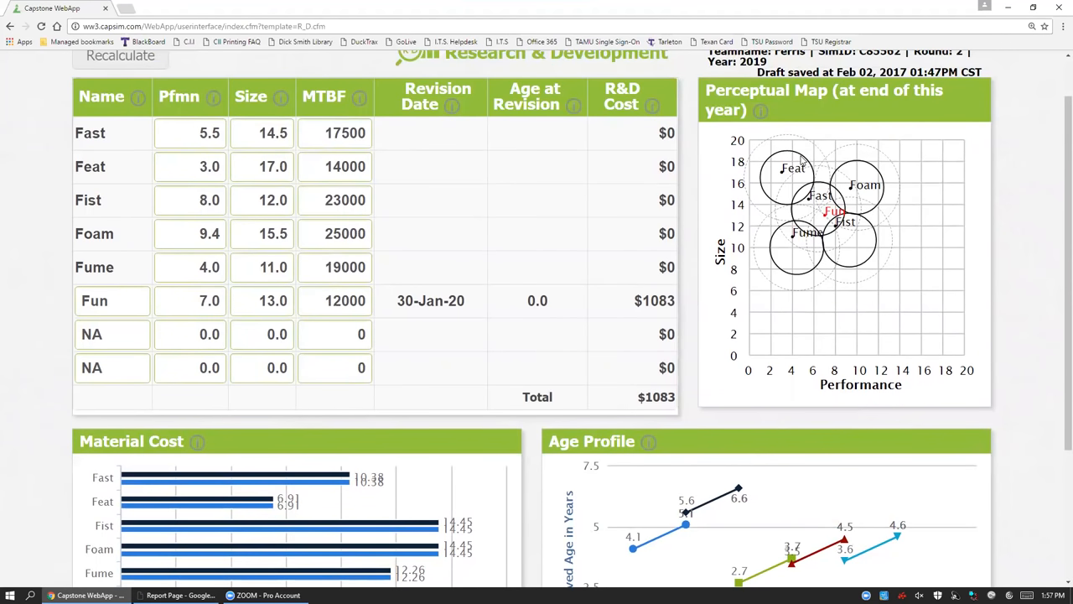
mouse_move(774, 198)
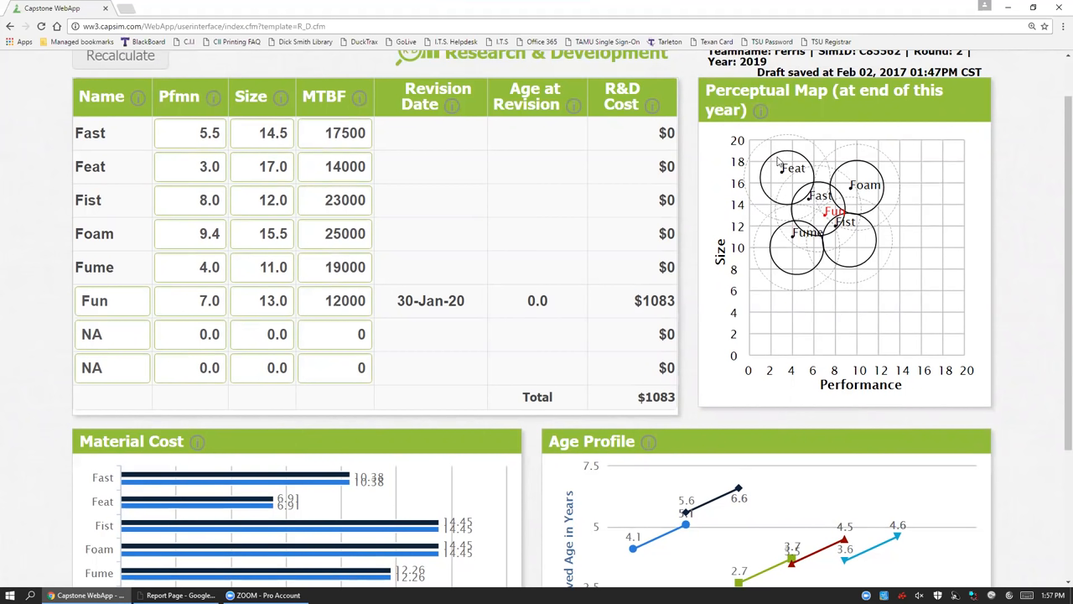
mouse_move(764, 148)
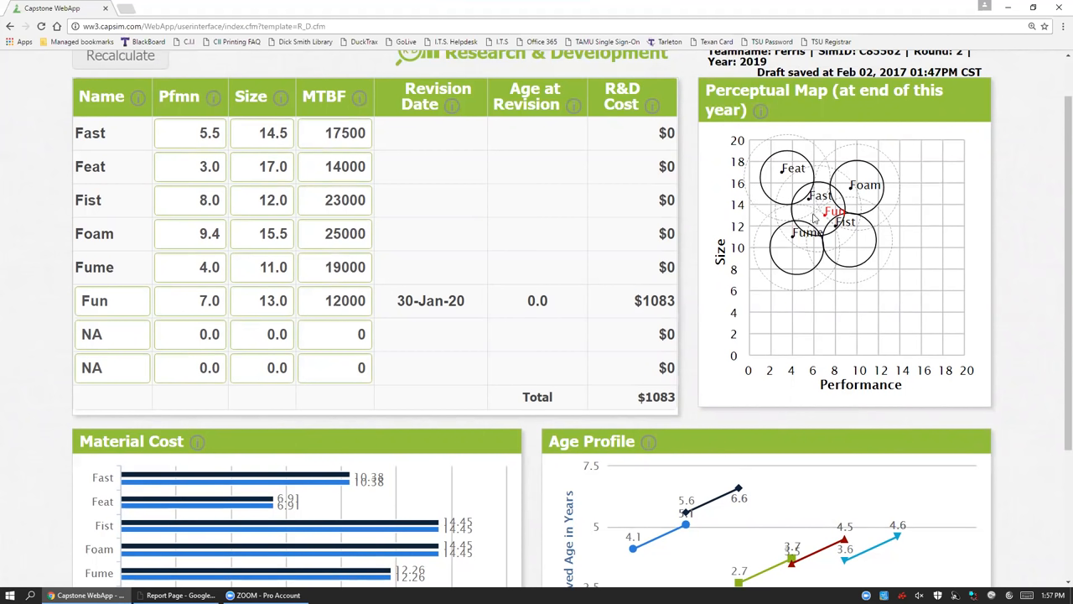
mouse_move(825, 161)
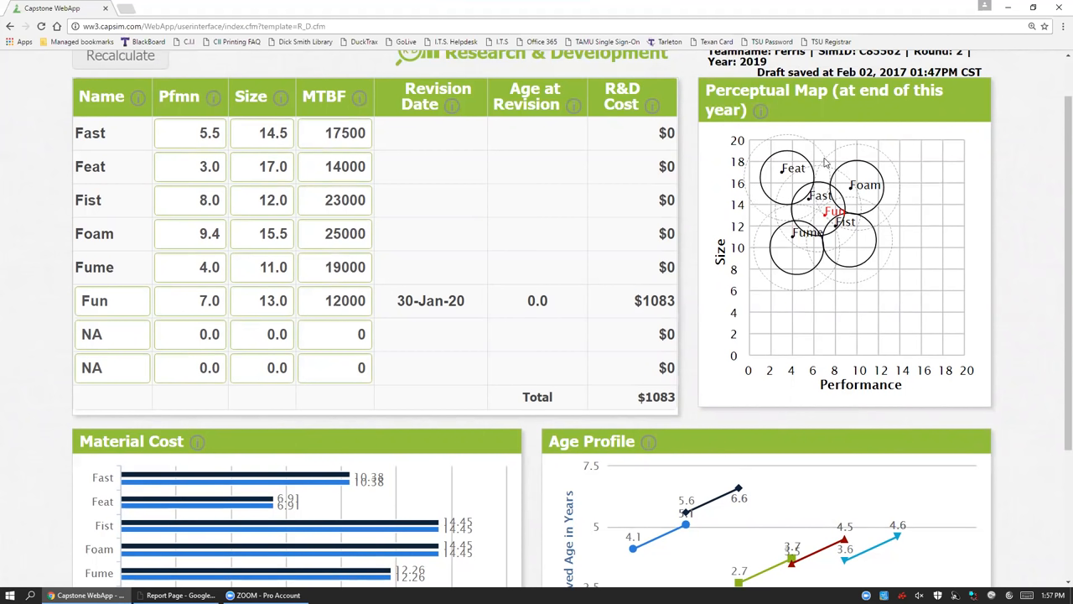
mouse_move(825, 151)
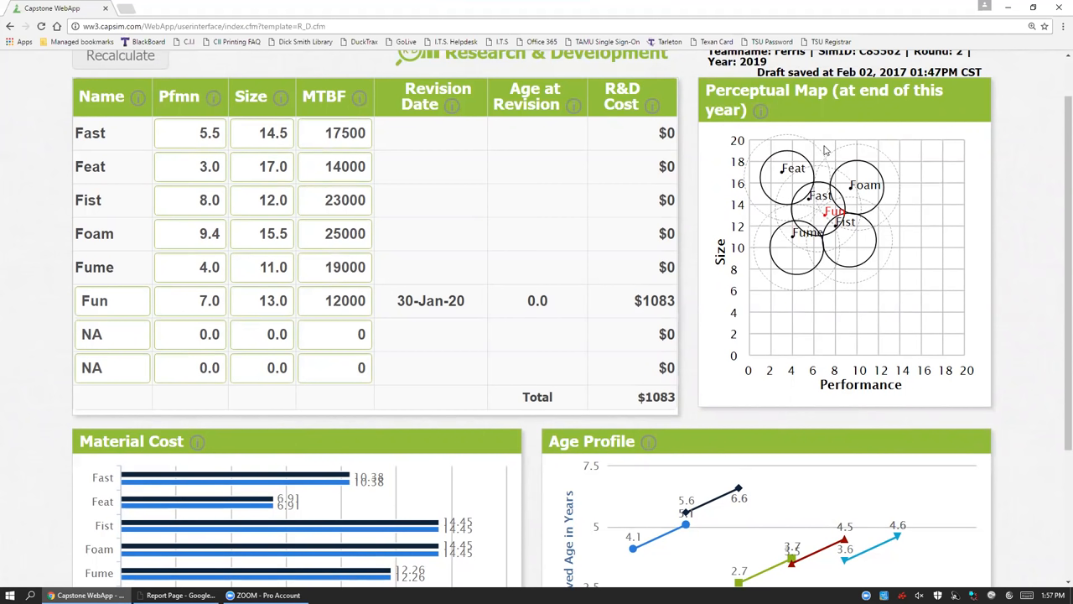
mouse_move(785, 186)
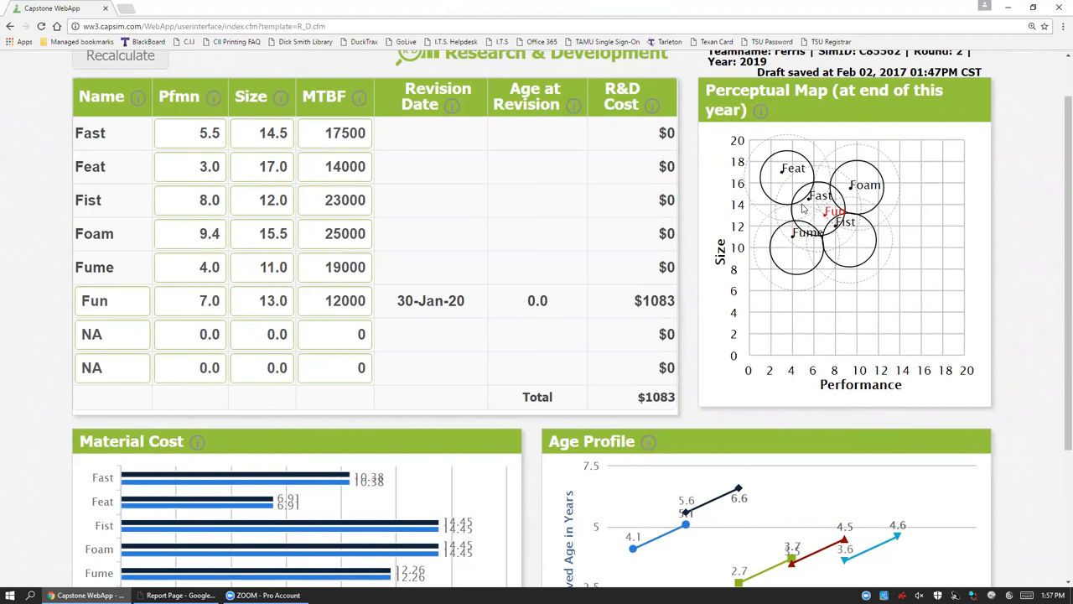
mouse_move(803, 208)
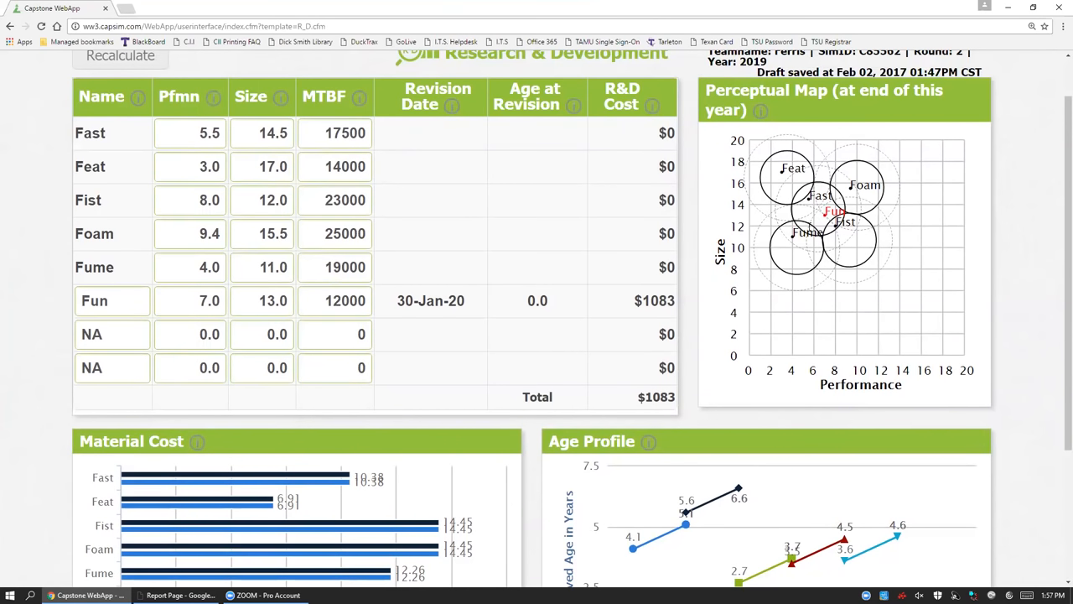
mouse_move(815, 224)
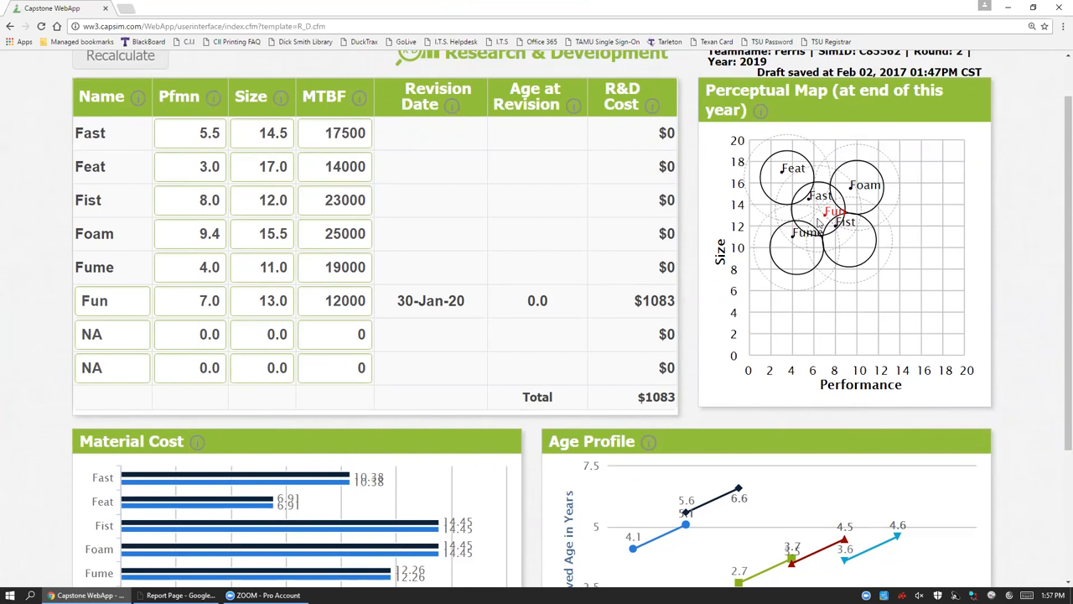
mouse_move(837, 271)
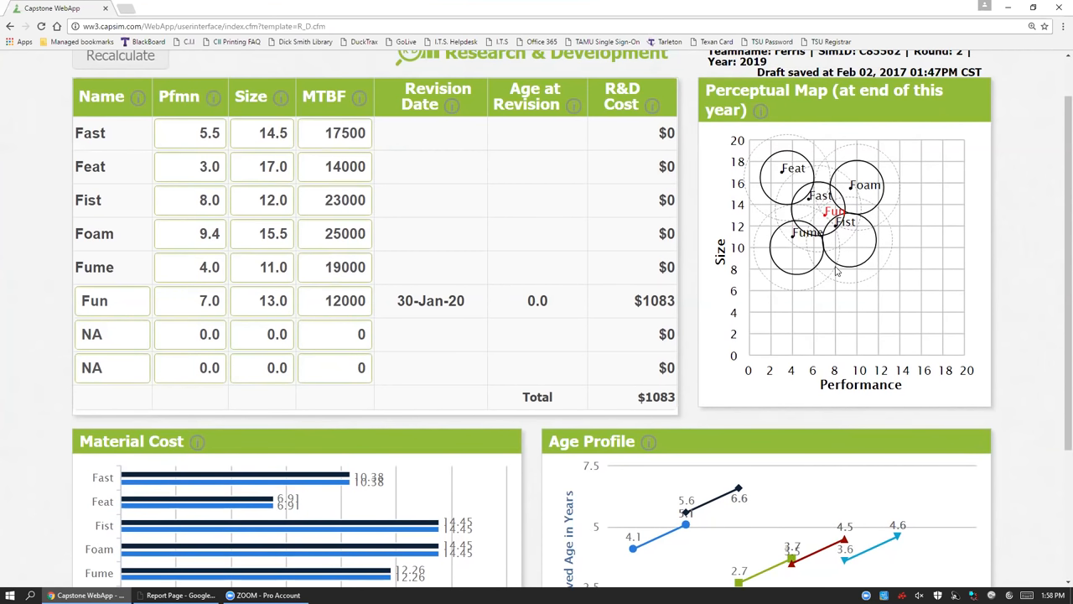
mouse_move(754, 198)
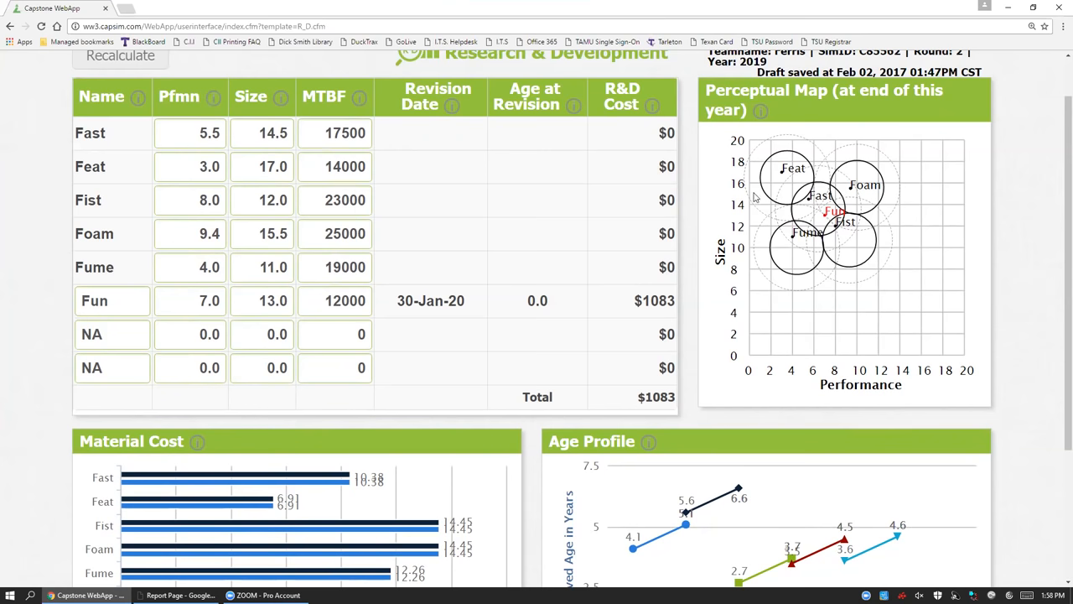
mouse_move(386, 523)
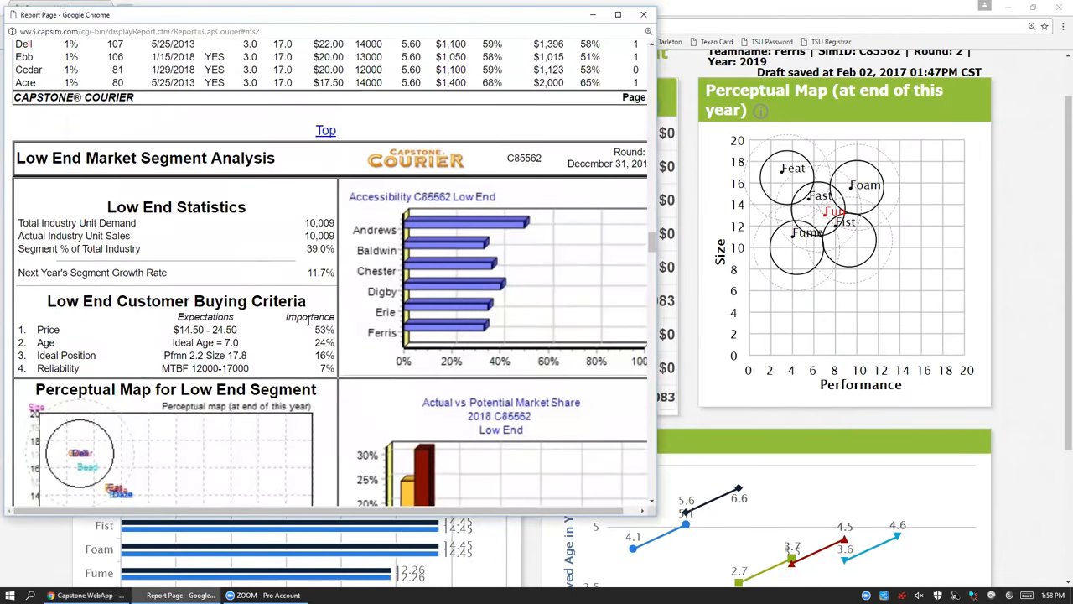
Scroll the Low End report and highlight a buying-criteria value beside the product table.
scroll(up, 3)
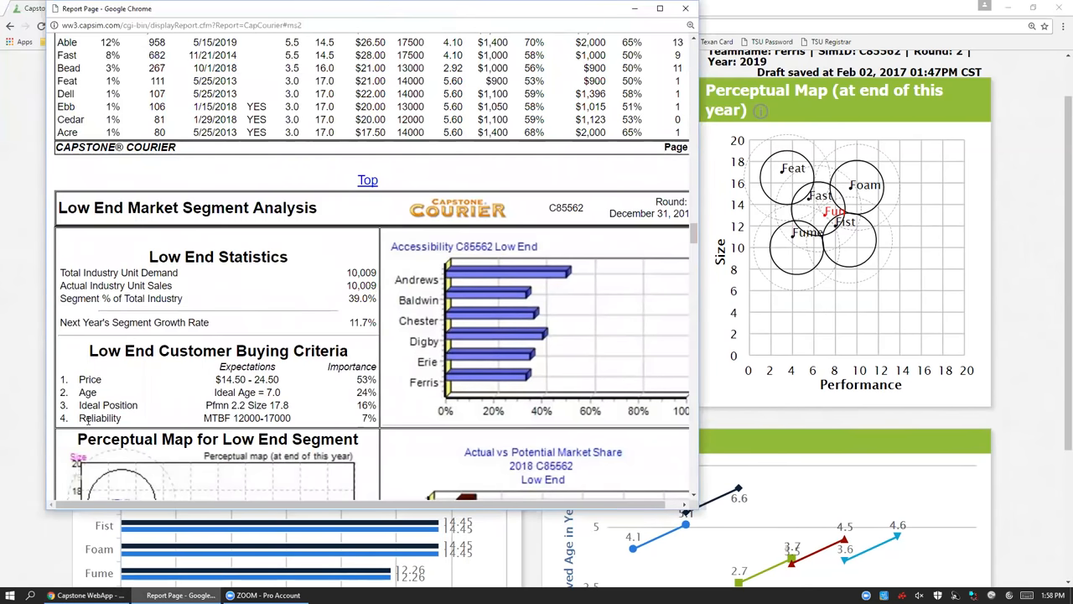
mouse_move(308, 422)
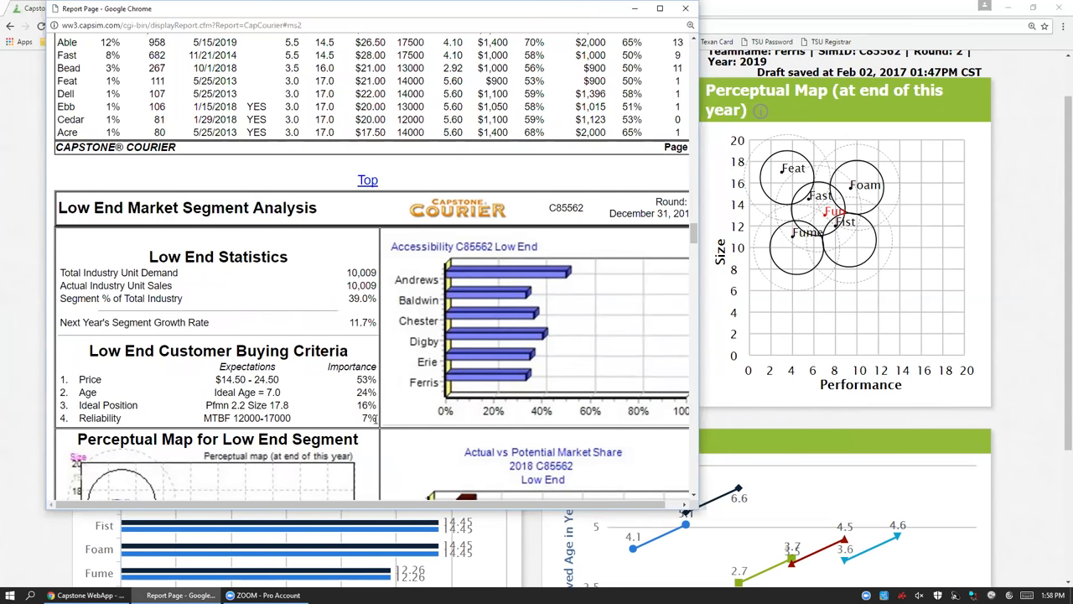
double_click(364, 417)
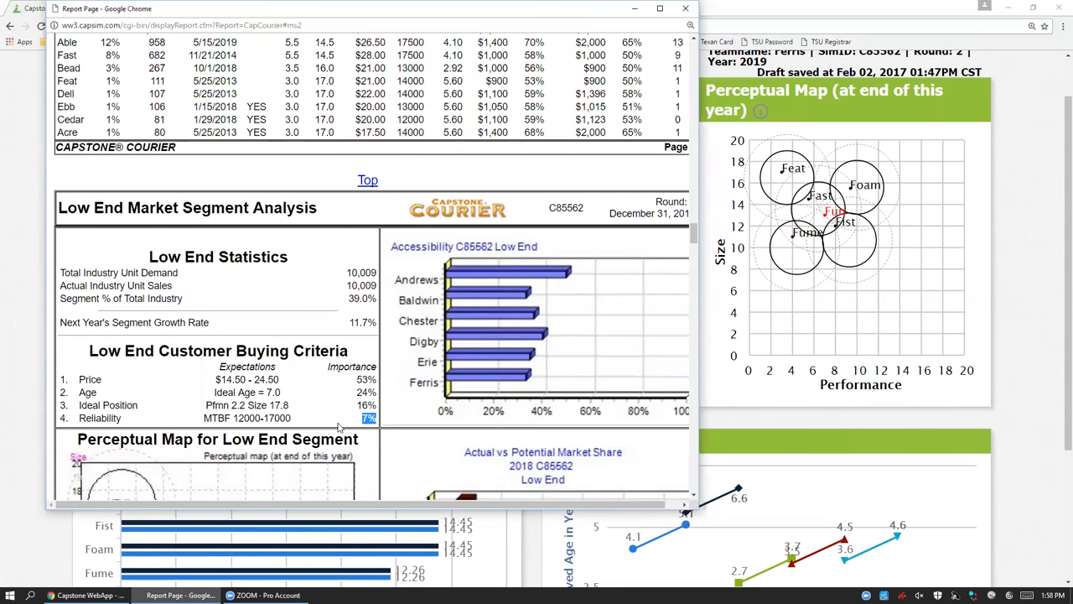
mouse_move(389, 10)
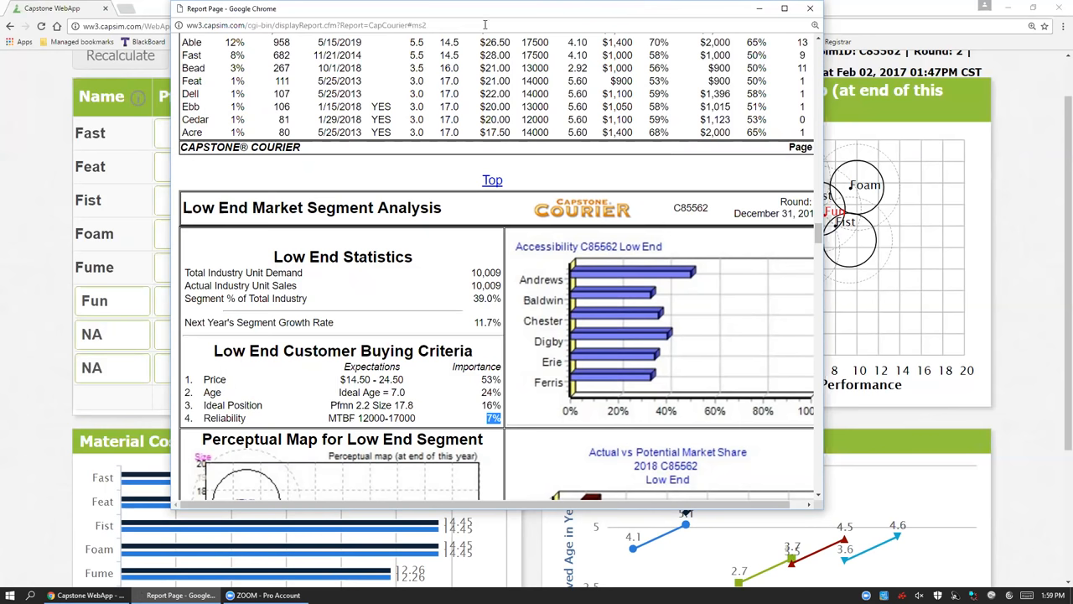
mouse_move(325, 15)
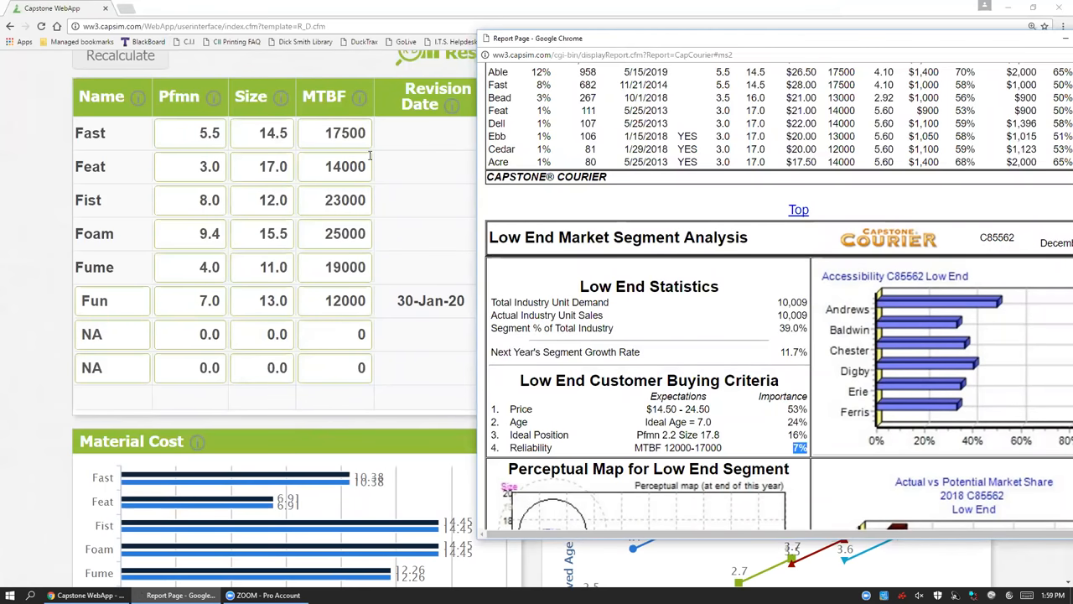
mouse_move(664, 459)
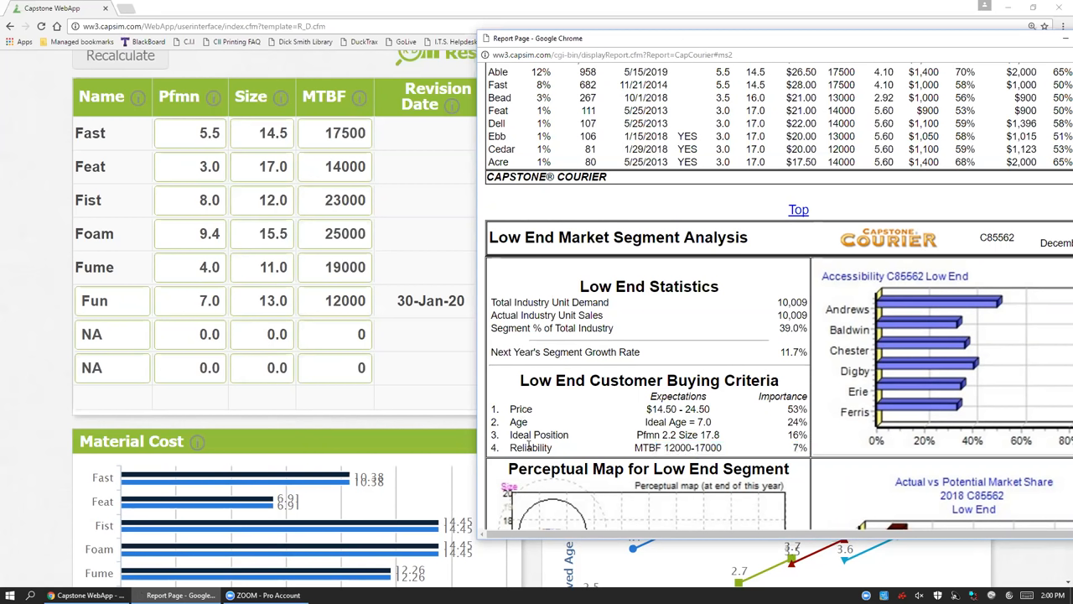
mouse_move(687, 415)
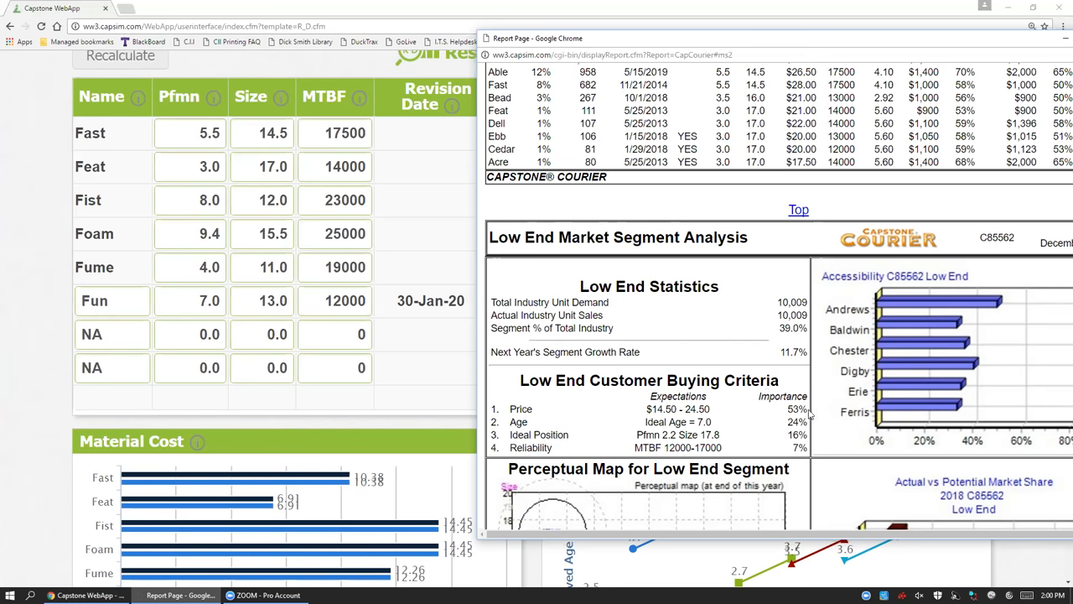
Scroll down to the High End segment analysis and highlight one of its statistics.
scroll(down, 3)
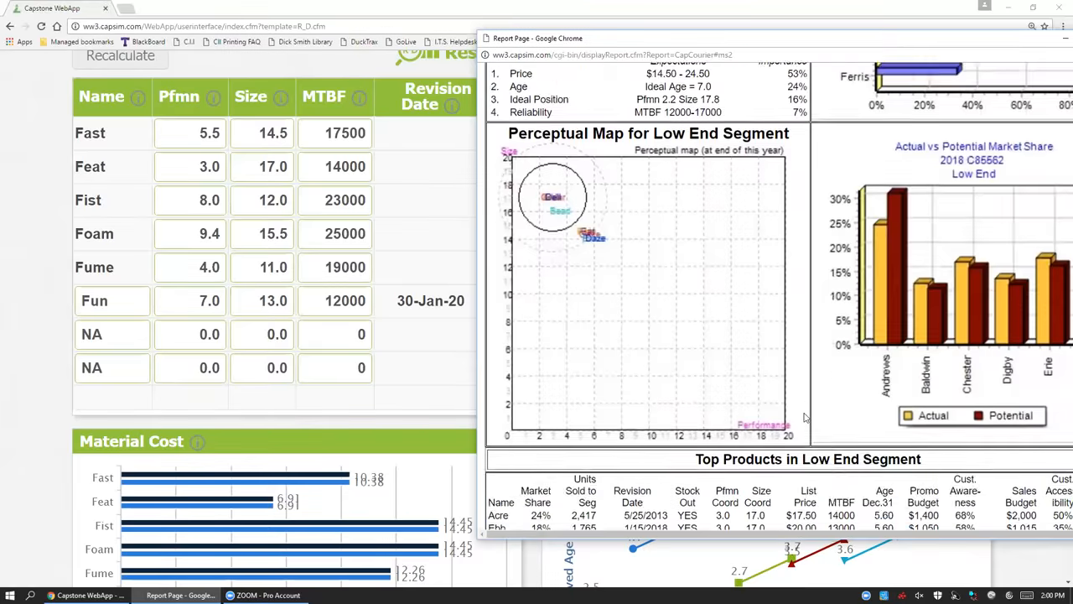
scroll(down, 3)
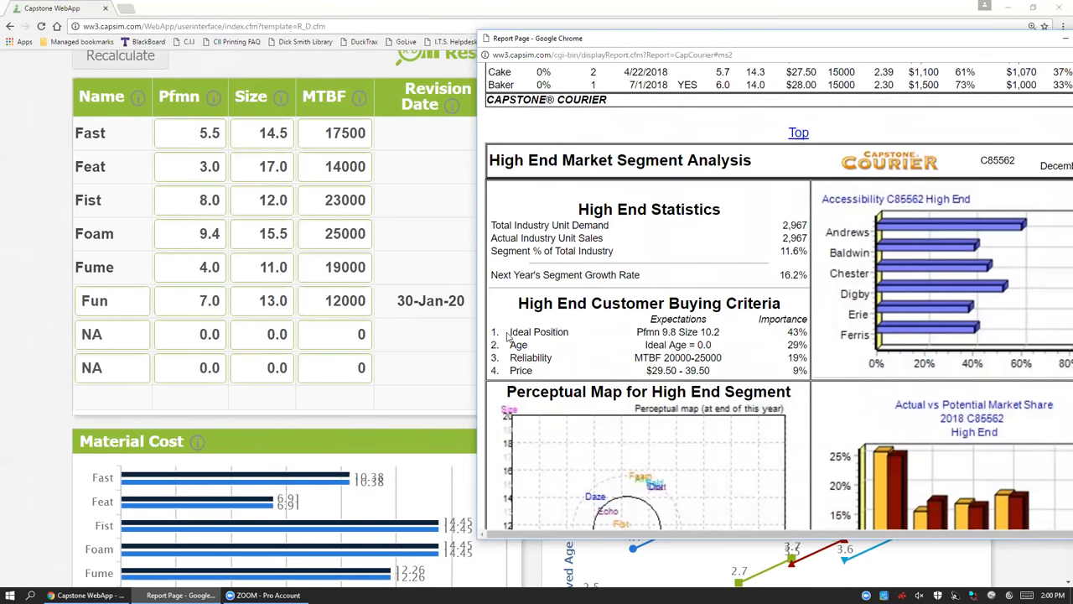
mouse_move(577, 205)
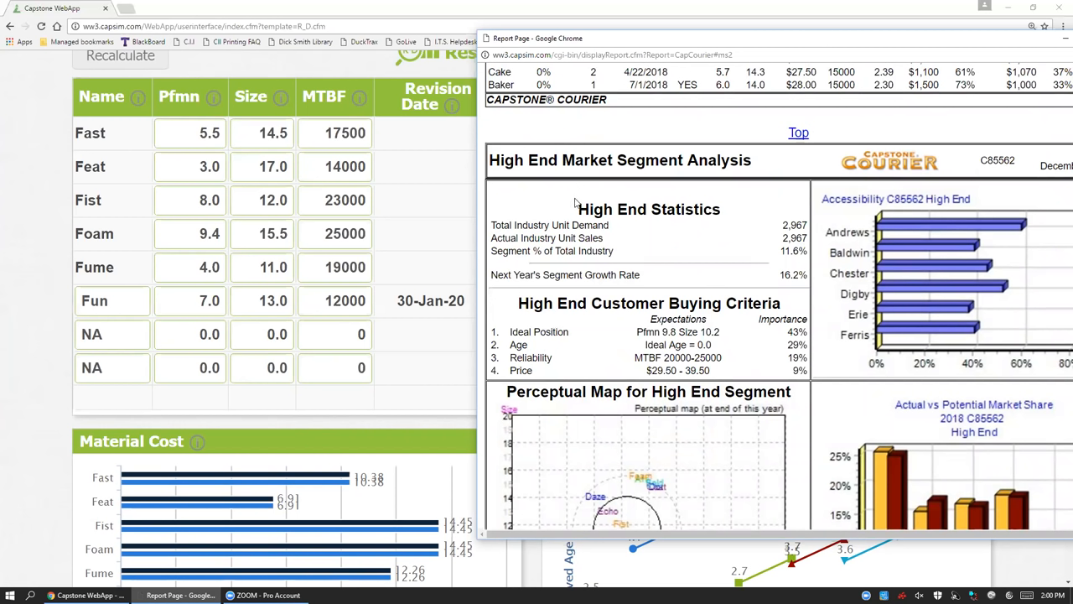
double_click(528, 332)
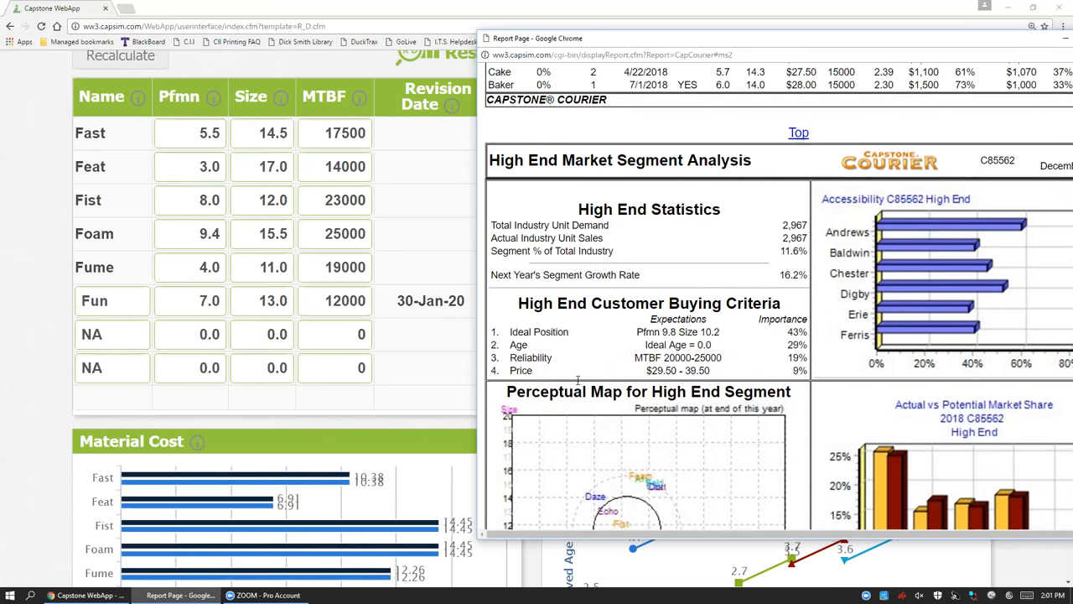
mouse_move(590, 275)
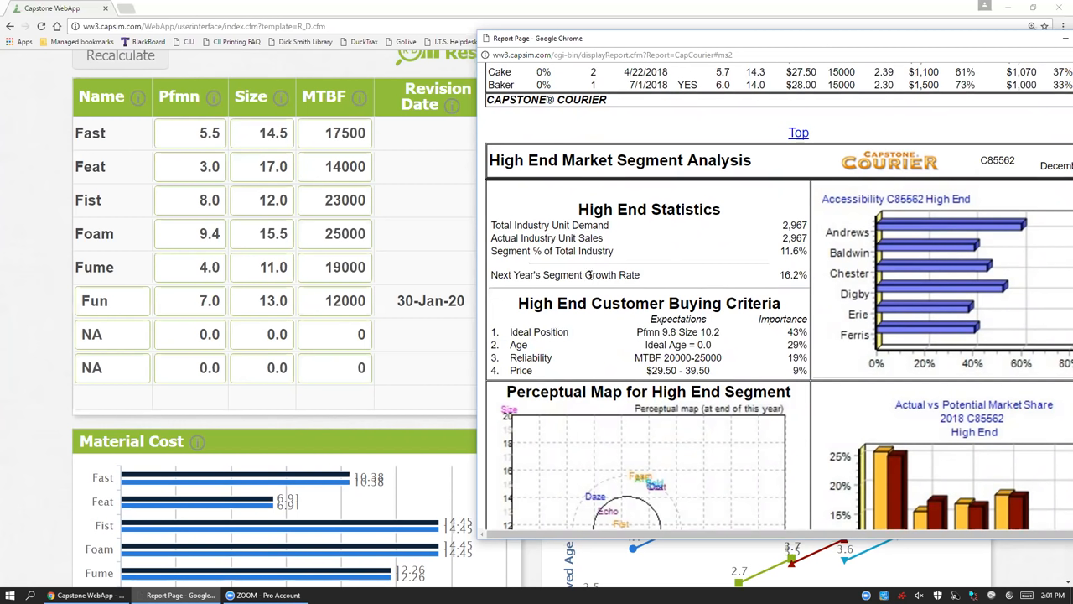
mouse_move(613, 326)
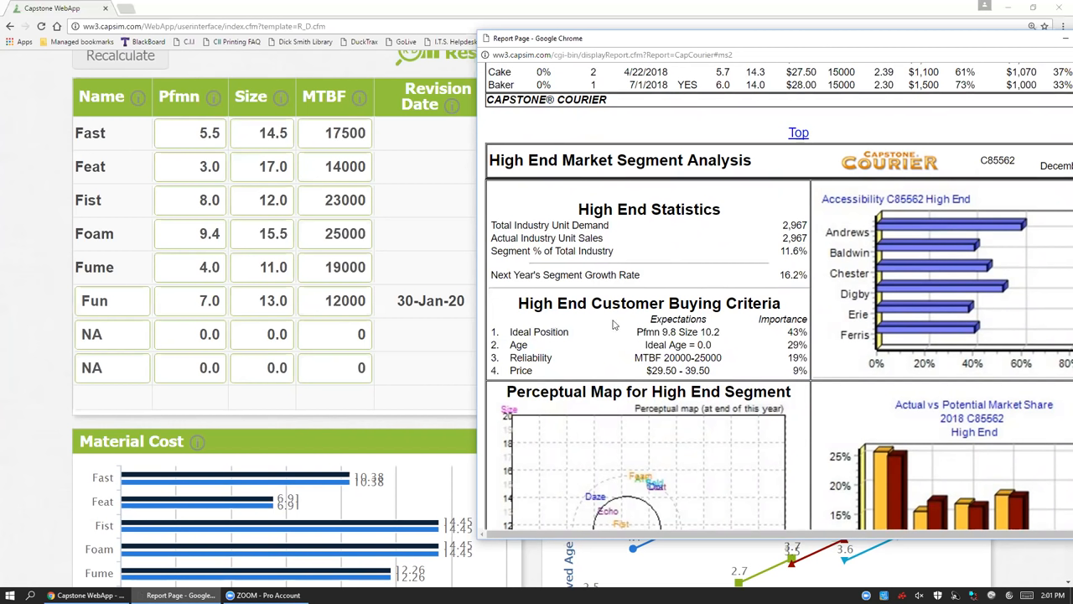